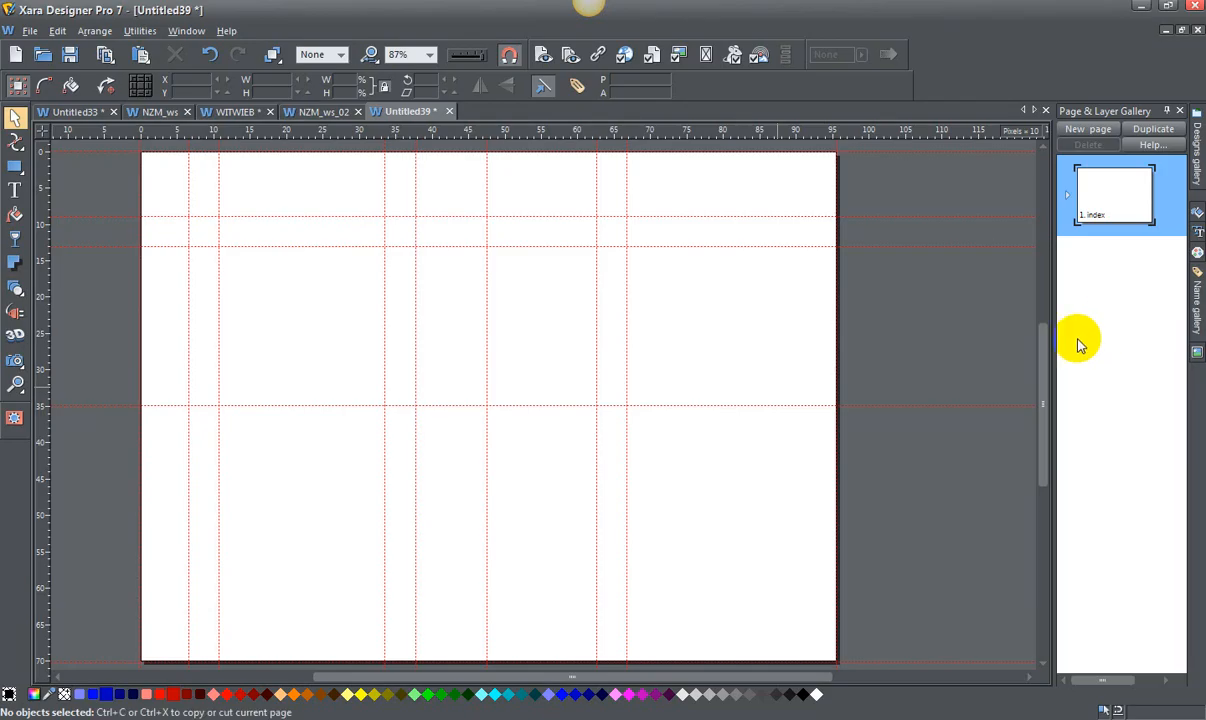
{"action": "mouse_move", "coordinate": [836, 308]}
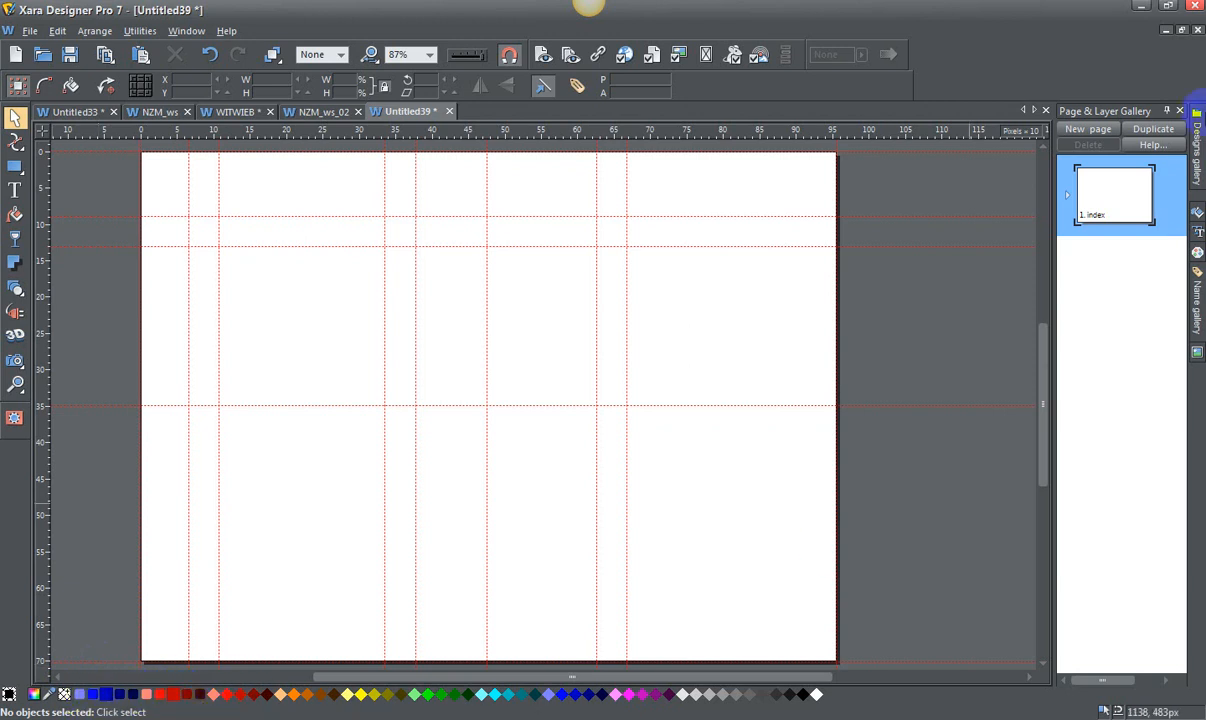
{"action": "mouse_move", "coordinate": [1070, 196]}
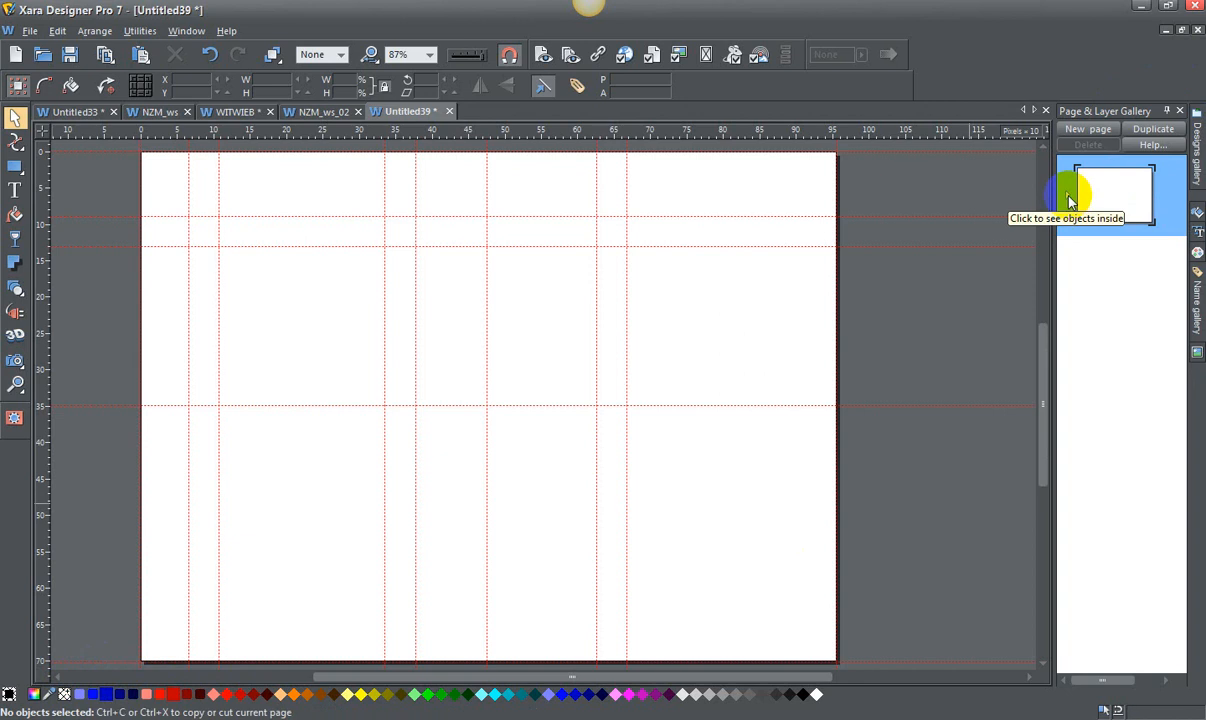
- Expand the page thumbnail to list its Guides, named colors, MouseOver and MouseOff layers
{"action": "left_click", "coordinate": [1068, 190]}
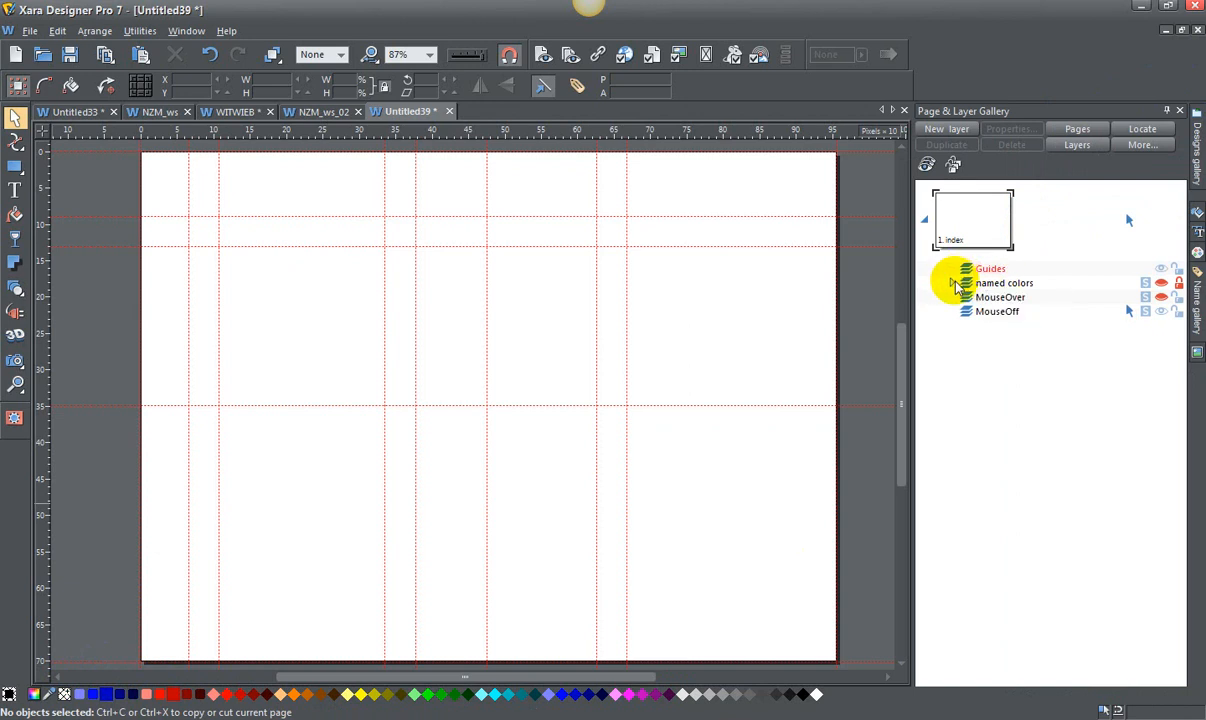
{"action": "left_click", "coordinate": [952, 284]}
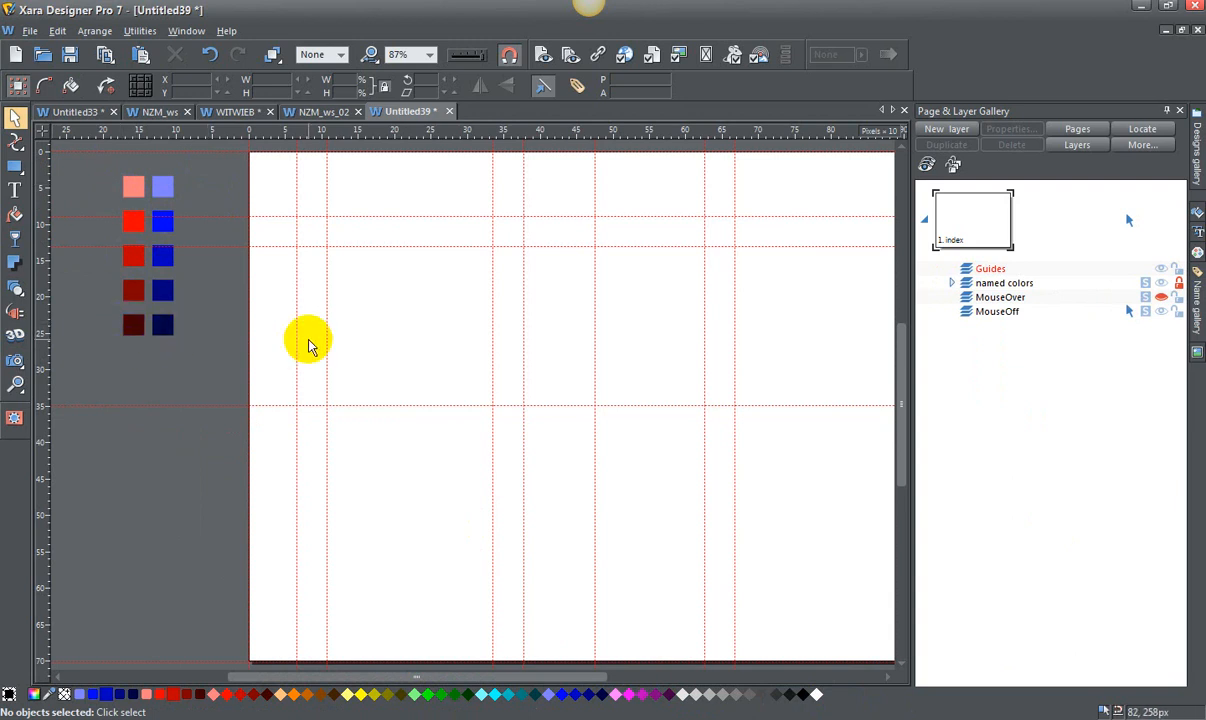
{"action": "mouse_move", "coordinate": [584, 304]}
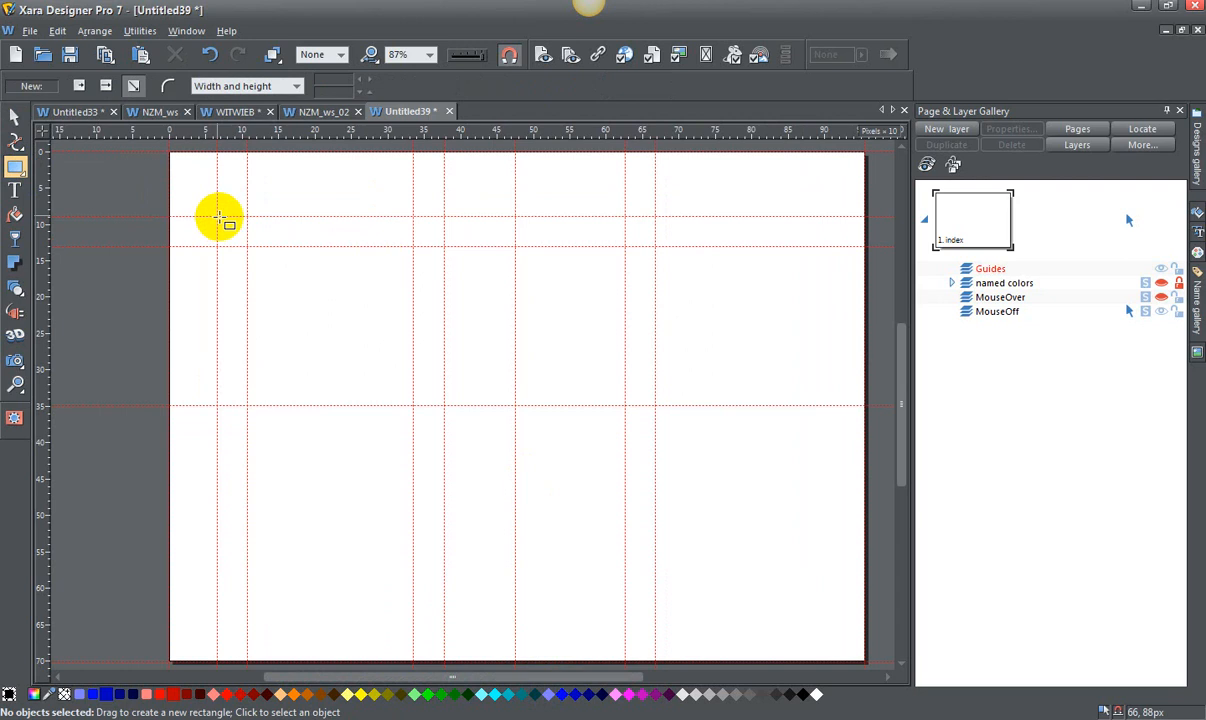
- Draw a small black square near the page's top left with the Rectangle tool
{"action": "left_click_drag", "start_coordinate": [218, 216], "coordinate": [244, 248]}
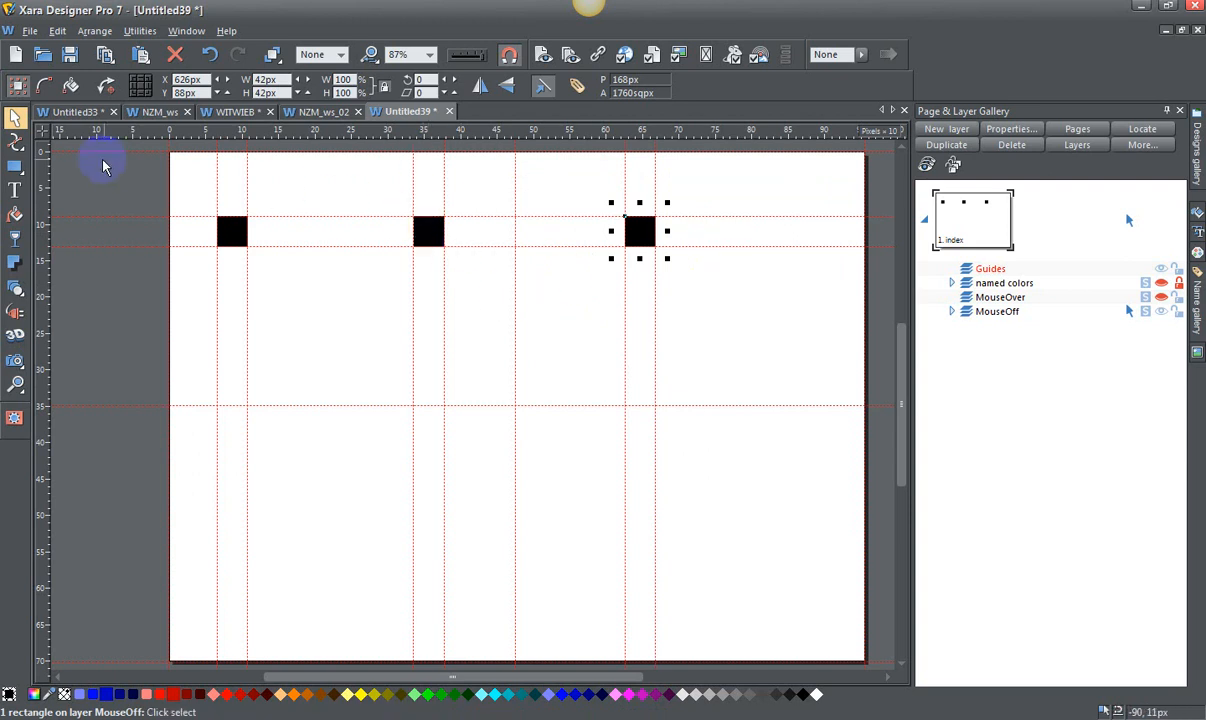
{"action": "mouse_move", "coordinate": [470, 302]}
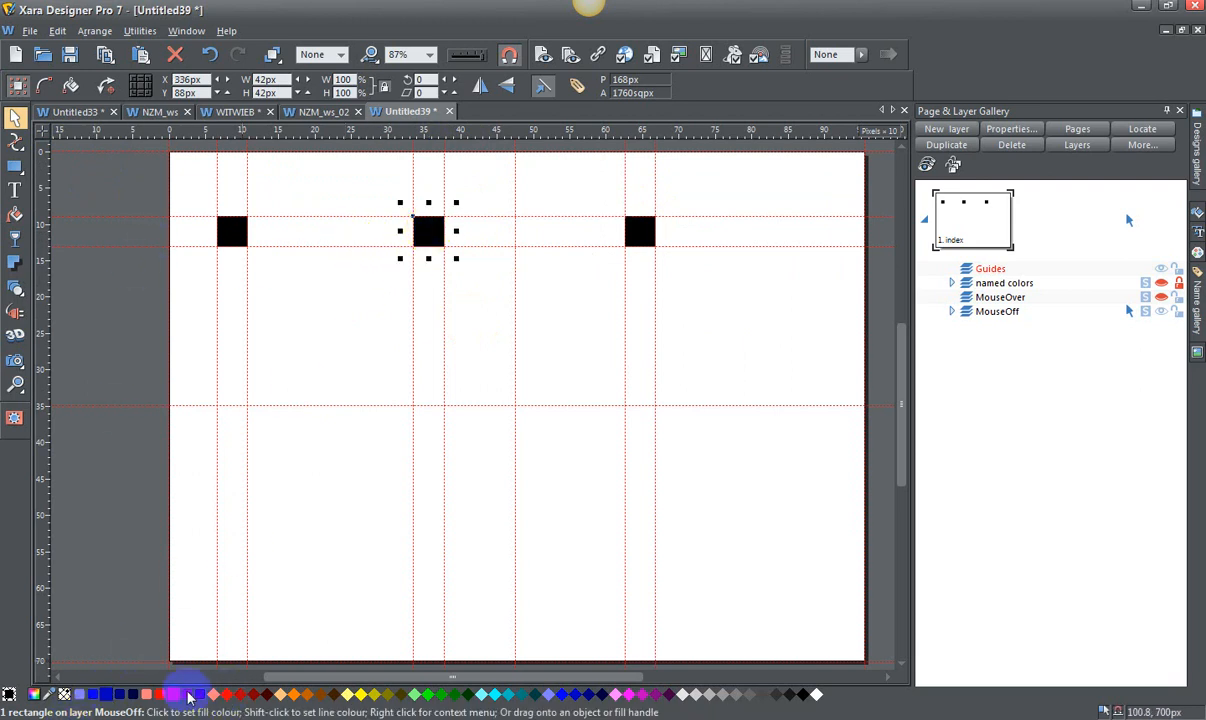
- Colour the middle square pure blue and the right square a very dark navy in the Colour Editor
{"action": "left_click", "coordinate": [106, 694]}
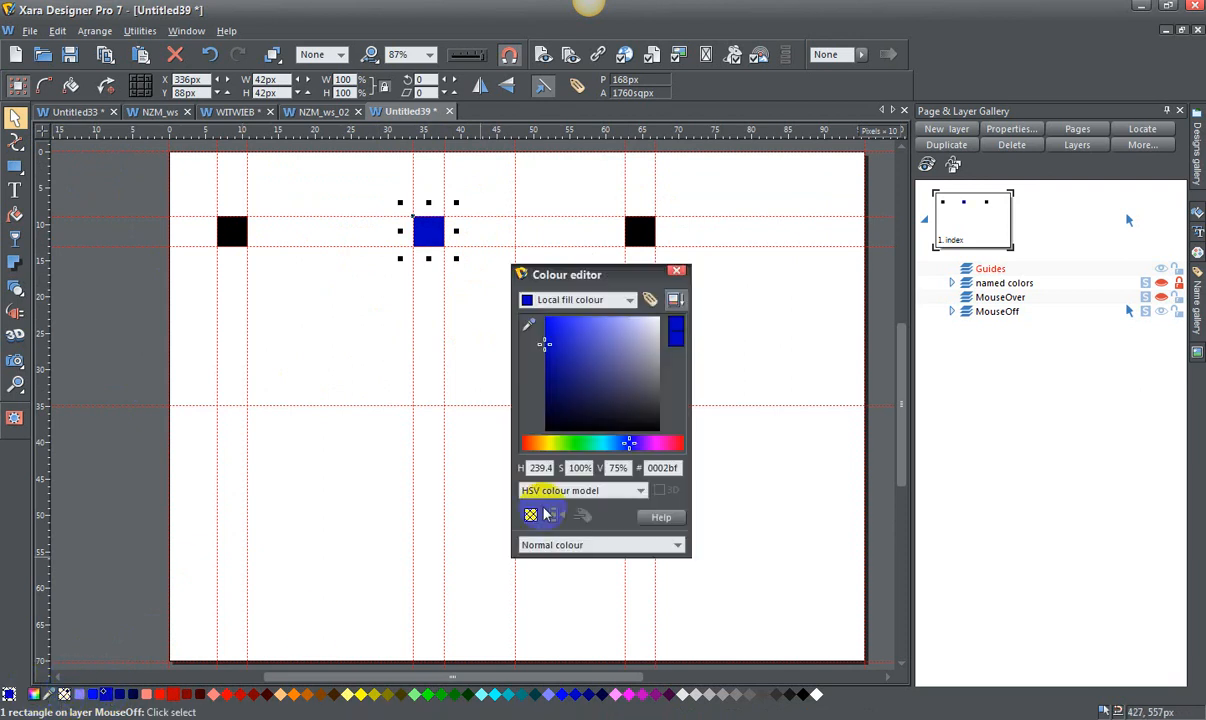
{"action": "left_click_drag", "start_coordinate": [568, 274], "coordinate": [388, 308]}
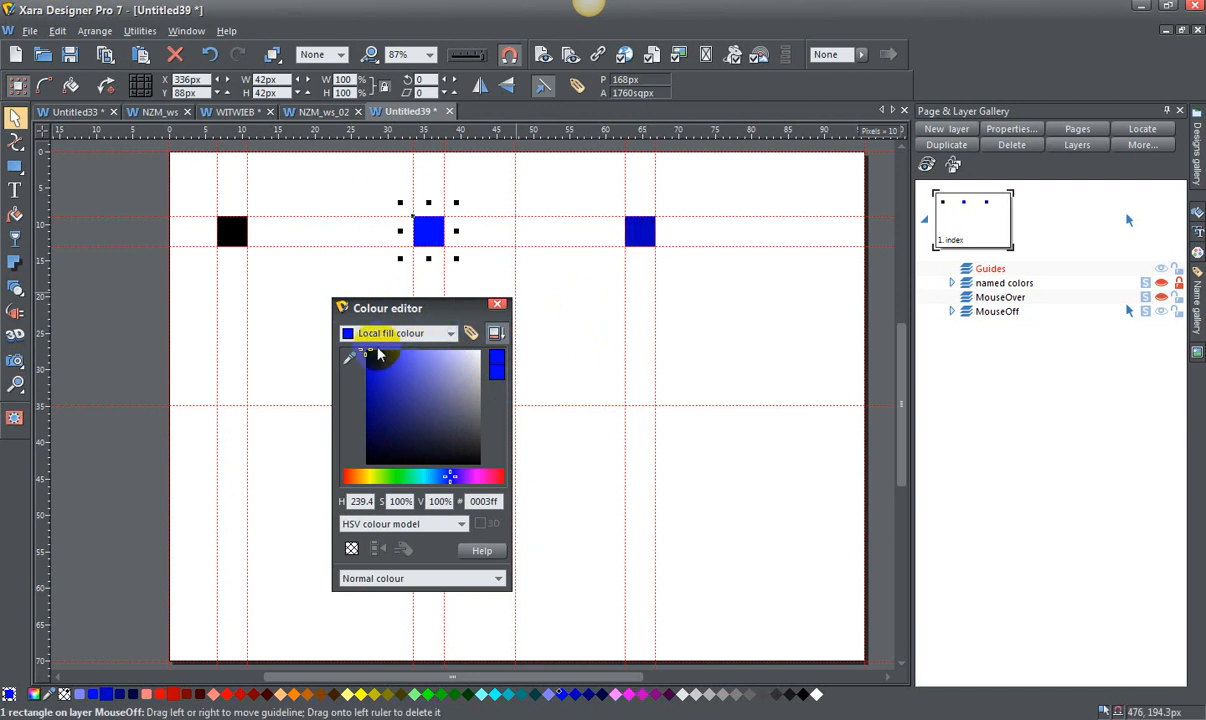
{"action": "left_click", "coordinate": [360, 418]}
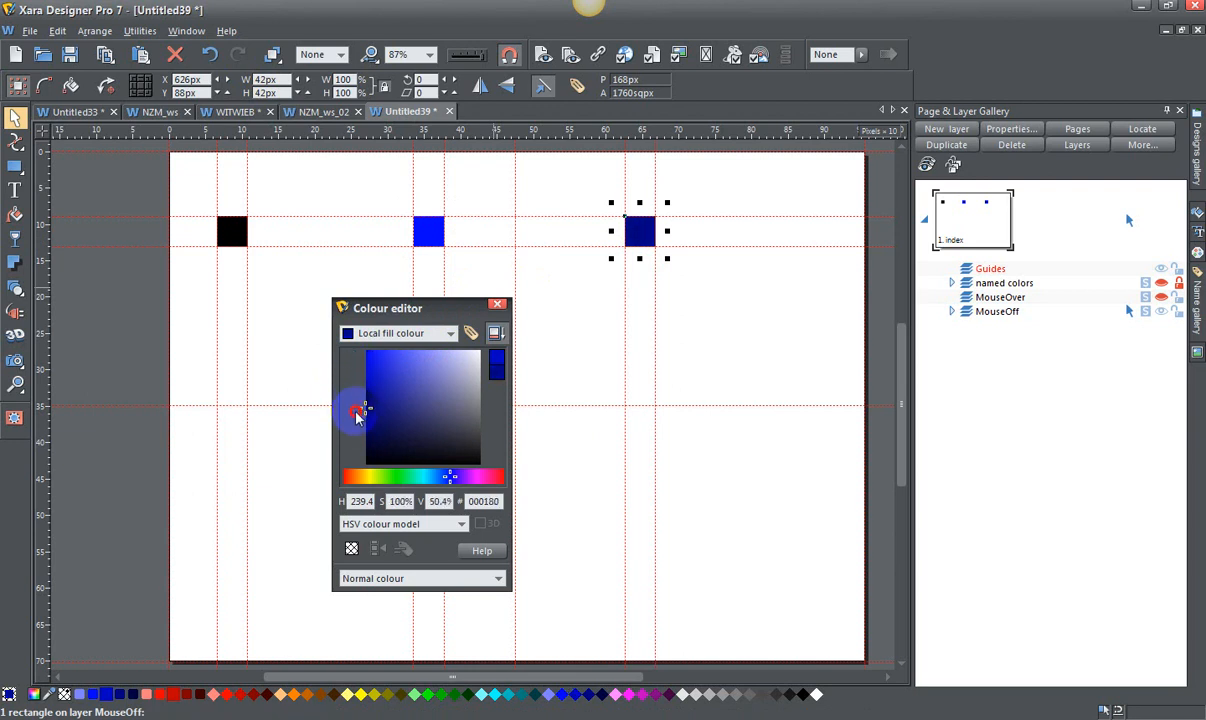
{"action": "left_click_drag", "start_coordinate": [356, 412], "coordinate": [352, 450]}
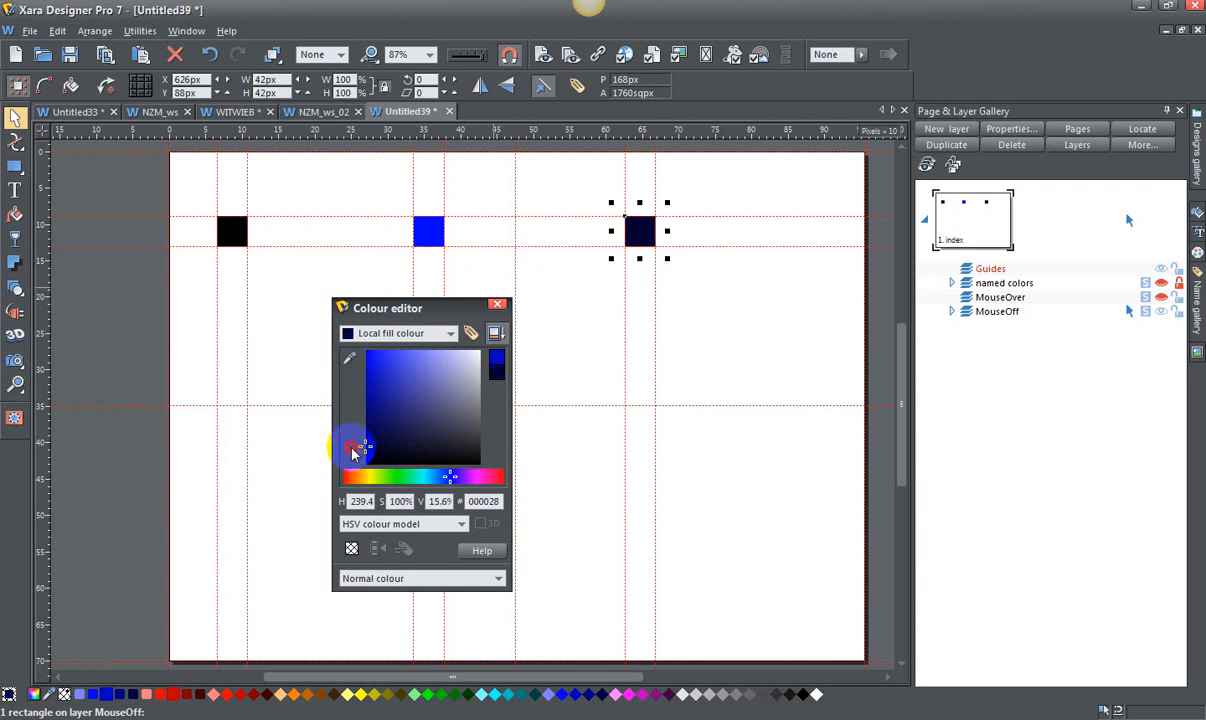
{"action": "left_click", "coordinate": [232, 230]}
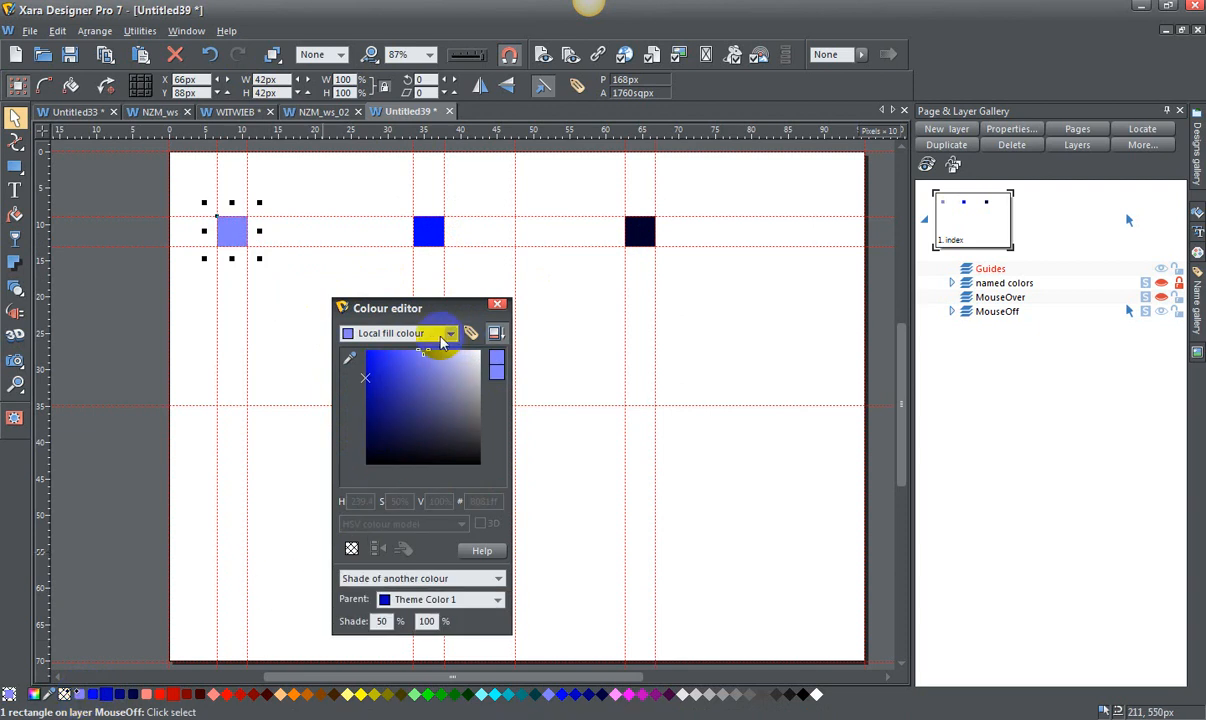
- Lighten the left square step by step to a very pale blue tint
{"action": "left_click", "coordinate": [456, 356]}
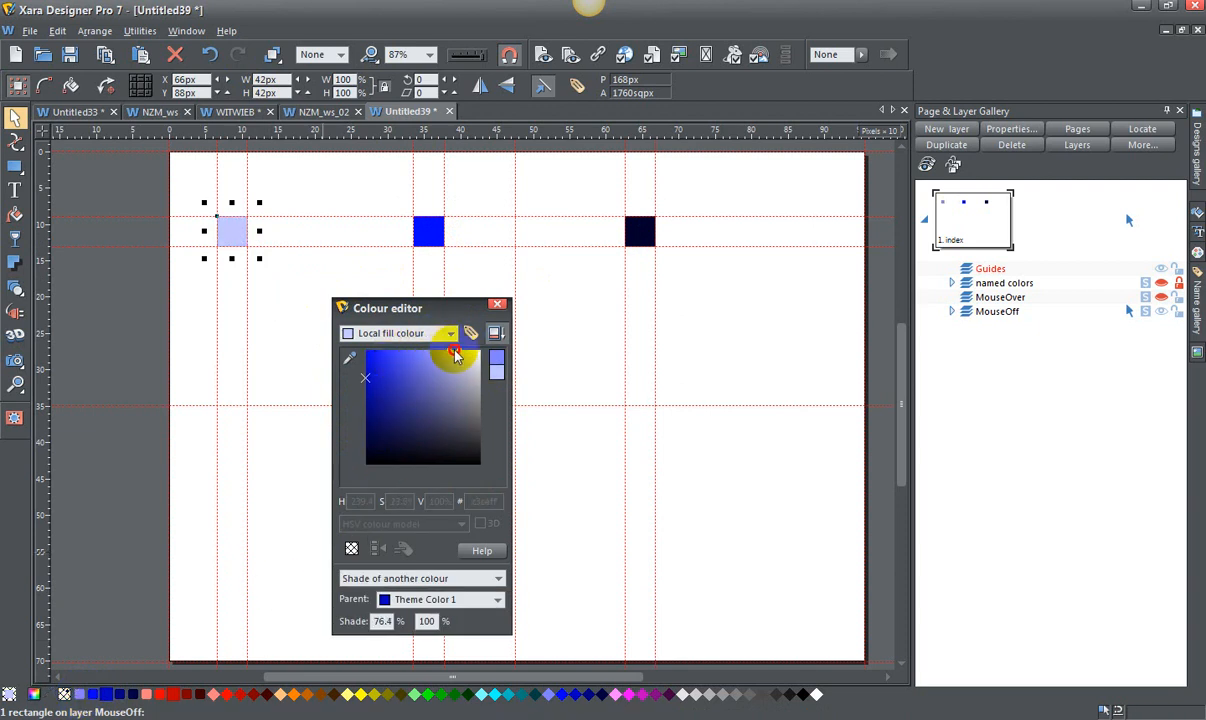
{"action": "left_click", "coordinate": [470, 360]}
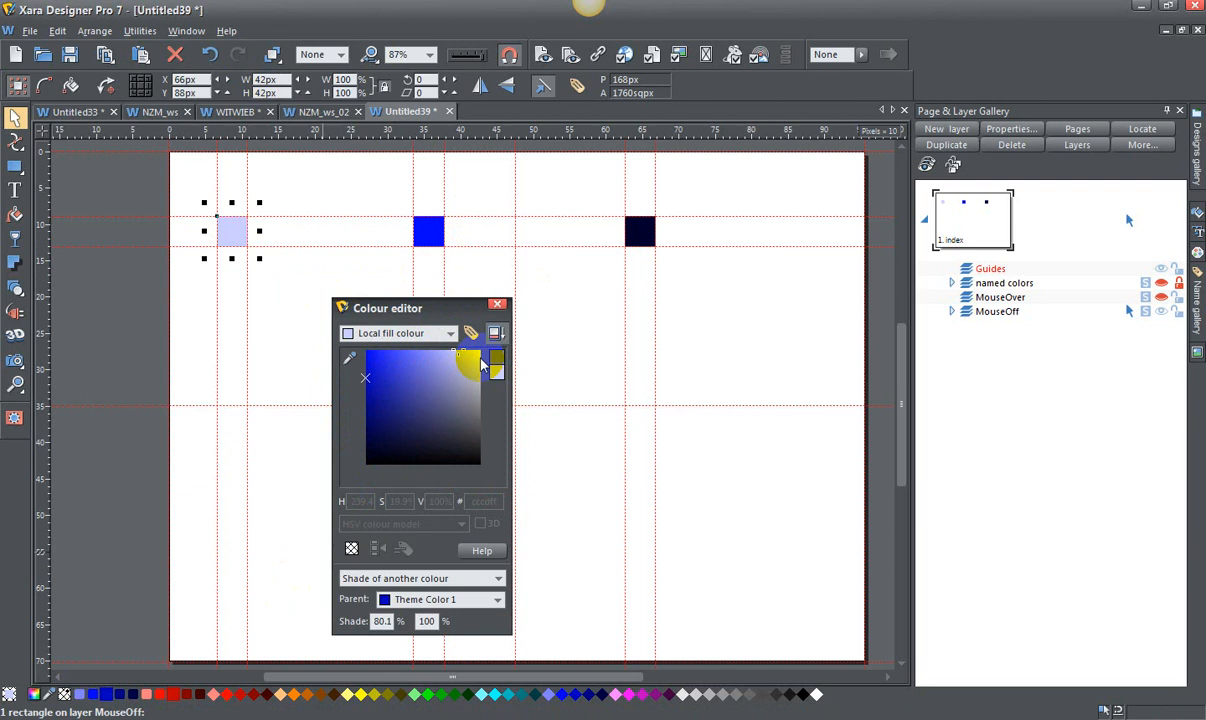
{"action": "left_click", "coordinate": [462, 356]}
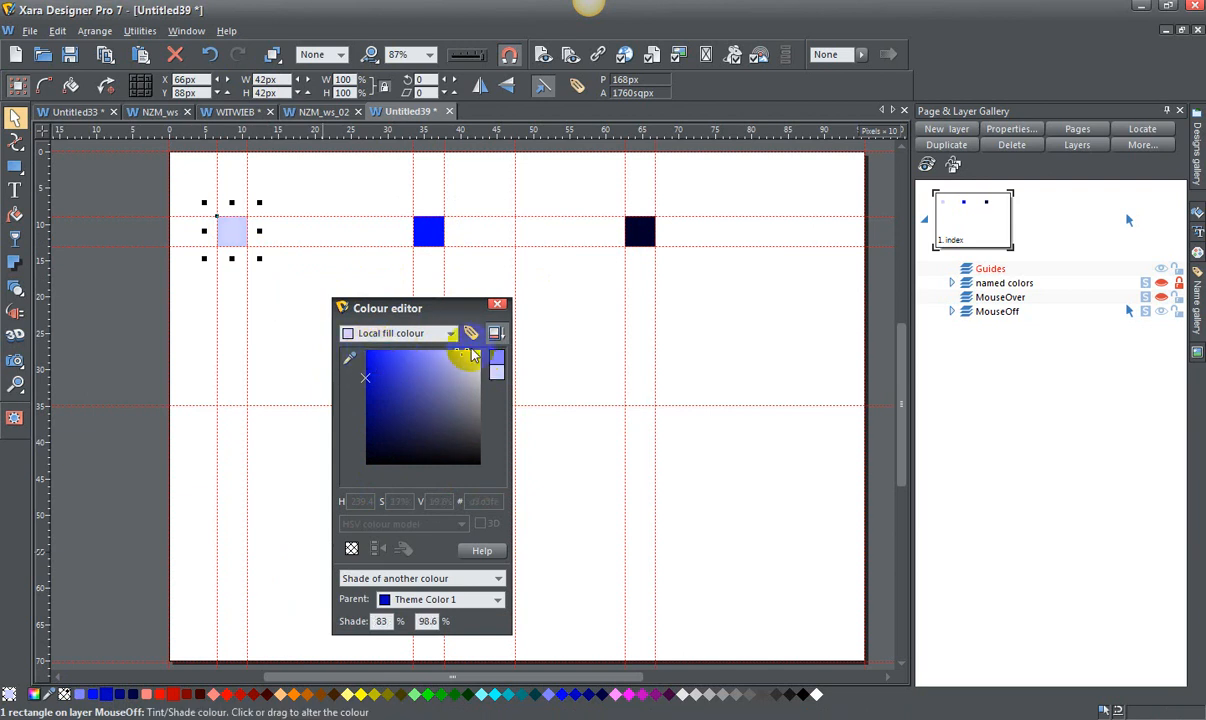
{"action": "left_click", "coordinate": [468, 360]}
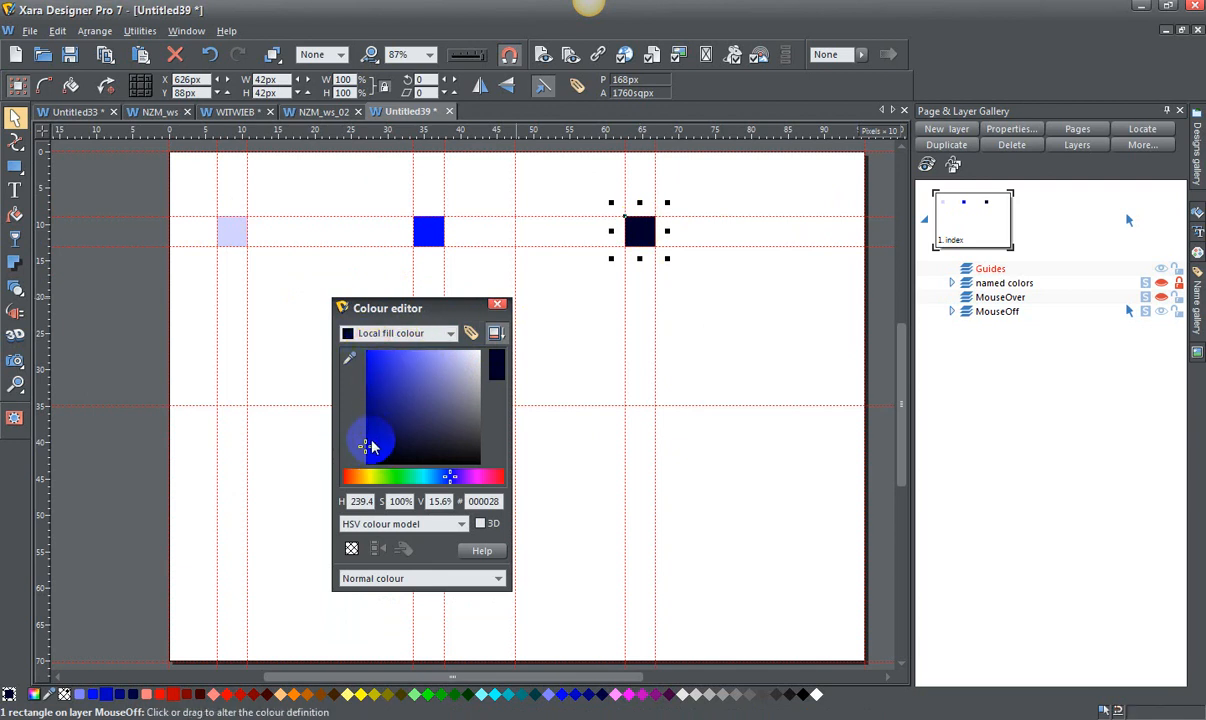
{"action": "mouse_move", "coordinate": [738, 216]}
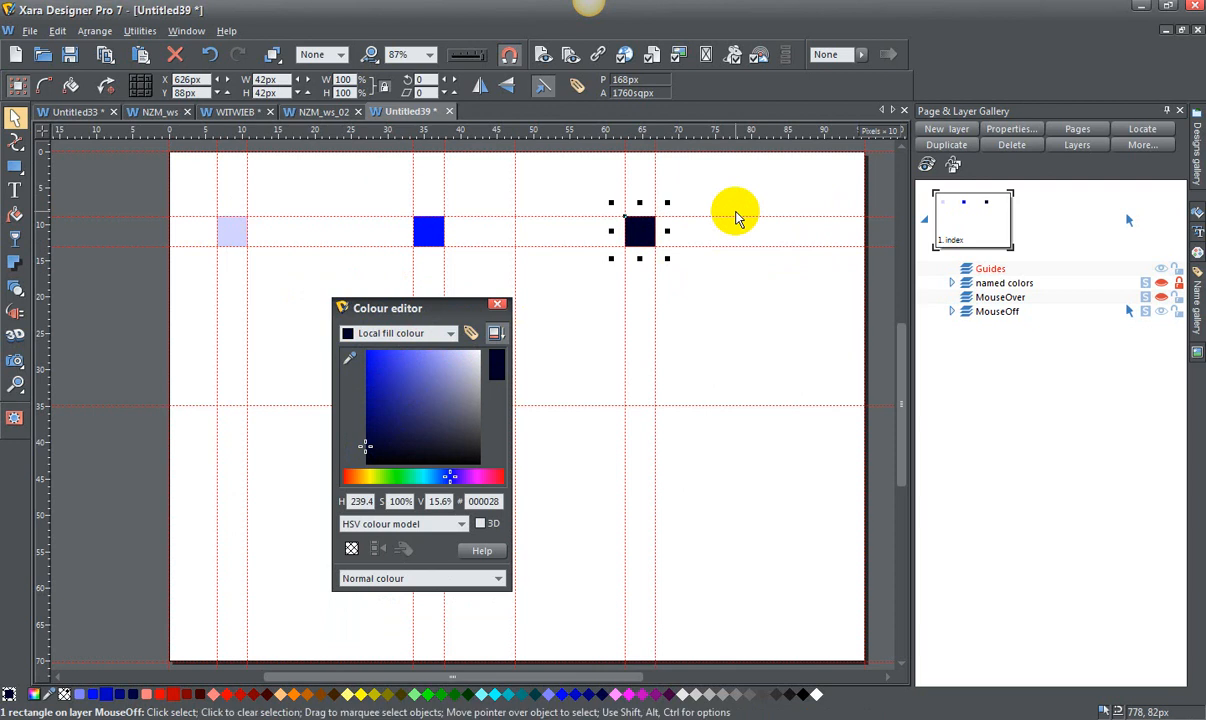
- Blend from the pale square to the middle one with 5 steps, then on to the dark navy square
{"action": "left_click", "coordinate": [496, 304]}
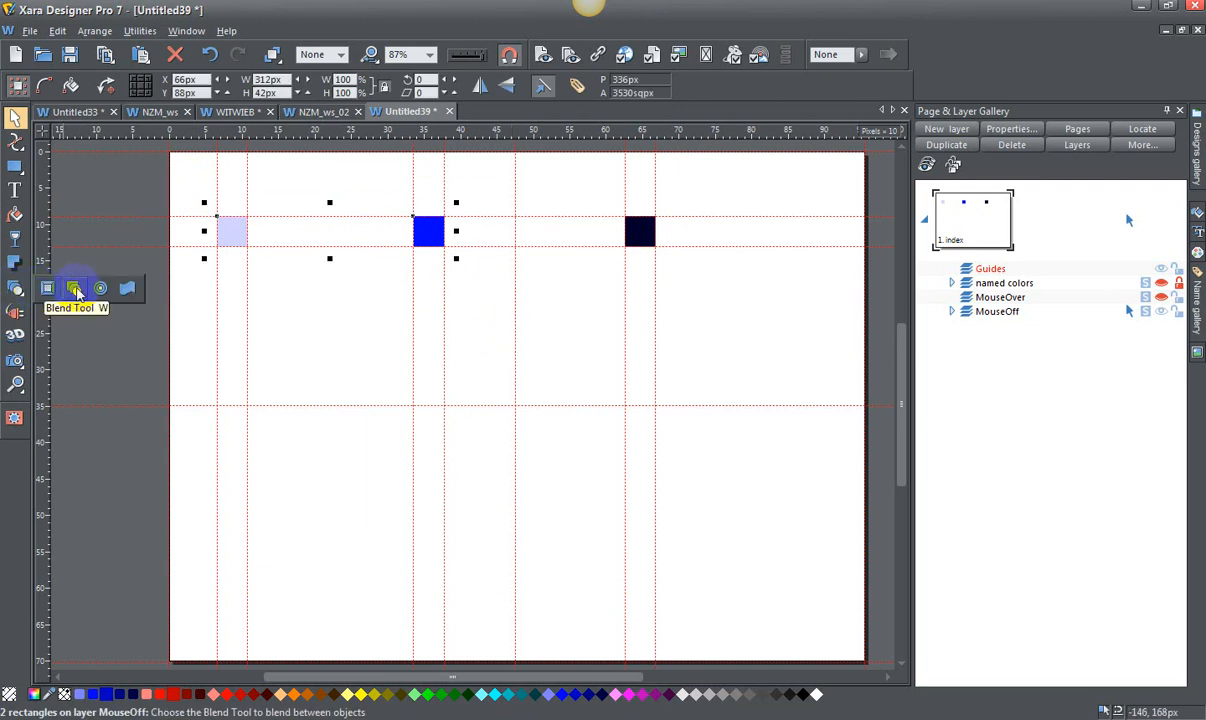
{"action": "left_click", "coordinate": [76, 288]}
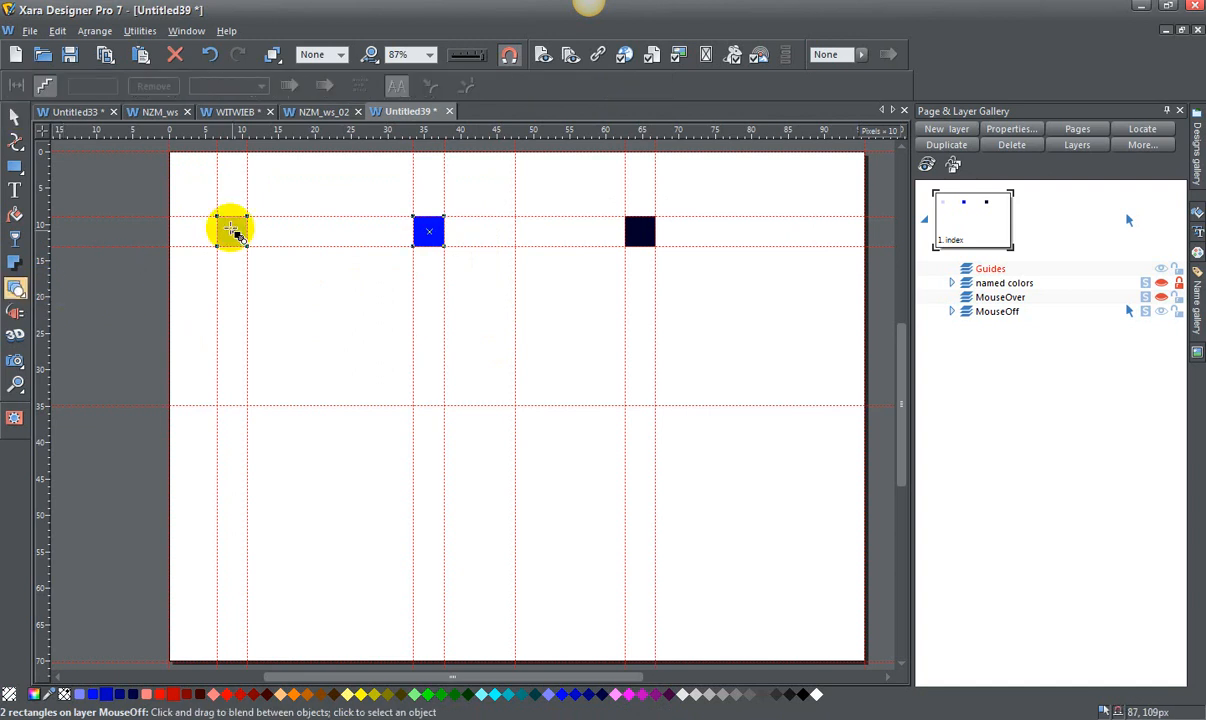
{"action": "left_click_drag", "start_coordinate": [232, 230], "coordinate": [428, 230]}
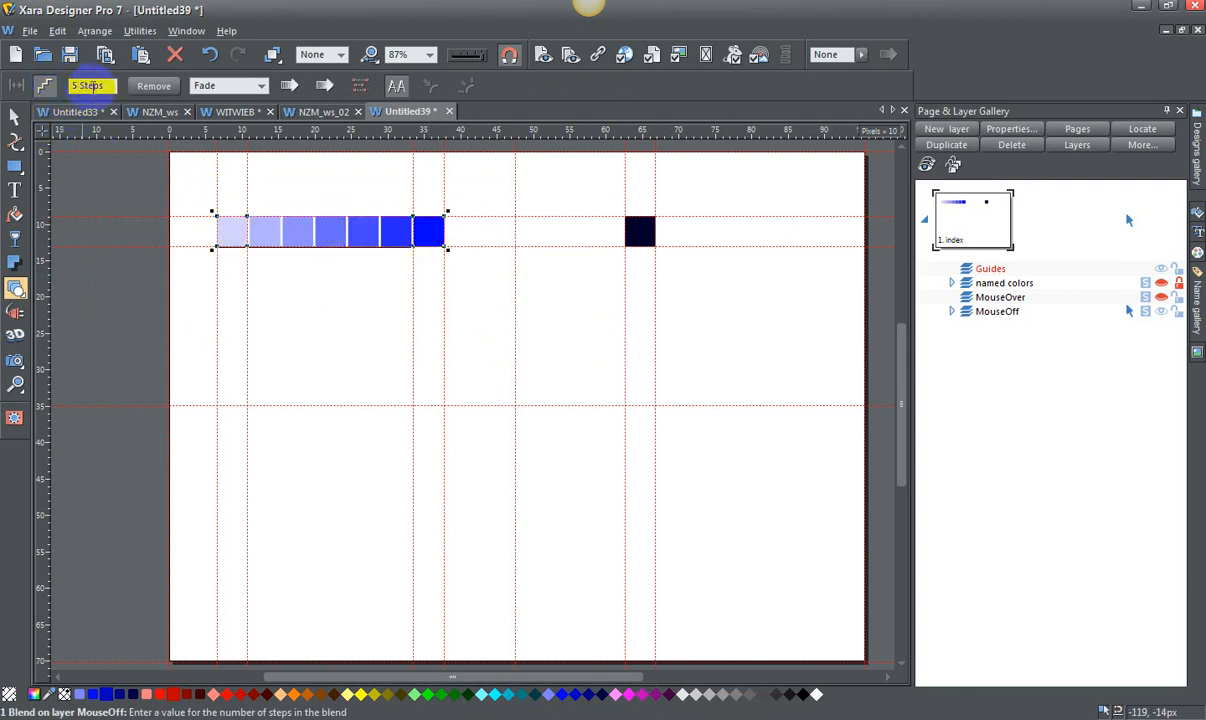
{"action": "mouse_move", "coordinate": [88, 84]}
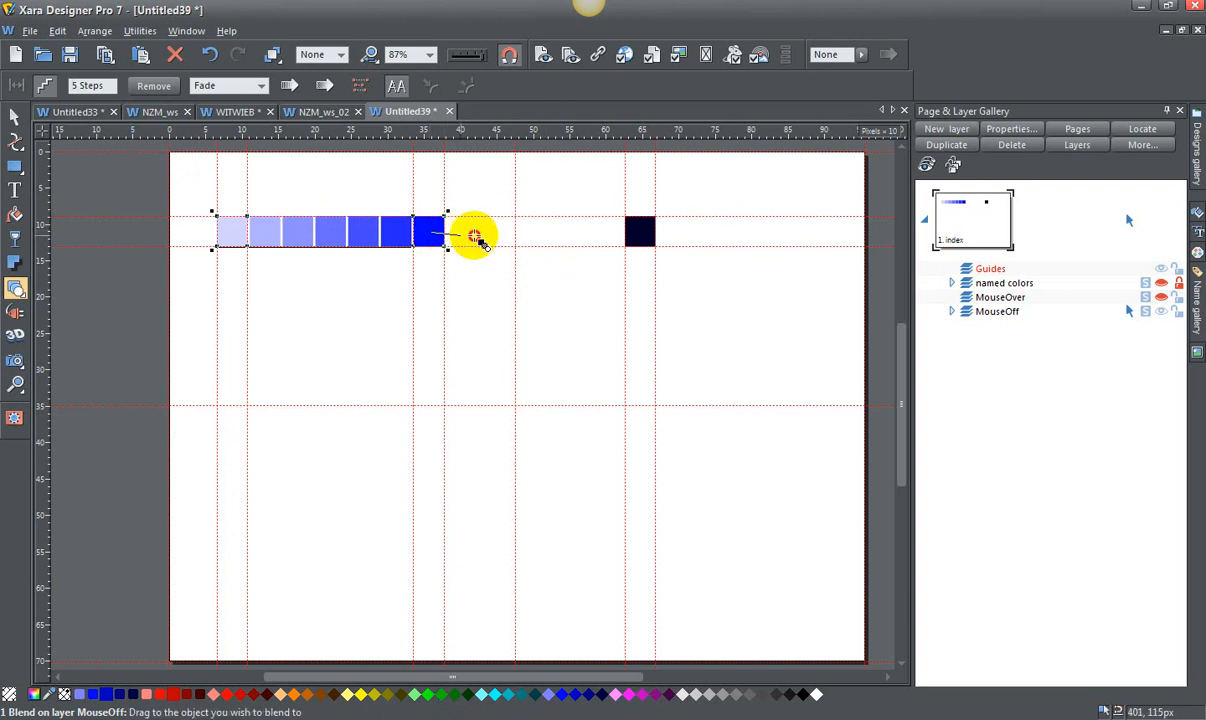
{"action": "left_click_drag", "start_coordinate": [476, 236], "coordinate": [640, 236]}
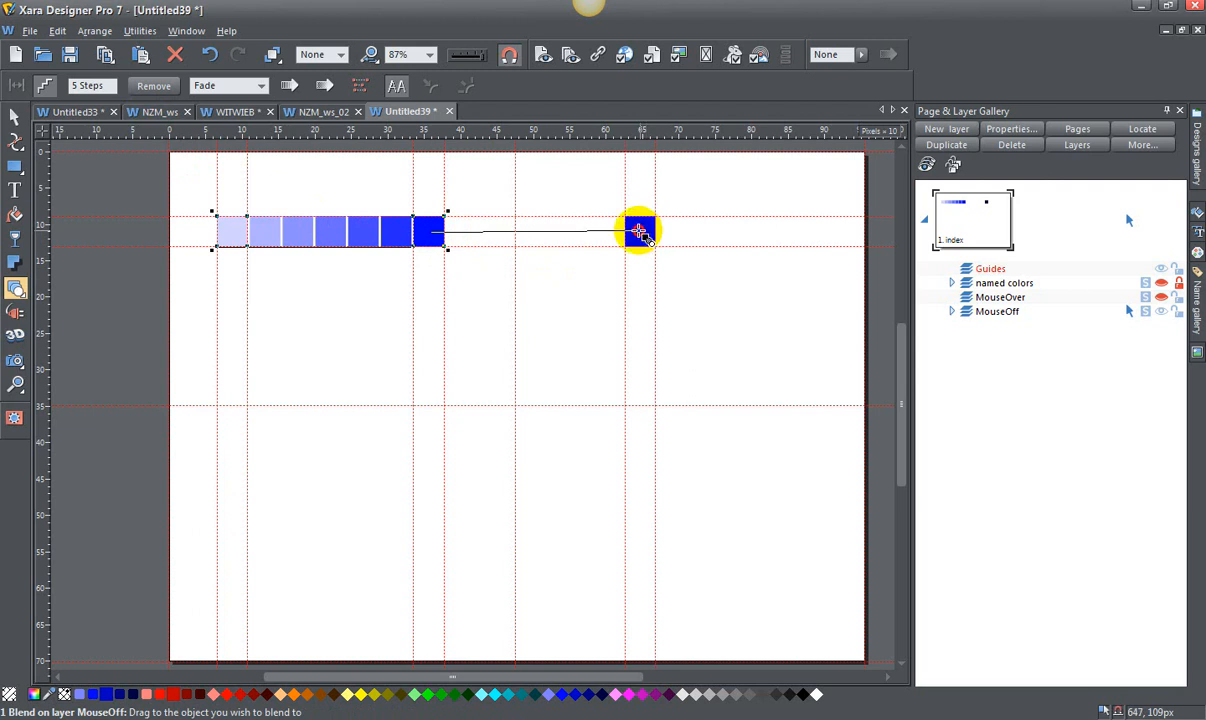
{"action": "left_click_drag", "start_coordinate": [640, 230], "coordinate": [656, 260]}
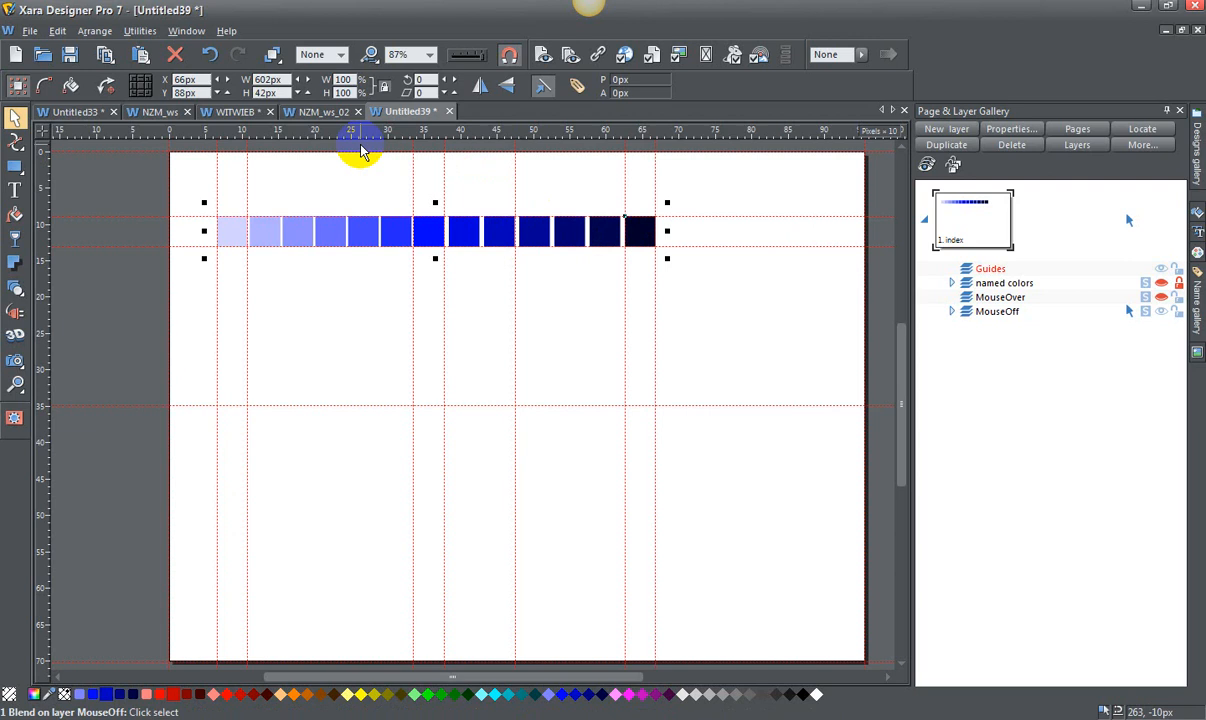
{"action": "mouse_move", "coordinate": [312, 438]}
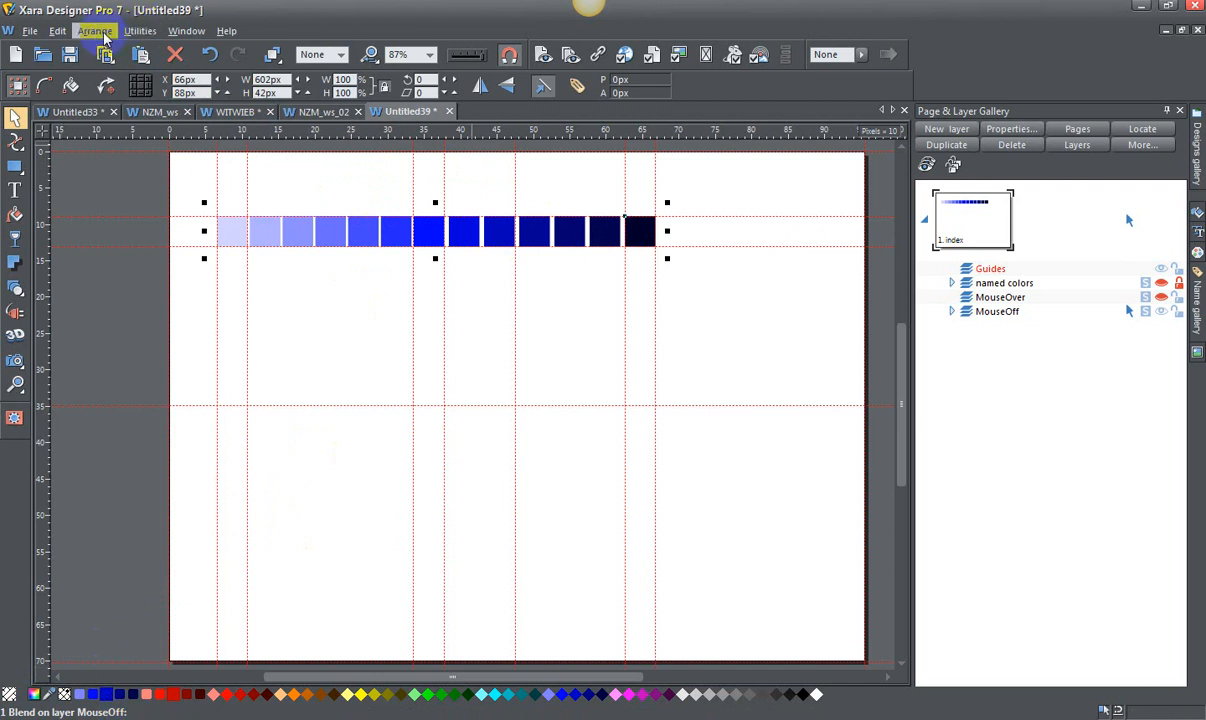
- Convert the blend to editable shapes and ungroup it into thirteen separate squares via Arrange
{"action": "left_click", "coordinate": [94, 30]}
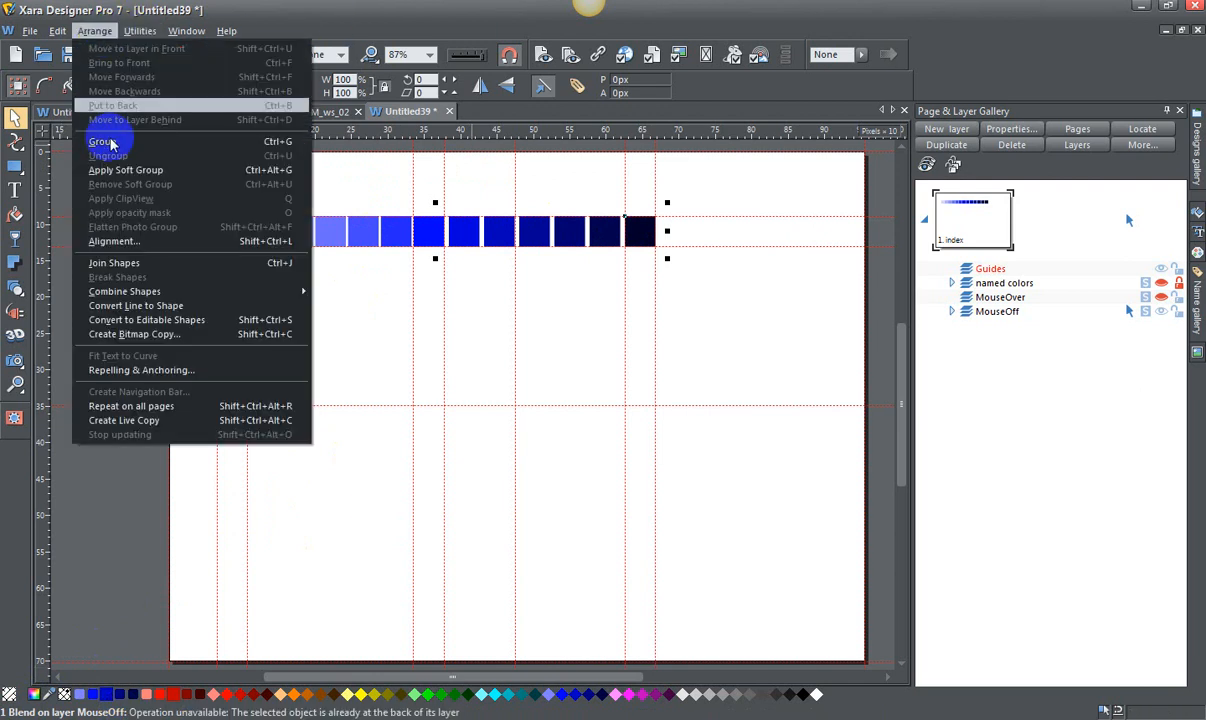
{"action": "mouse_move", "coordinate": [148, 320]}
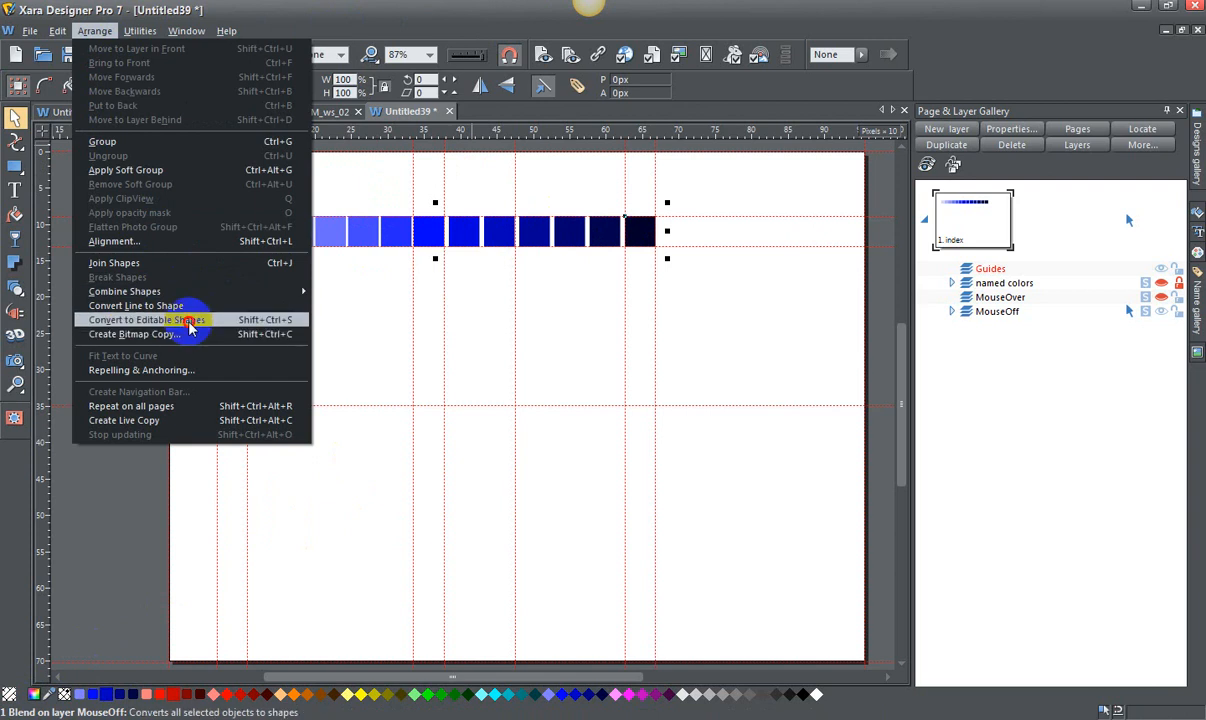
{"action": "left_click", "coordinate": [148, 320]}
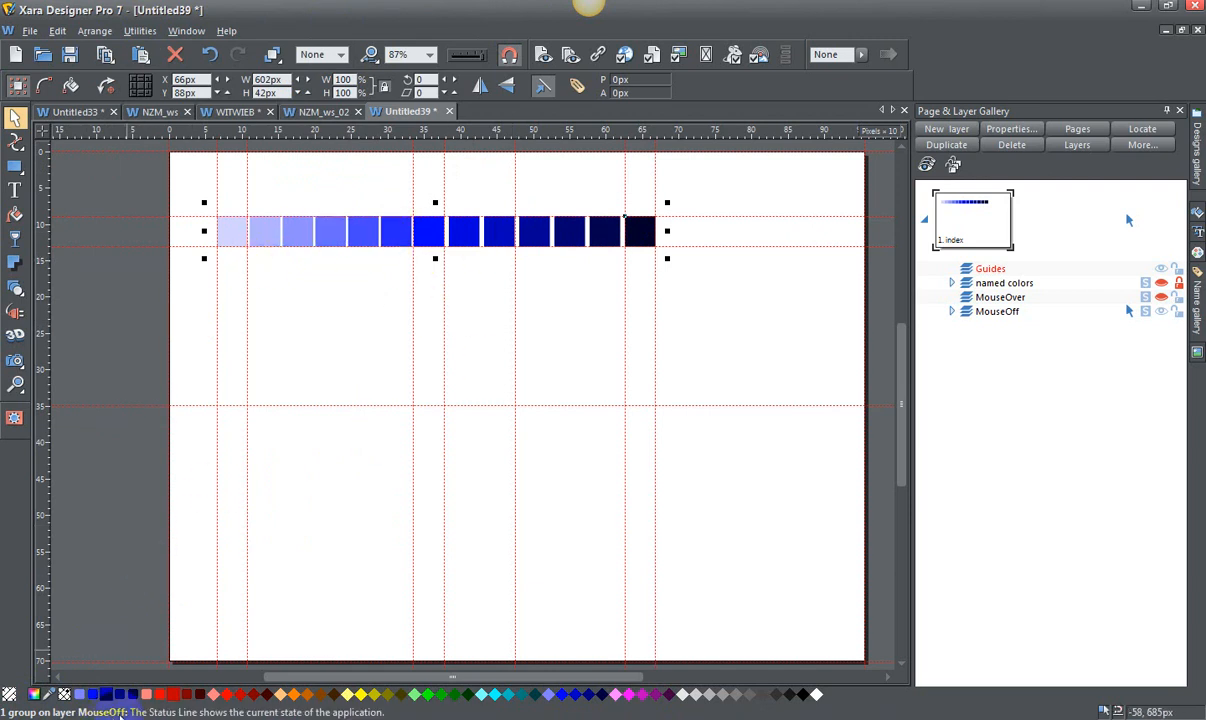
{"action": "left_click", "coordinate": [96, 32]}
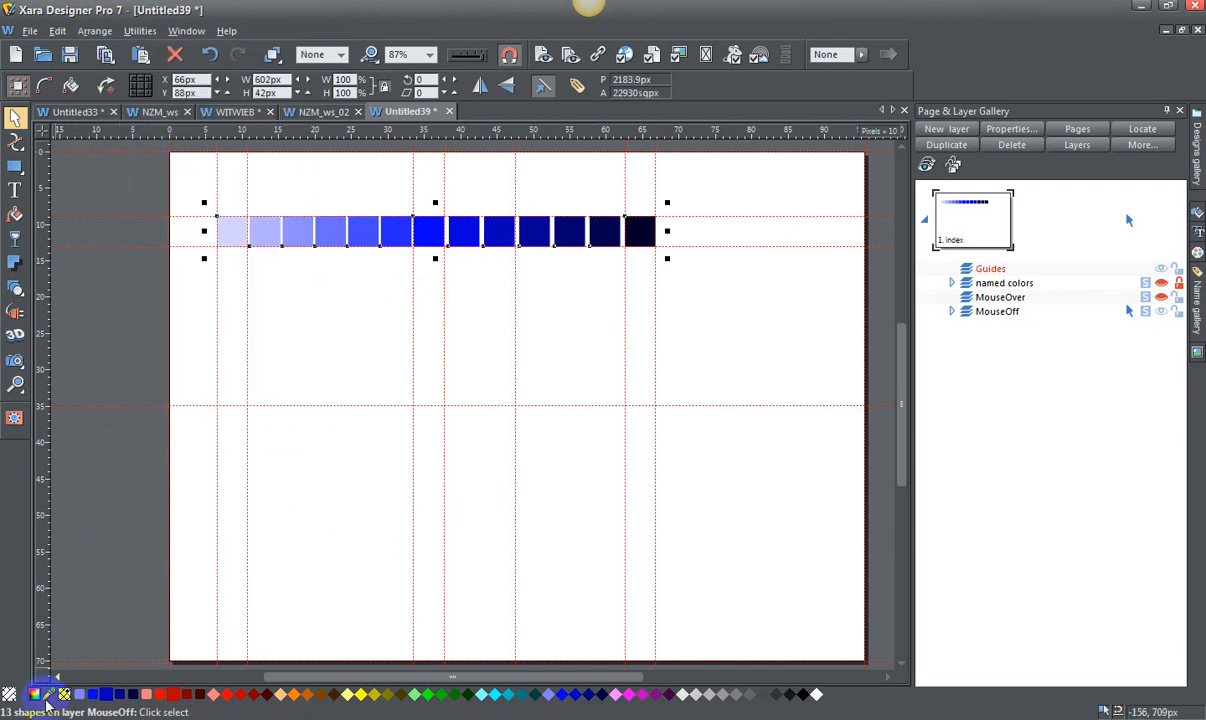
{"action": "mouse_move", "coordinate": [352, 370]}
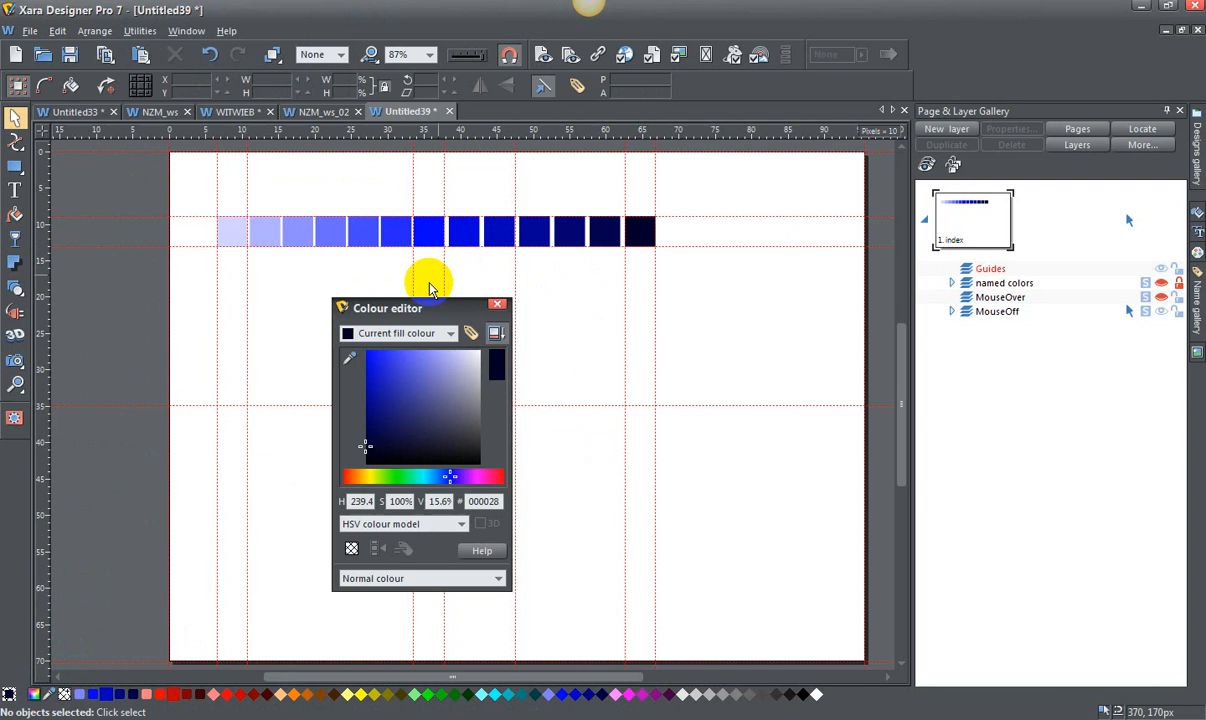
- Select the mid-blue square and create a named colour called Theme Color 3 from its fill
{"action": "left_click_drag", "start_coordinate": [388, 308], "coordinate": [728, 180]}
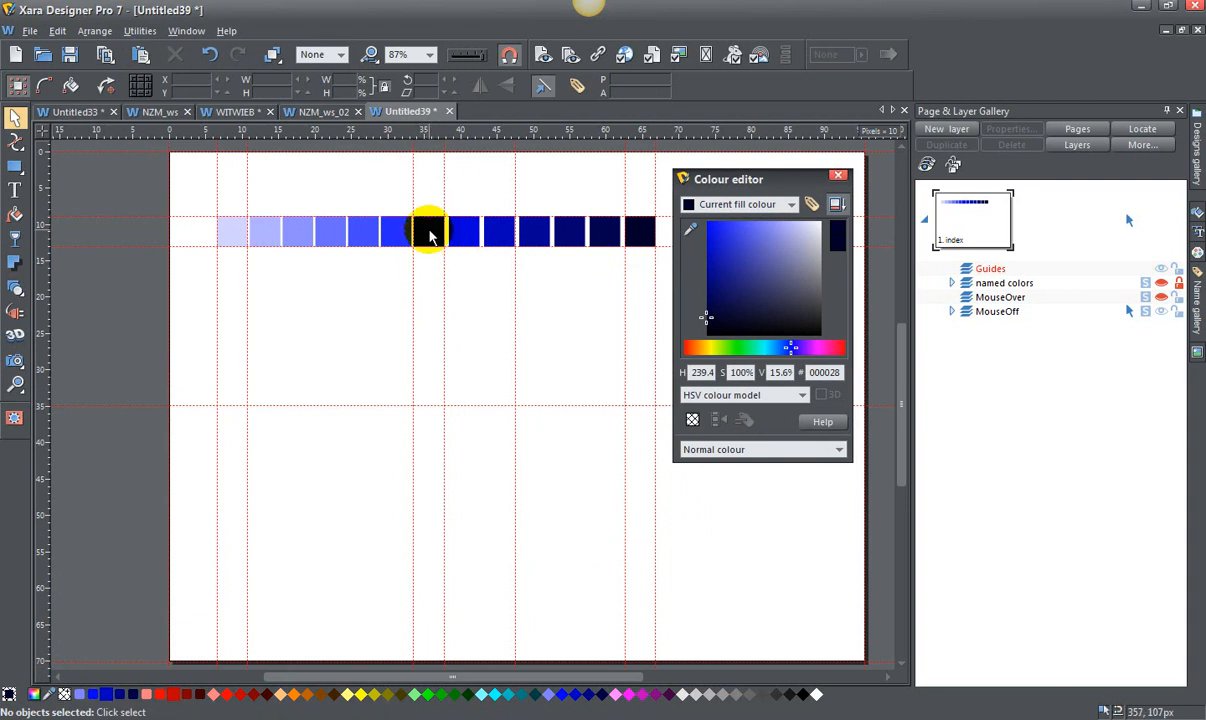
{"action": "left_click", "coordinate": [428, 232]}
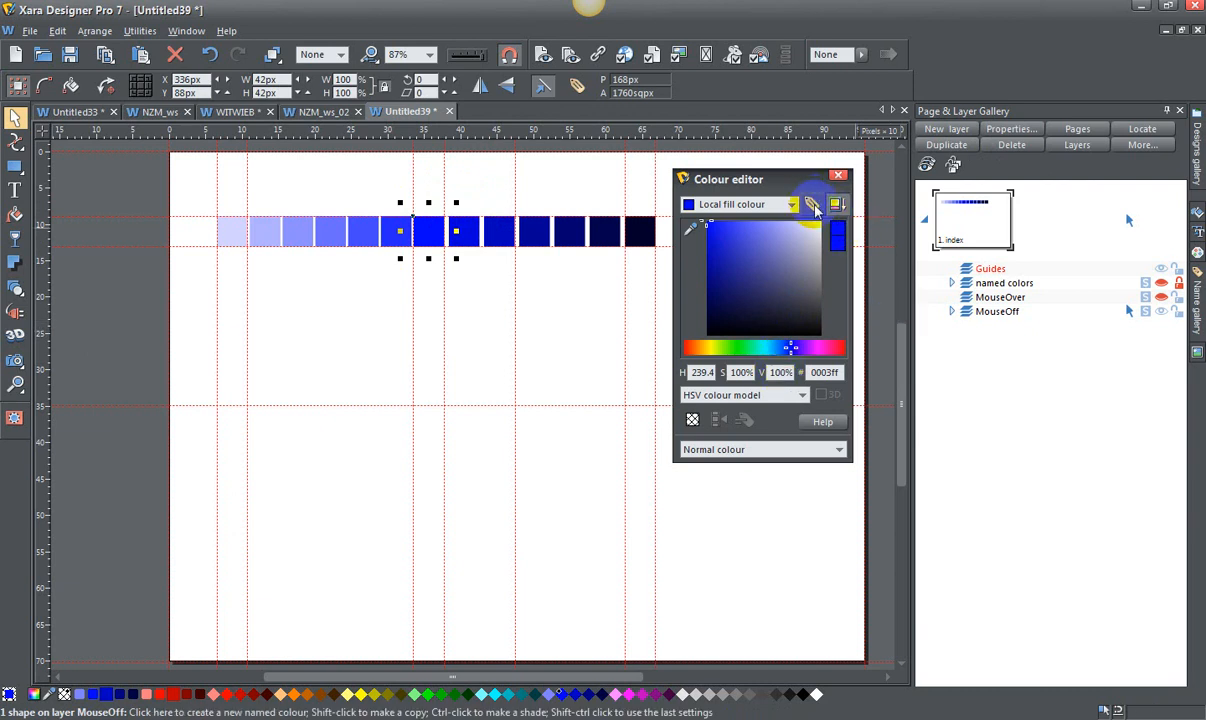
{"action": "left_click", "coordinate": [812, 204]}
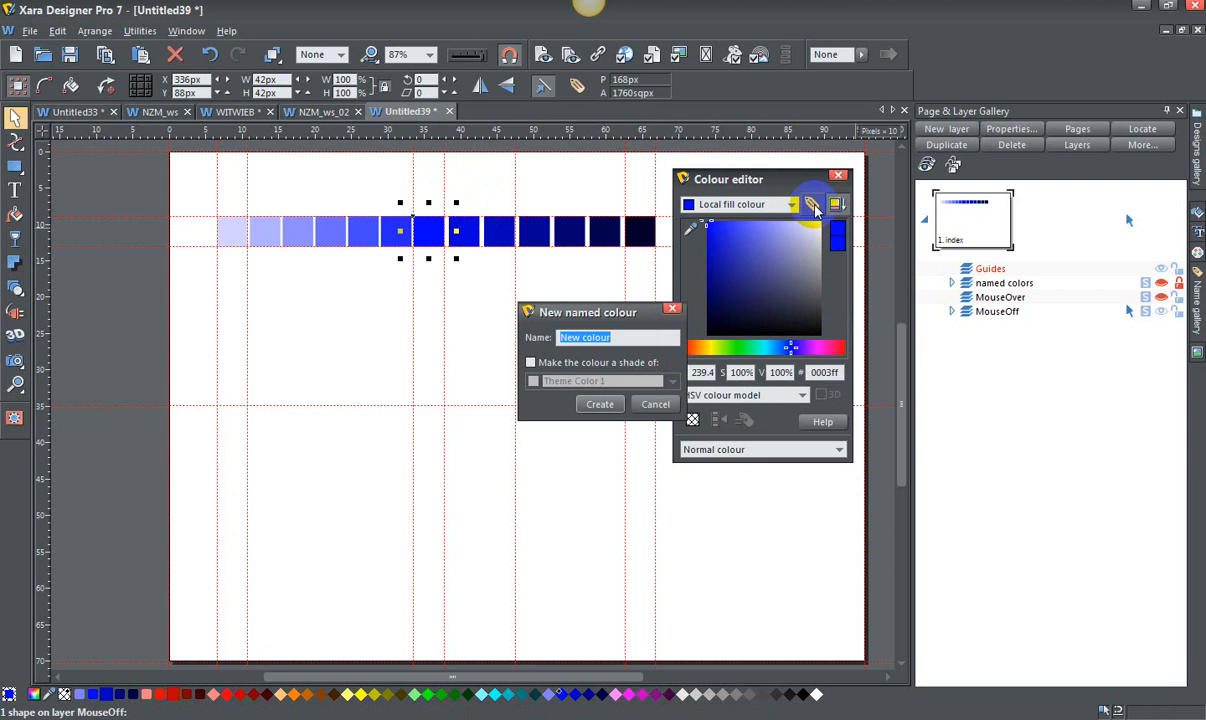
{"action": "type", "text": "Theme"}
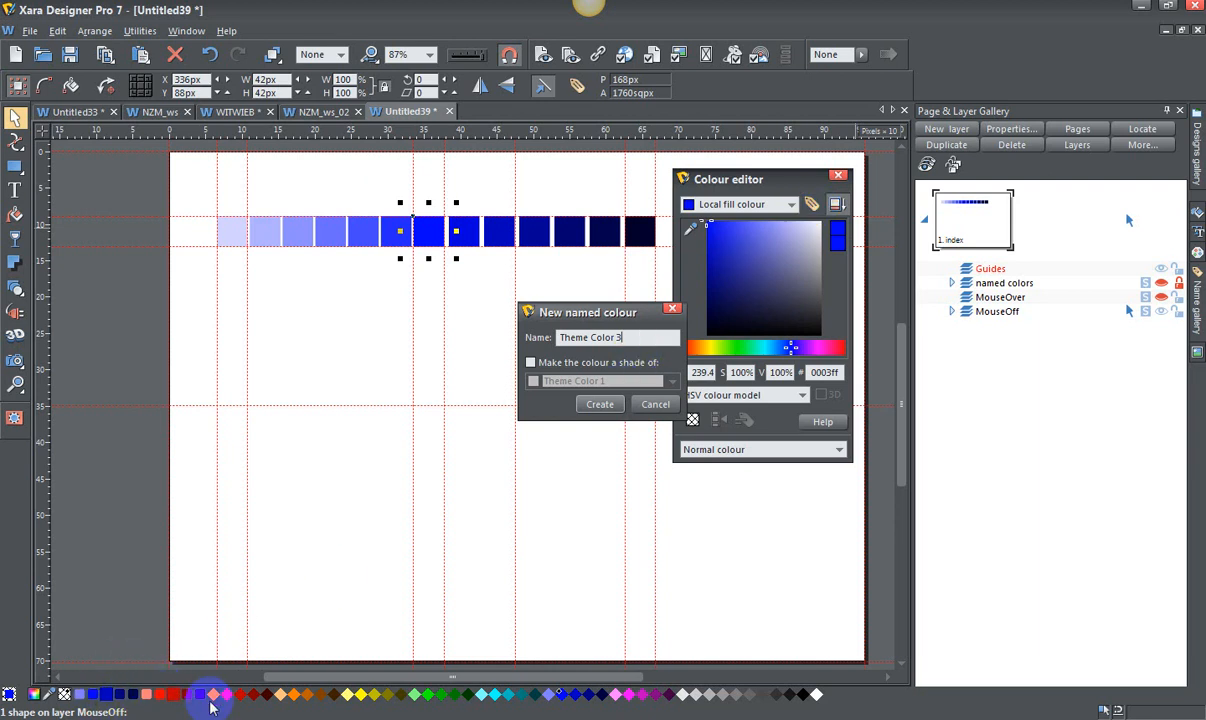
{"action": "mouse_move", "coordinate": [630, 440]}
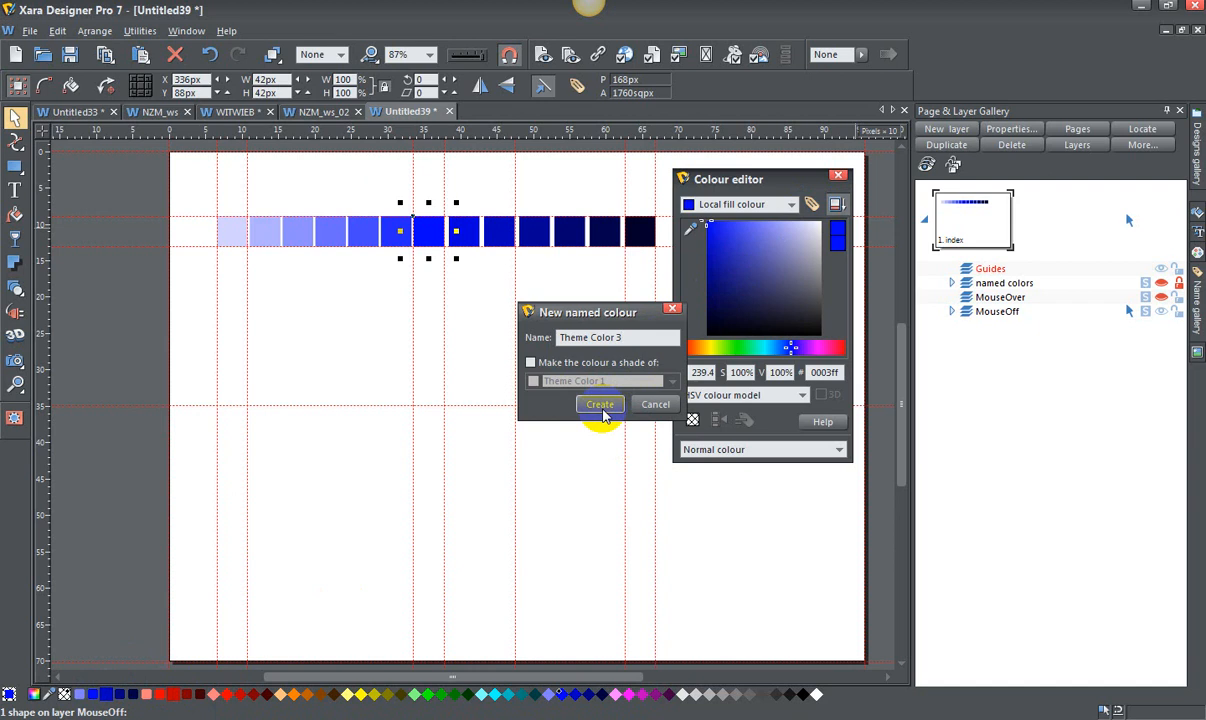
{"action": "left_click", "coordinate": [600, 404]}
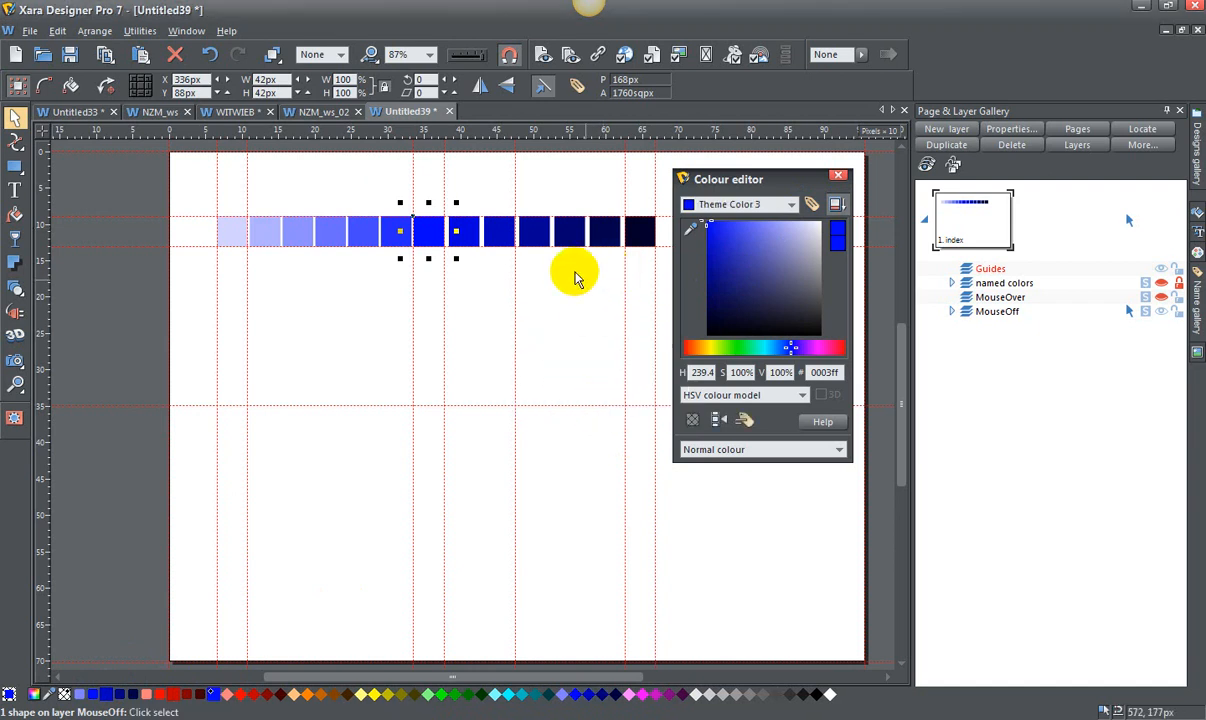
{"action": "mouse_move", "coordinate": [398, 232]}
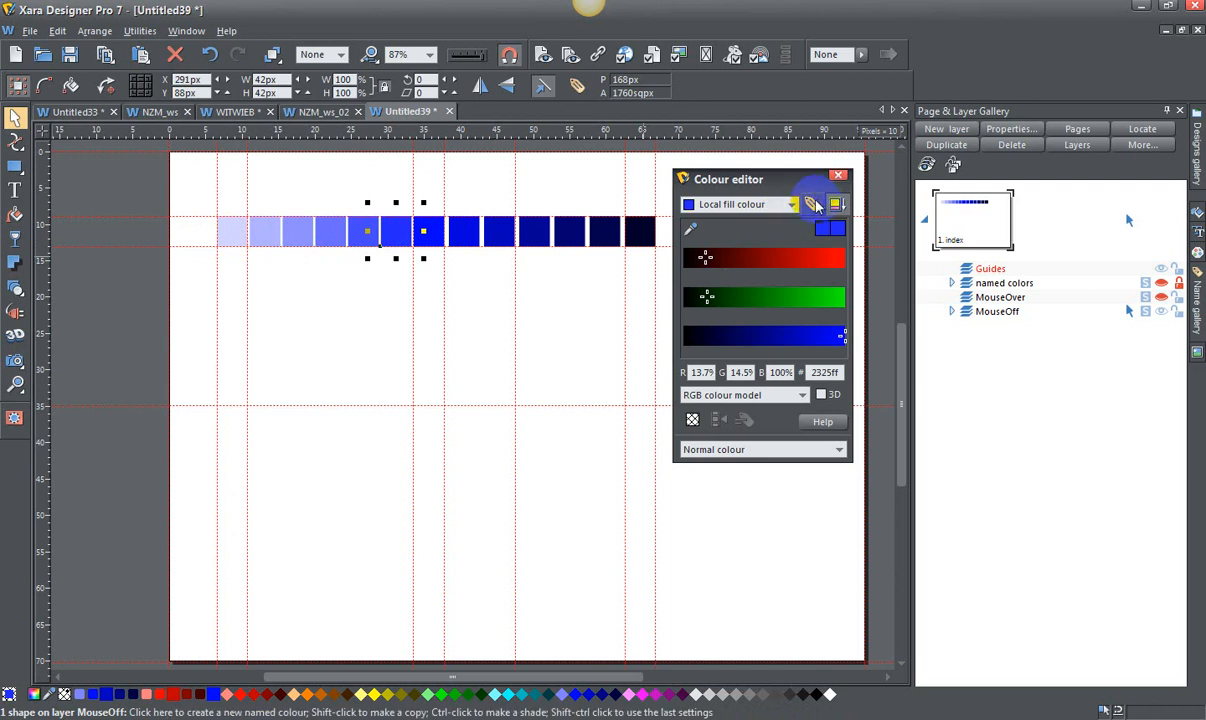
- Switch the Colour Editor through CMYK back to the HSV colour model for the neighbouring square
{"action": "left_click", "coordinate": [812, 204]}
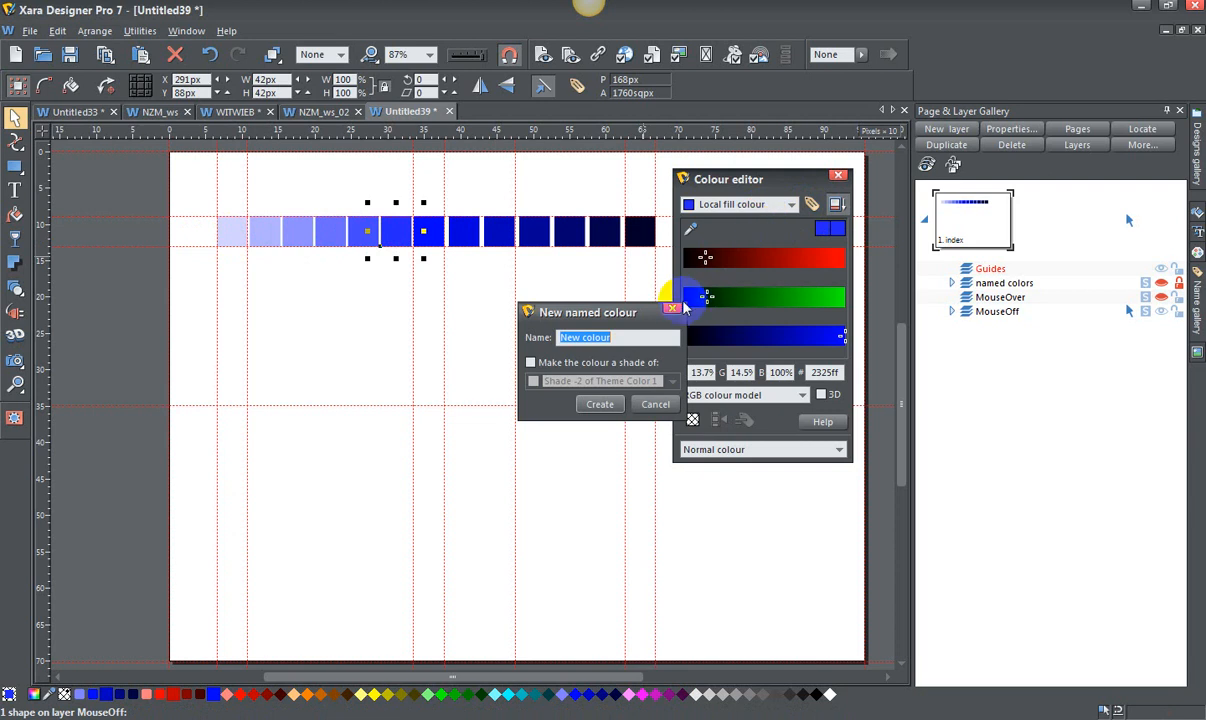
{"action": "left_click", "coordinate": [800, 394]}
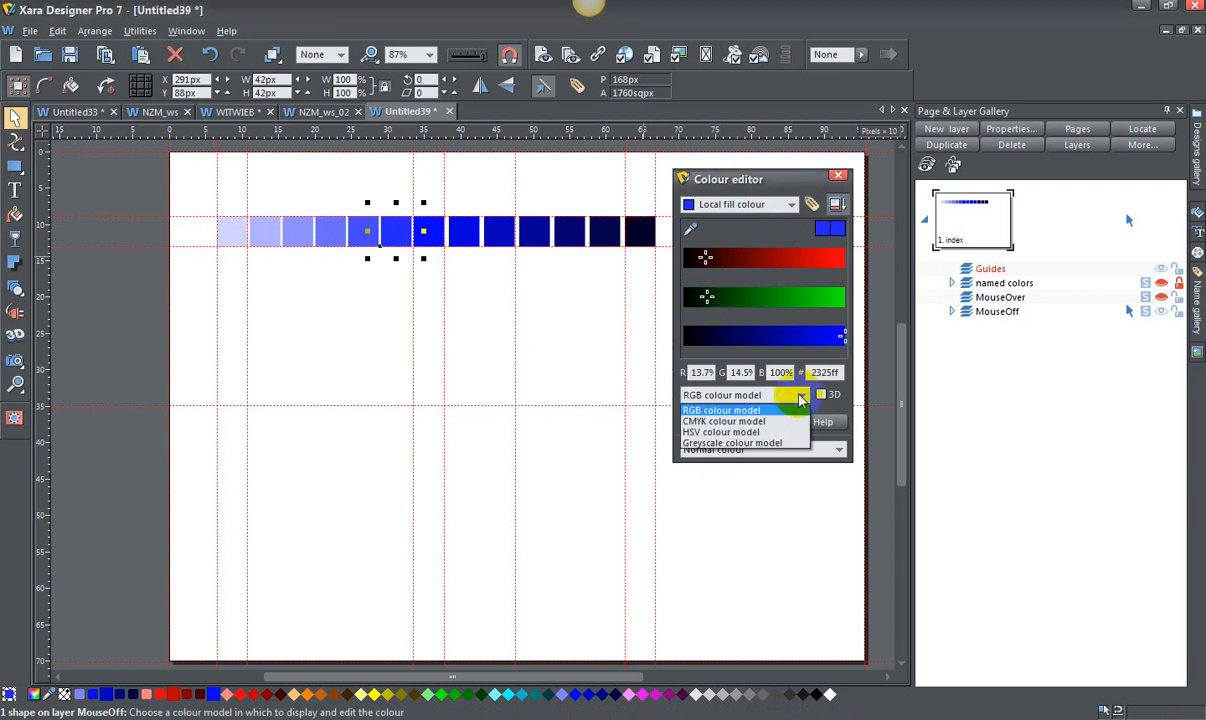
{"action": "left_click", "coordinate": [722, 420]}
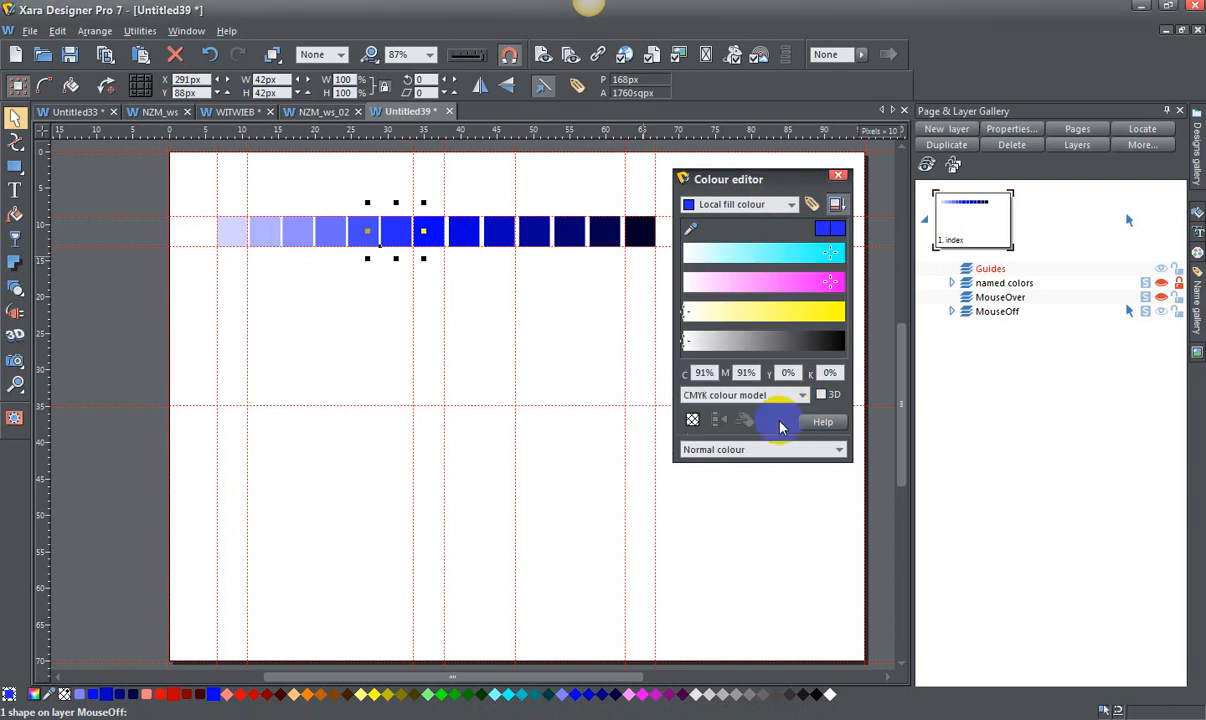
{"action": "left_click", "coordinate": [744, 394]}
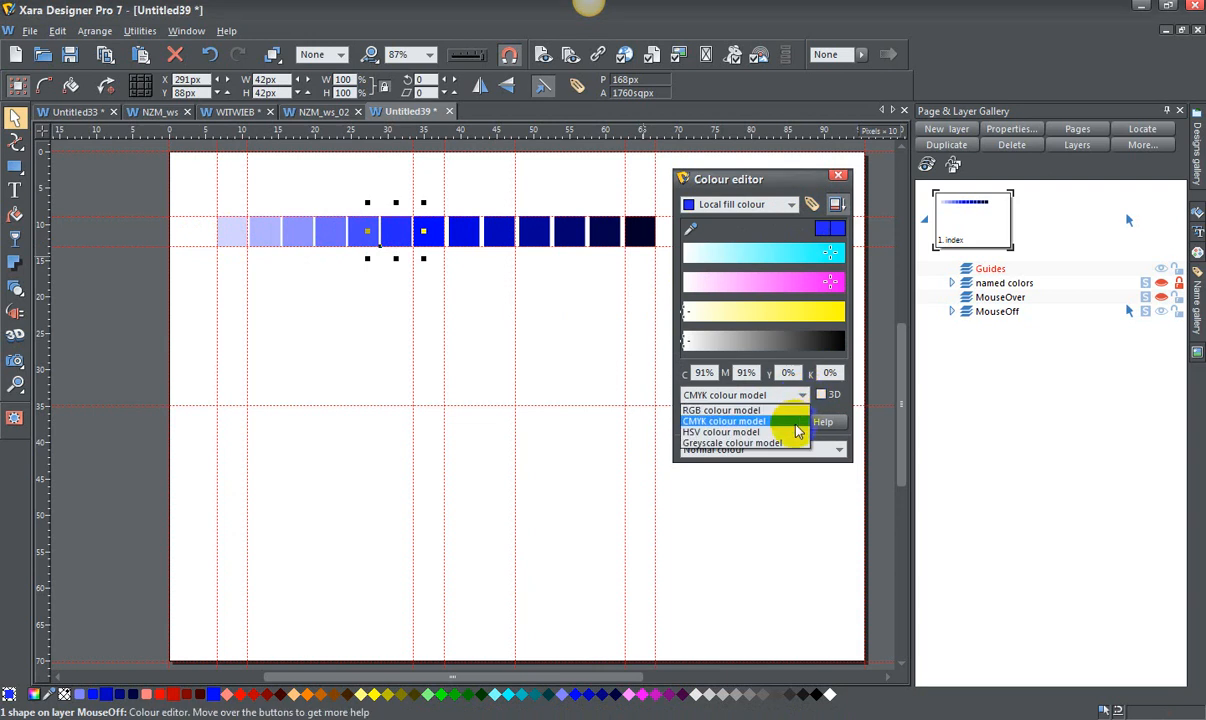
{"action": "left_click", "coordinate": [720, 432]}
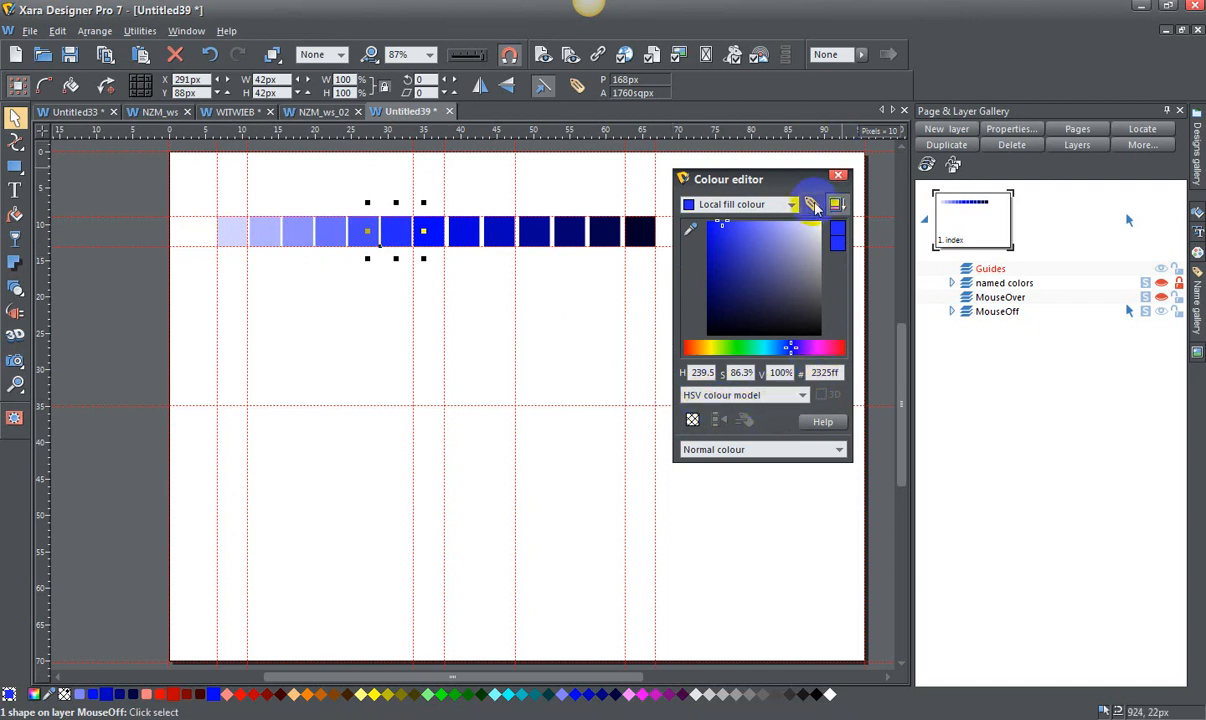
- Create the named colour Shade -1 of Theme Color 3, made a shade of Theme Color 3
{"action": "left_click", "coordinate": [812, 204]}
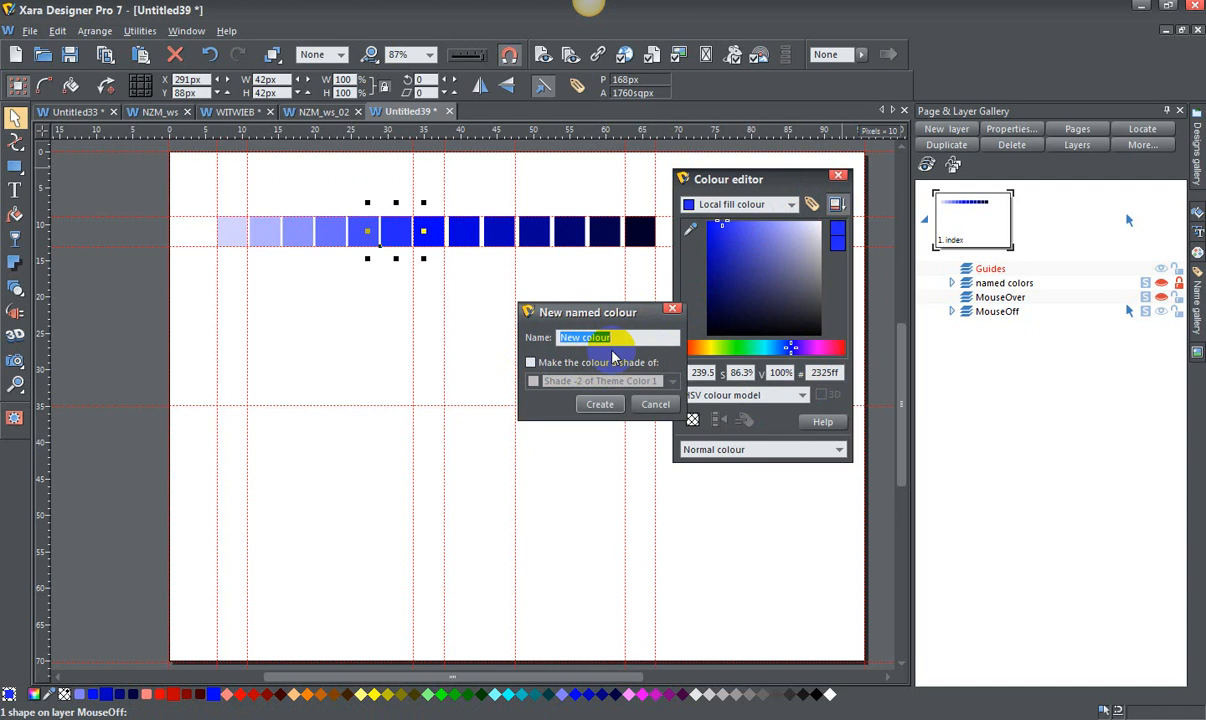
{"action": "left_click", "coordinate": [532, 362]}
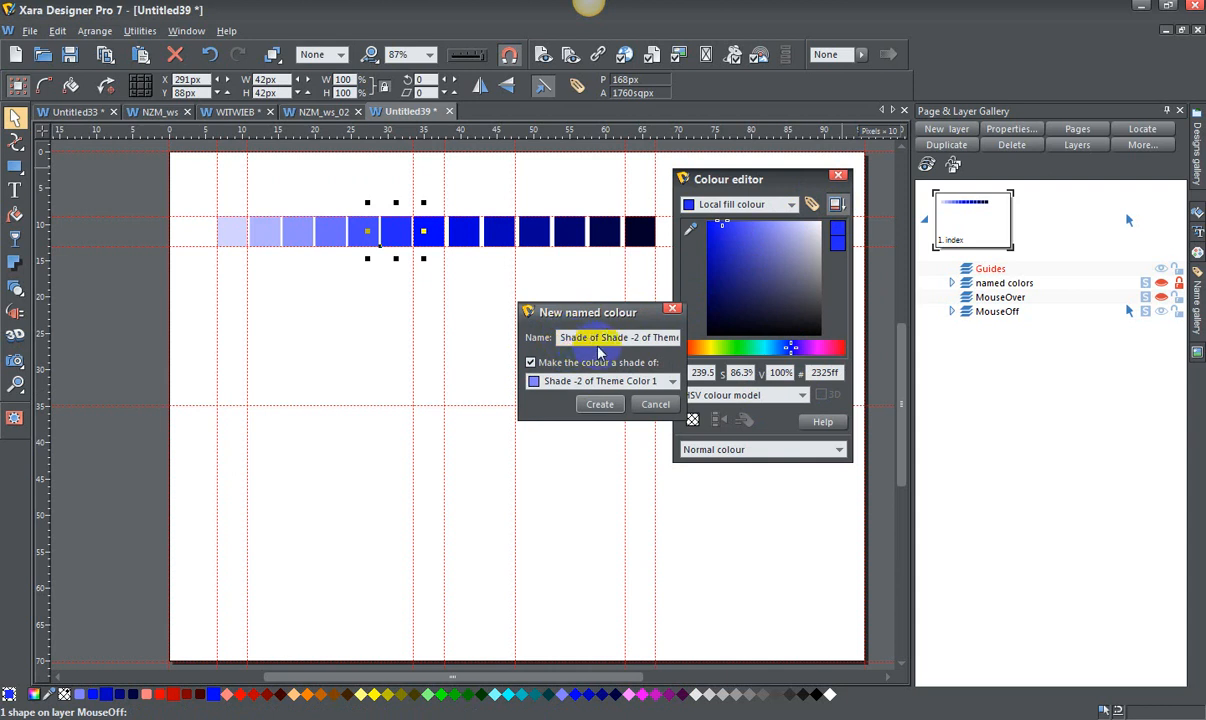
{"action": "left_click", "coordinate": [672, 380]}
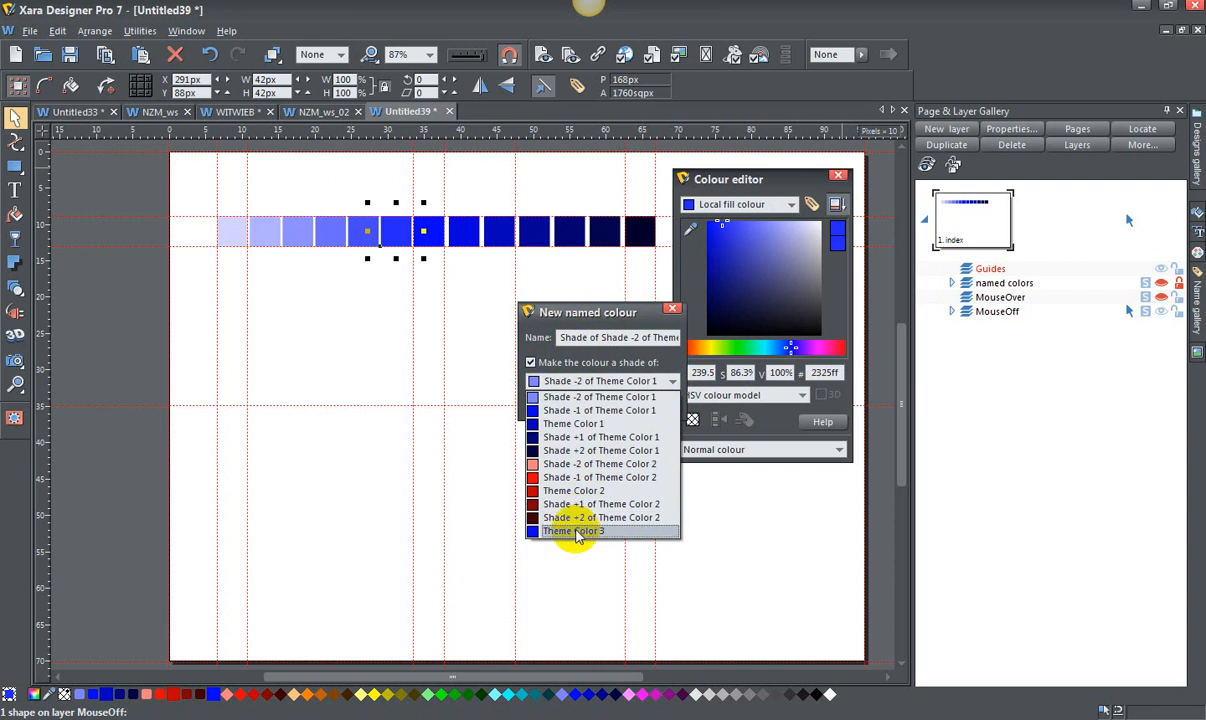
{"action": "left_click", "coordinate": [572, 532]}
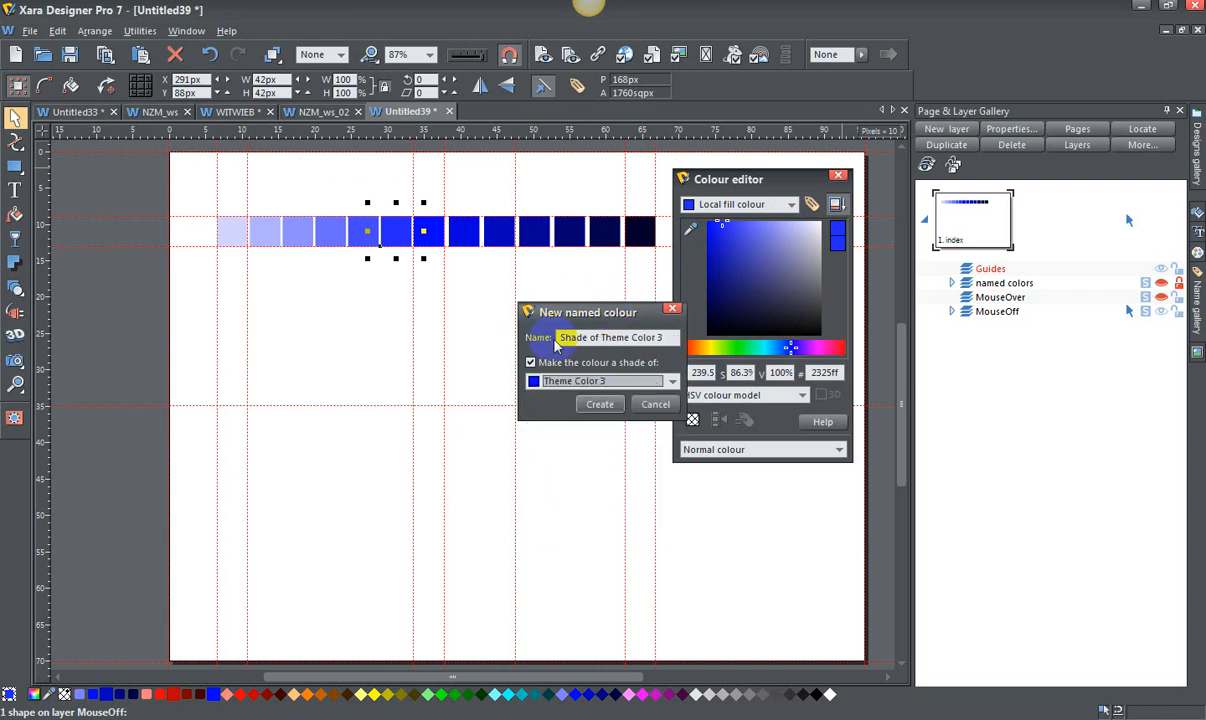
{"action": "left_click", "coordinate": [610, 336]}
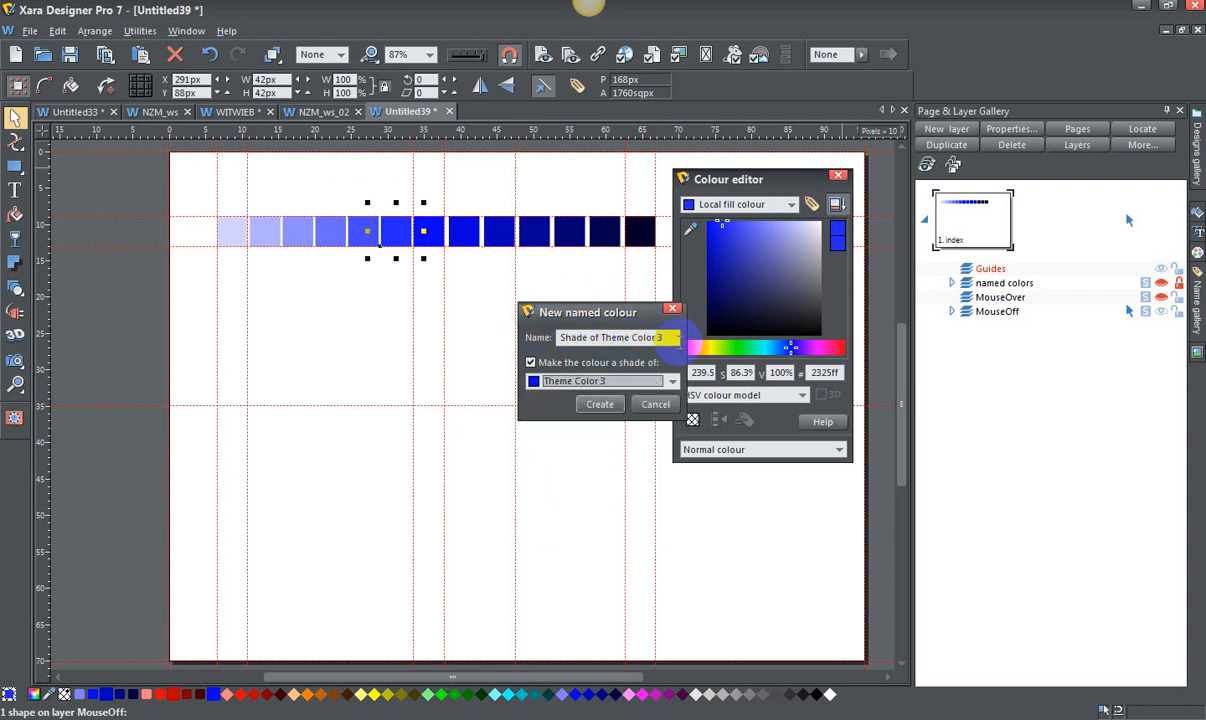
{"action": "triple_click", "coordinate": [616, 336]}
{"action": "type", "text": " -1"}
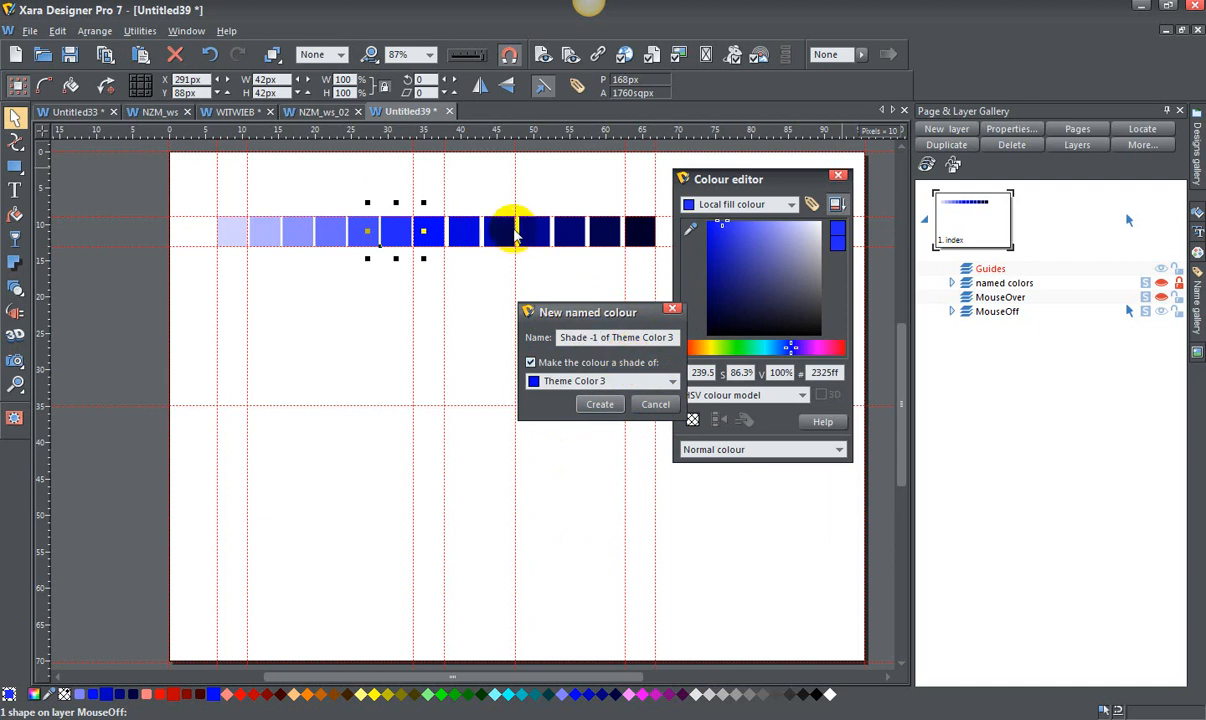
{"action": "left_click", "coordinate": [600, 404]}
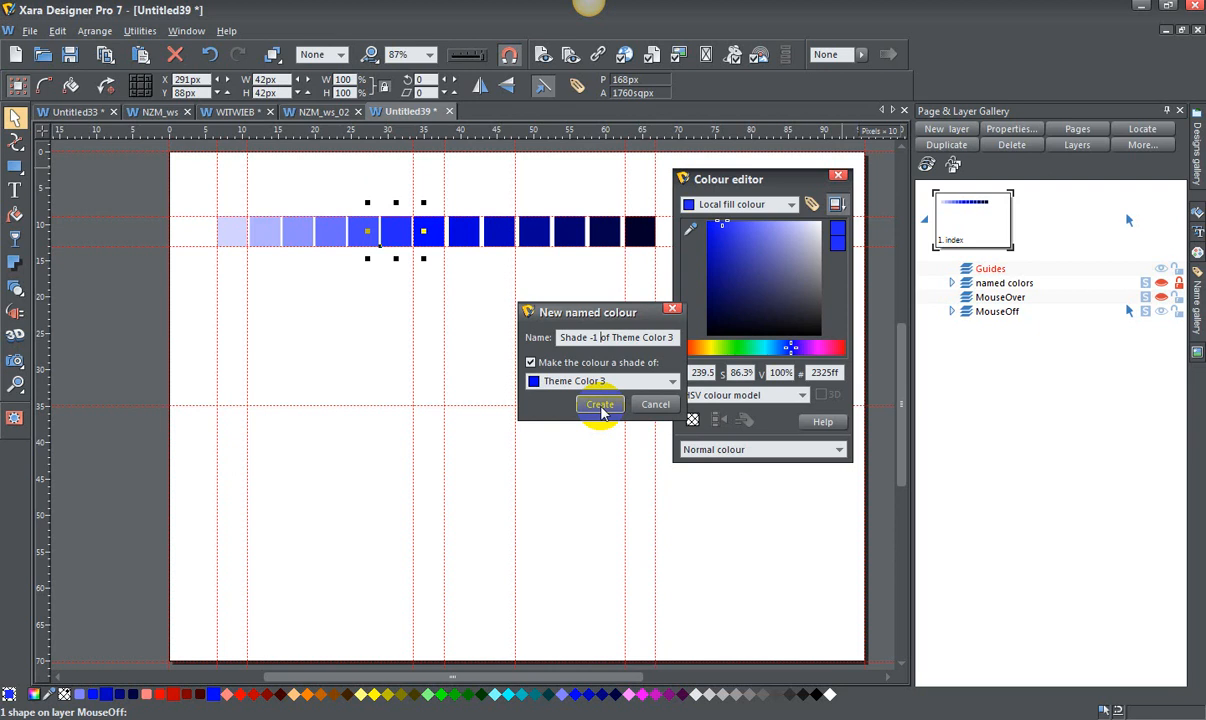
{"action": "left_click", "coordinate": [600, 404]}
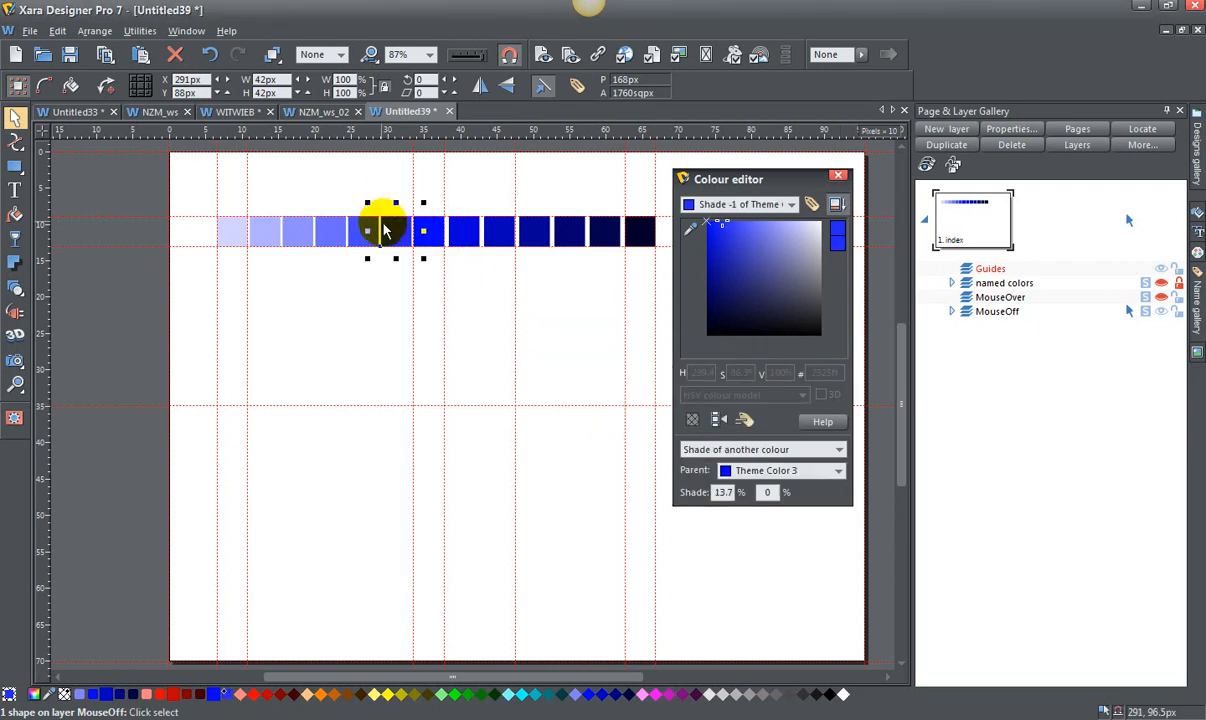
- Select the next lighter blue square and try selecting the lightest squares together
{"action": "left_click", "coordinate": [792, 204]}
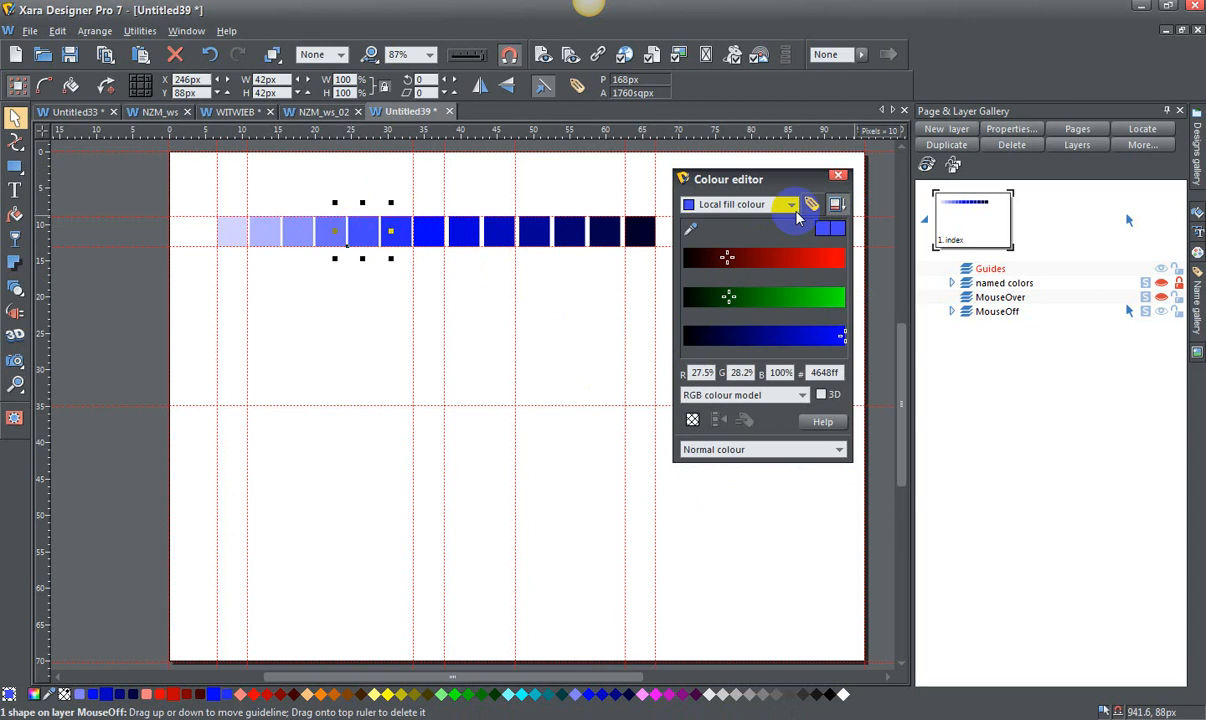
{"action": "left_click", "coordinate": [802, 394]}
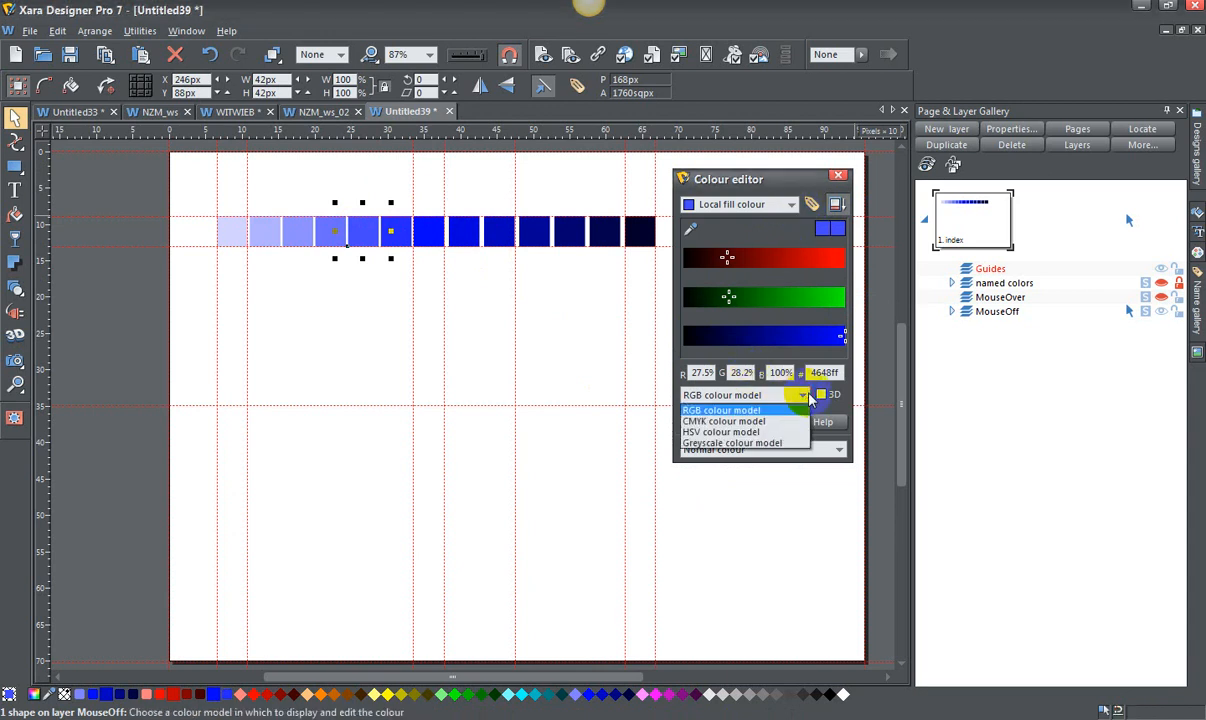
{"action": "left_click", "coordinate": [720, 410]}
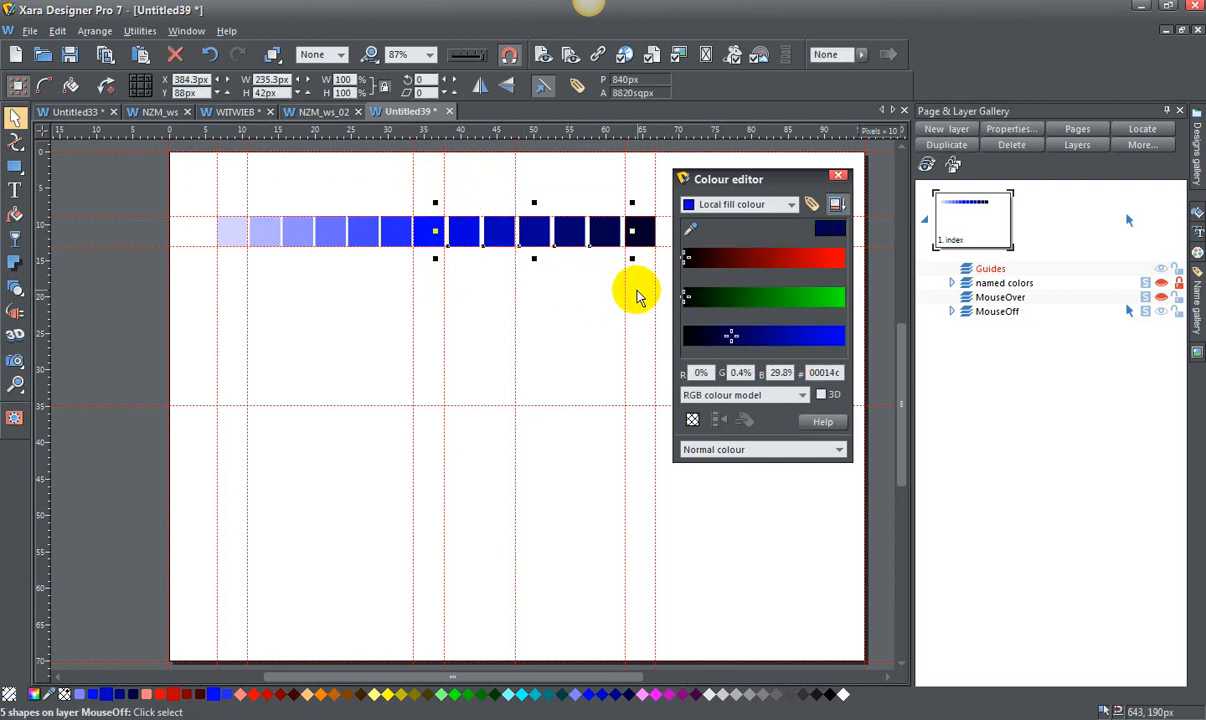
{"action": "left_click", "coordinate": [744, 394]}
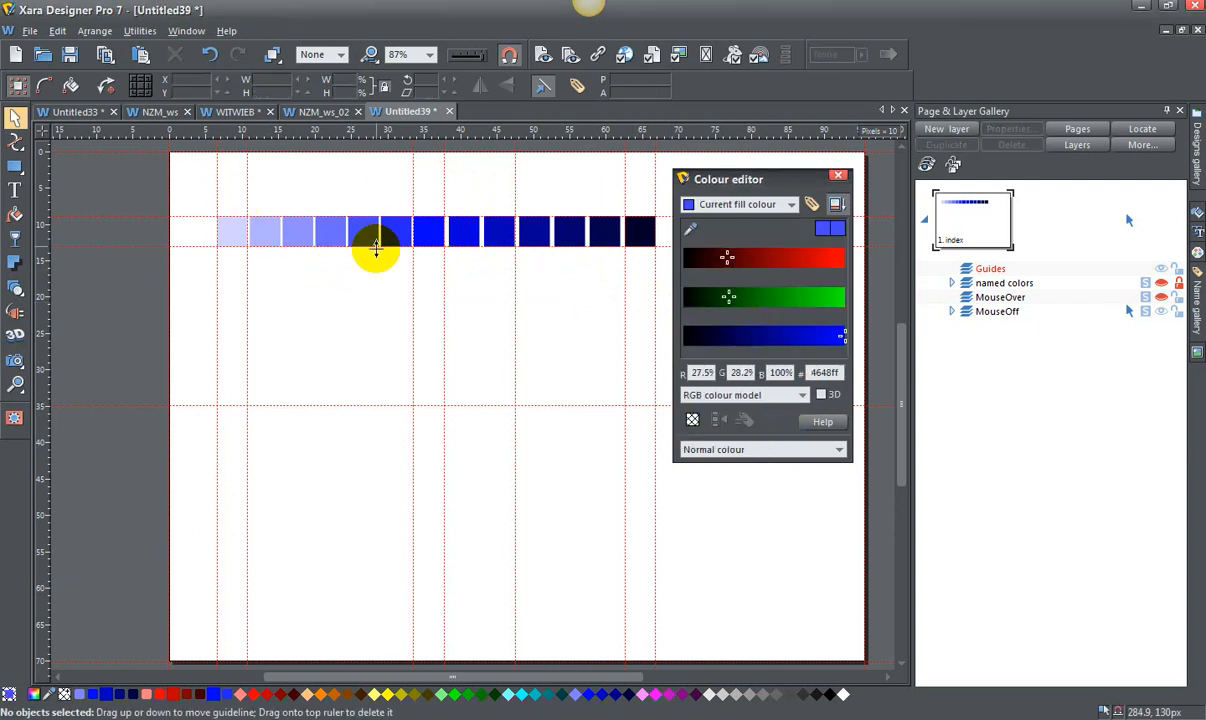
{"action": "left_click", "coordinate": [364, 232]}
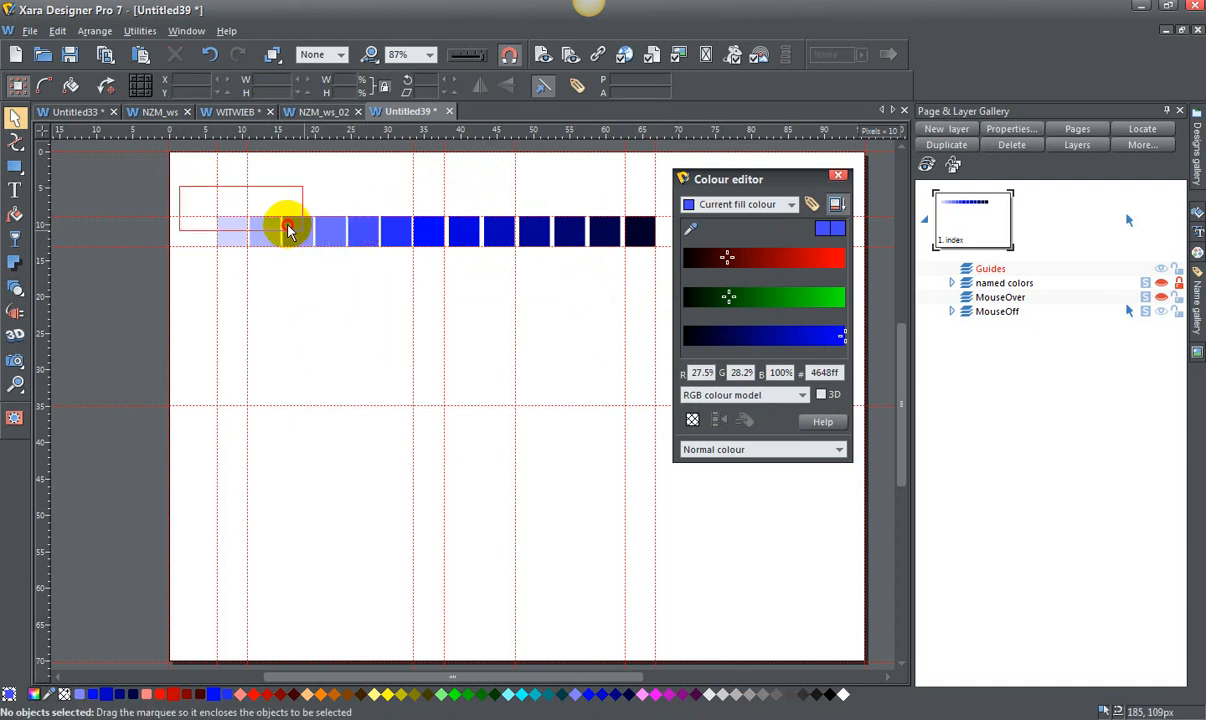
{"action": "left_click_drag", "start_coordinate": [288, 226], "coordinate": [380, 292]}
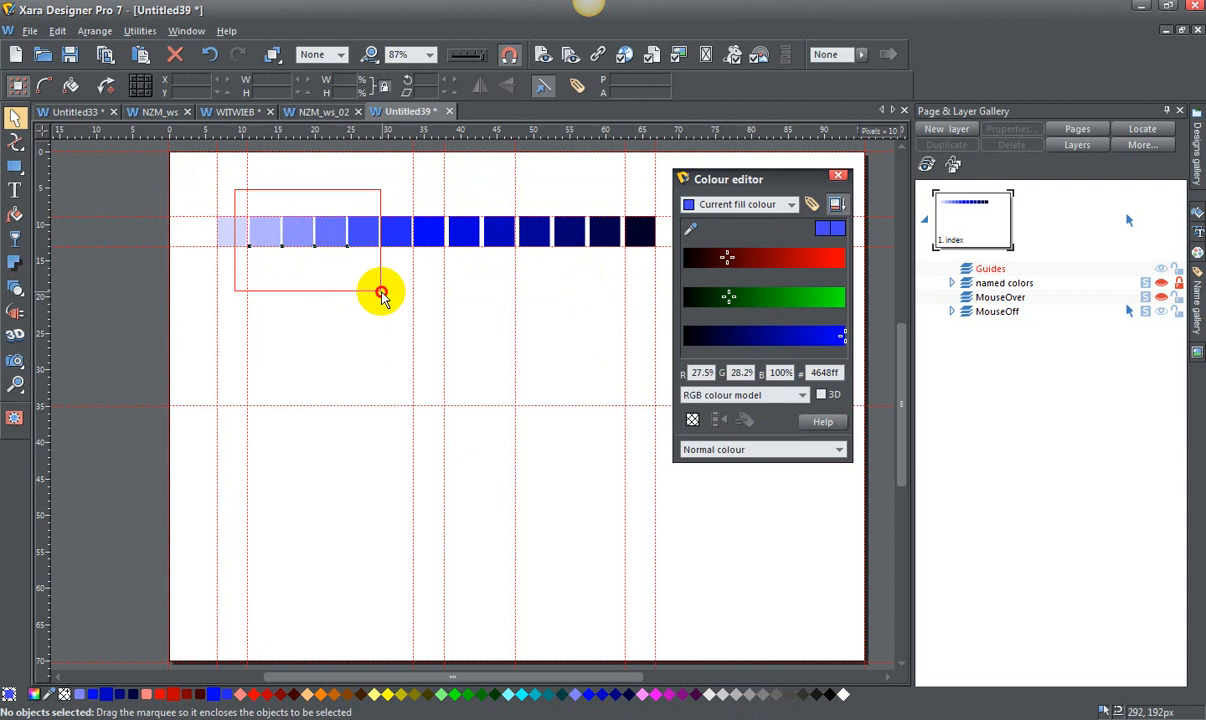
{"action": "left_click", "coordinate": [744, 394]}
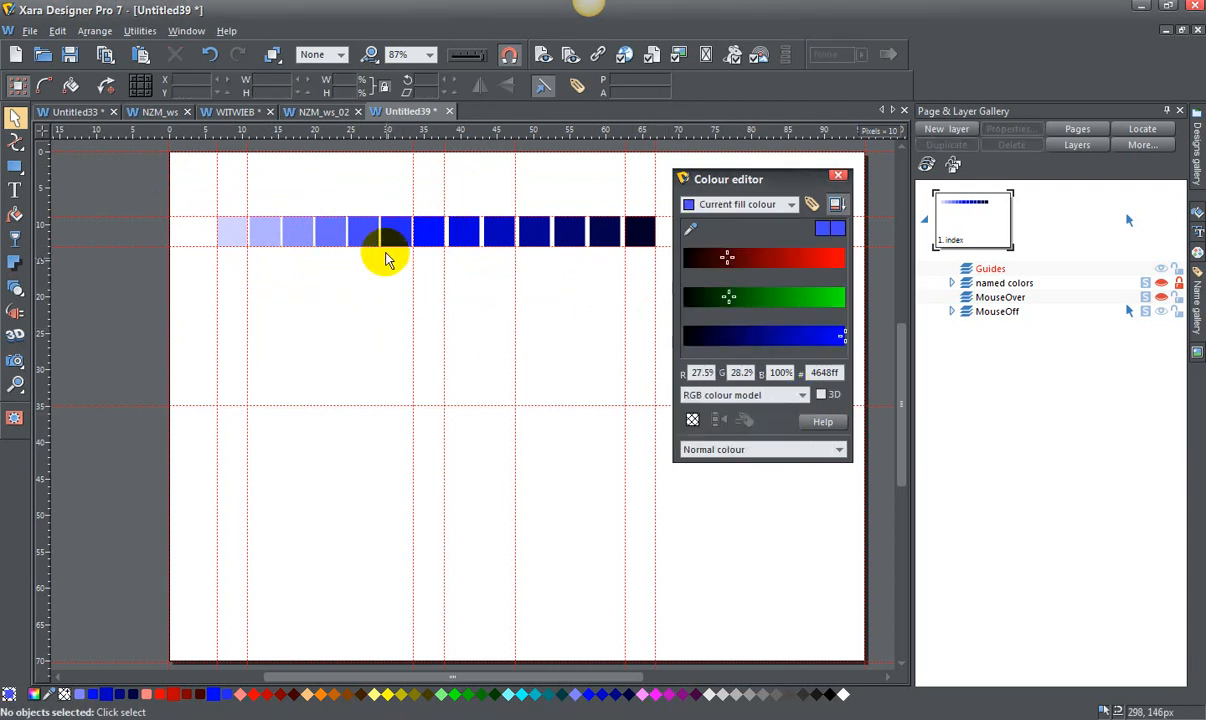
- Pick a single lighter blue square and show its fill in the HSV colour model
{"action": "left_click", "coordinate": [364, 232]}
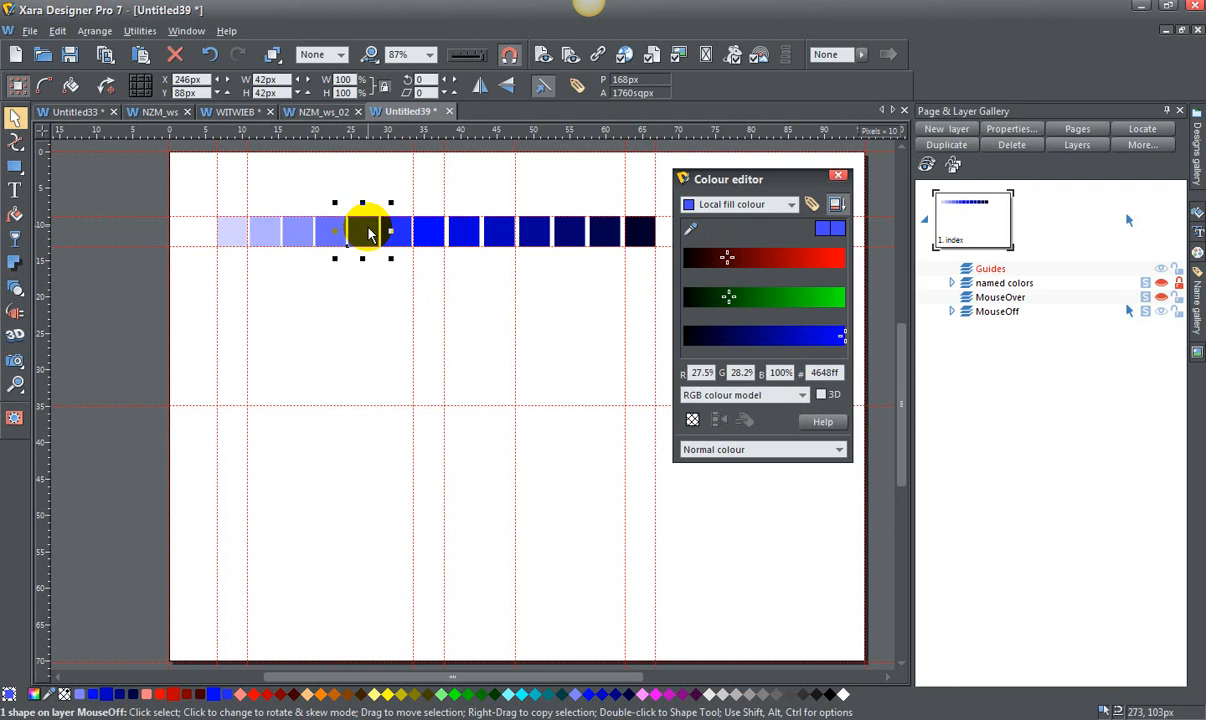
{"action": "left_click", "coordinate": [456, 232]}
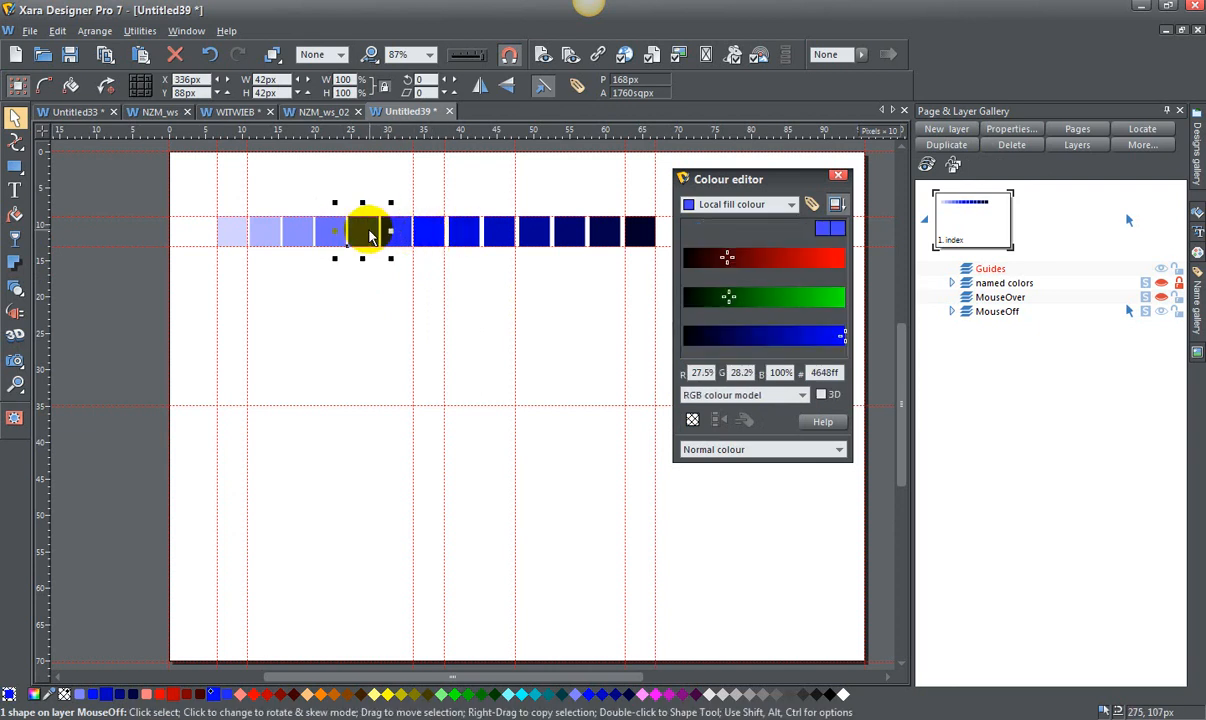
{"action": "left_click", "coordinate": [800, 394]}
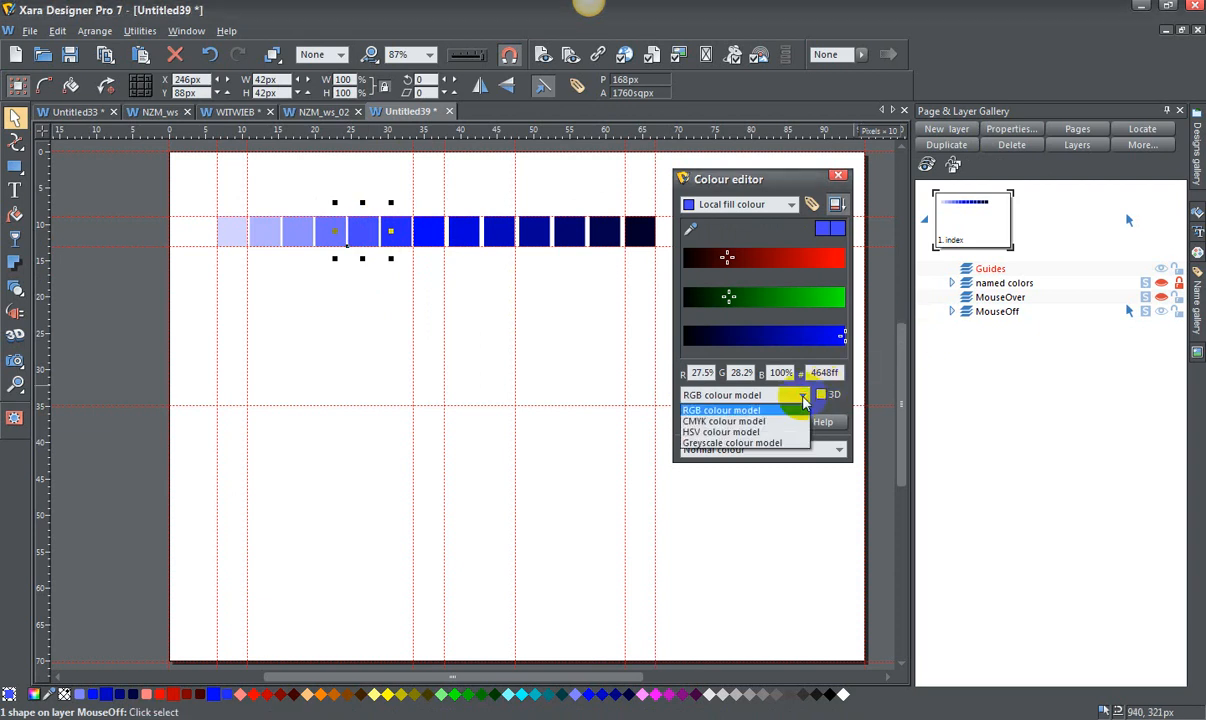
{"action": "left_click", "coordinate": [720, 432]}
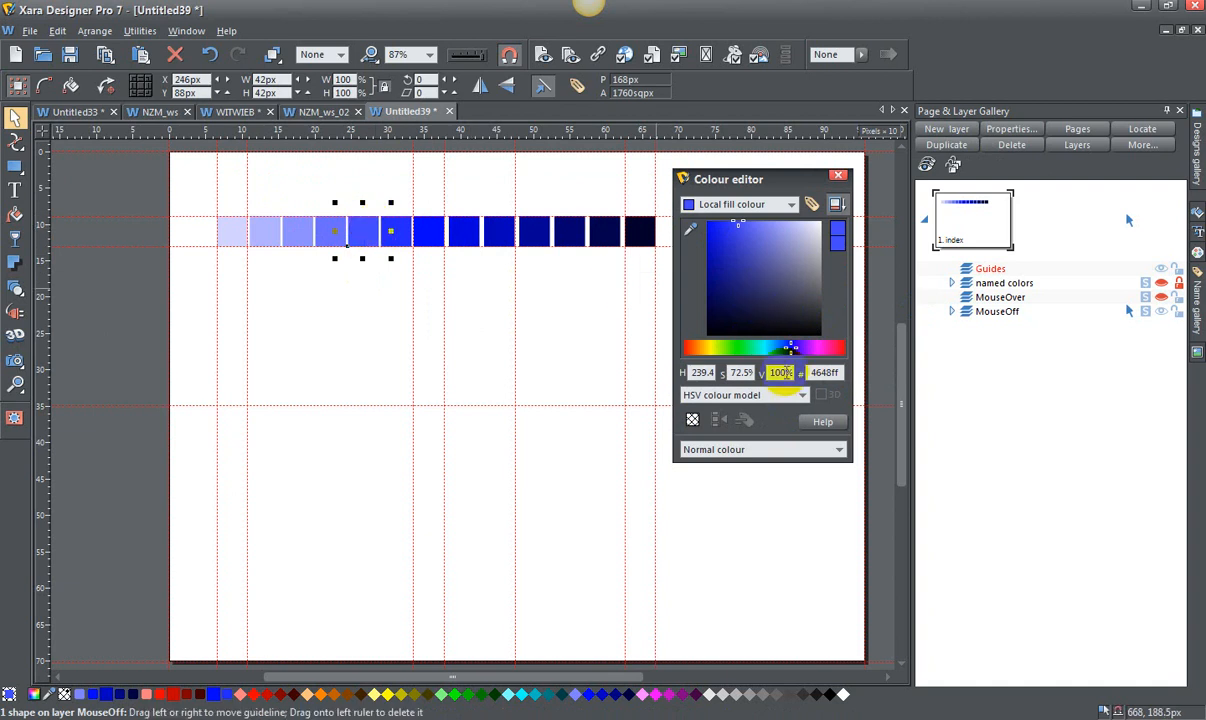
- Create the named colour Shade -2 of Theme Color 3 with Theme Color 3 as its parent
{"action": "left_click", "coordinate": [812, 204]}
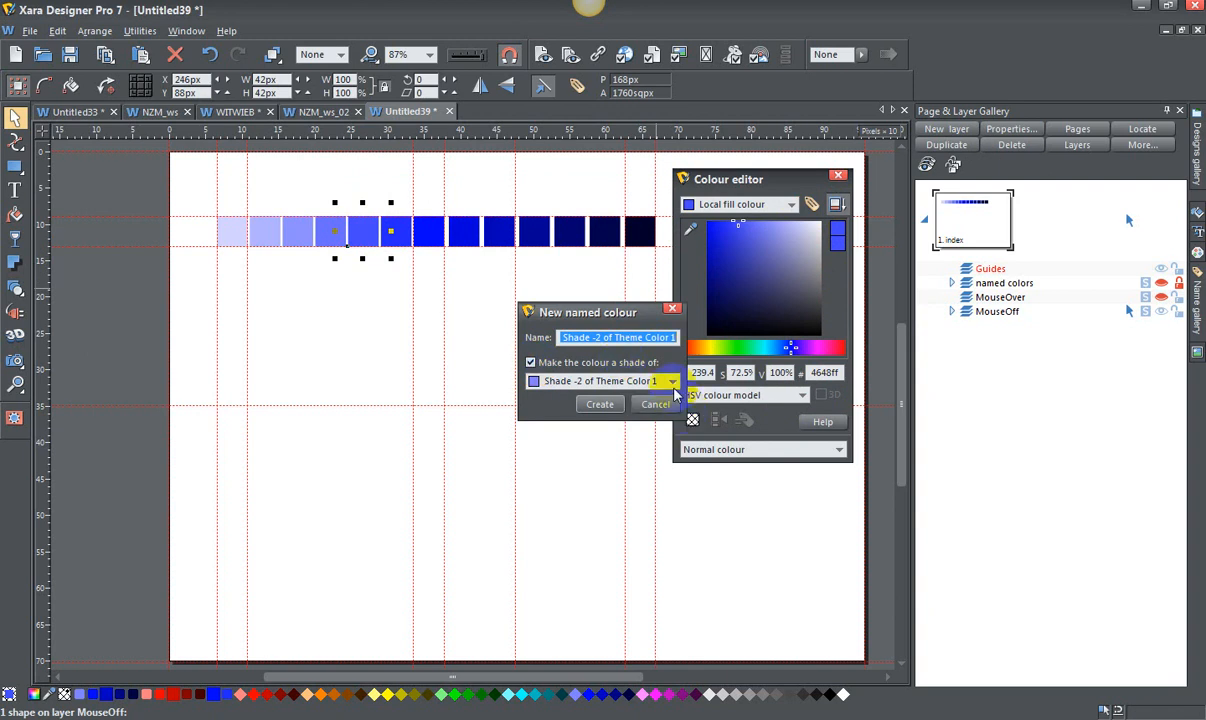
{"action": "left_click", "coordinate": [670, 380]}
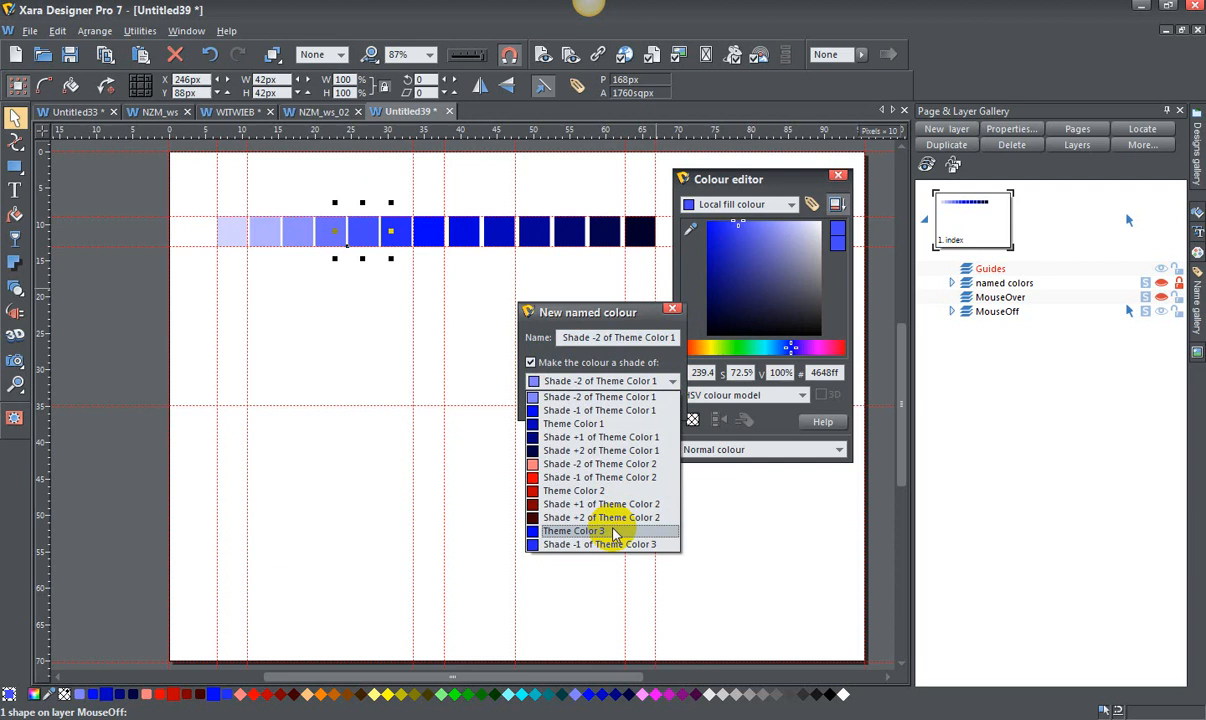
{"action": "left_click", "coordinate": [572, 530]}
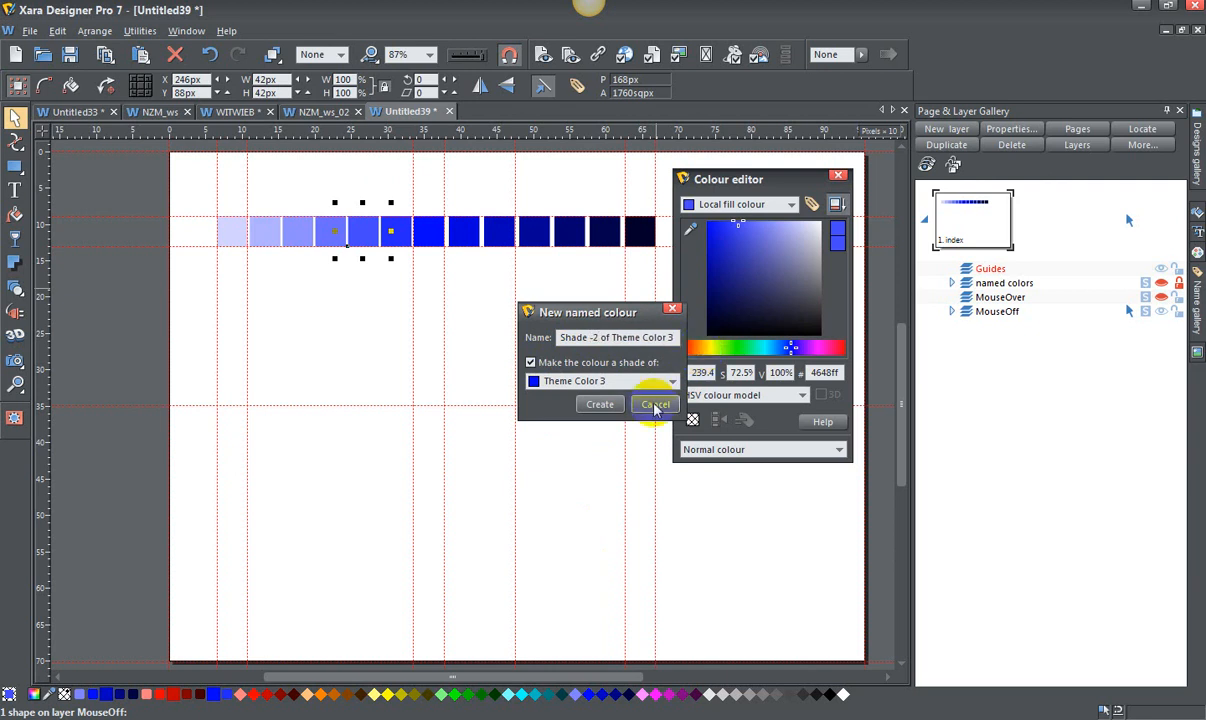
{"action": "left_click", "coordinate": [654, 404]}
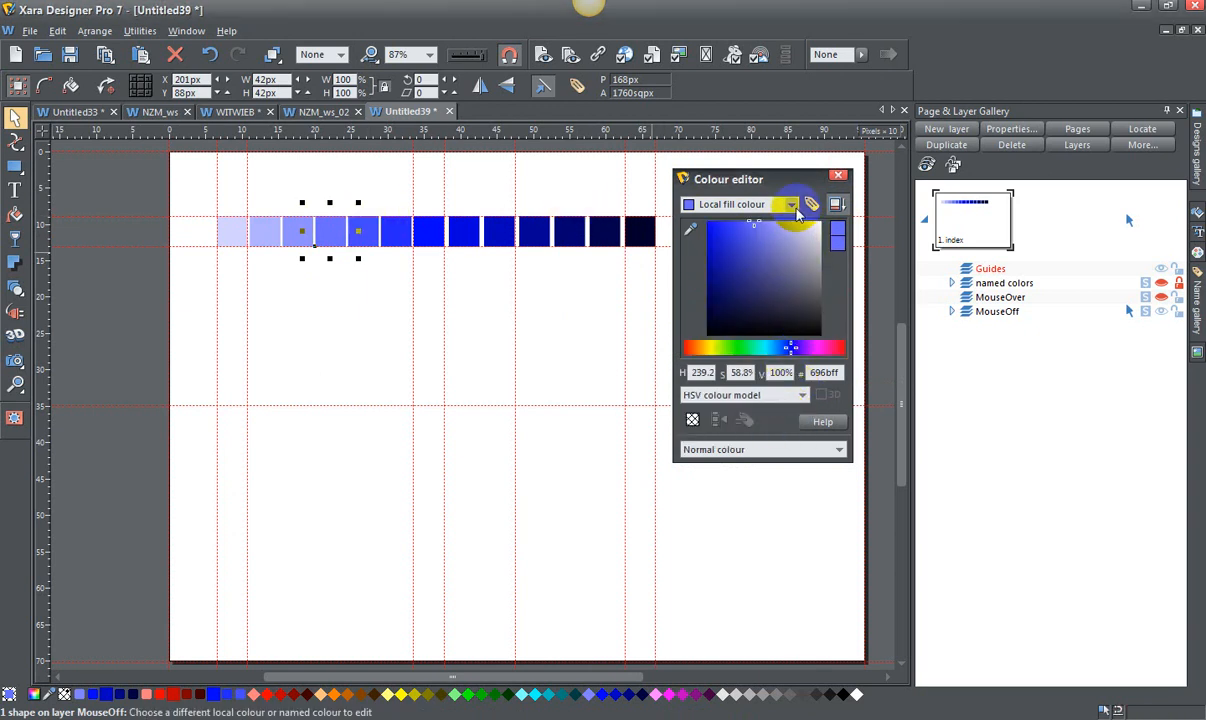
- Save the next lighter square's fill as Shade -3 of Theme Color 3, parent Theme Color 3
{"action": "left_click", "coordinate": [812, 204]}
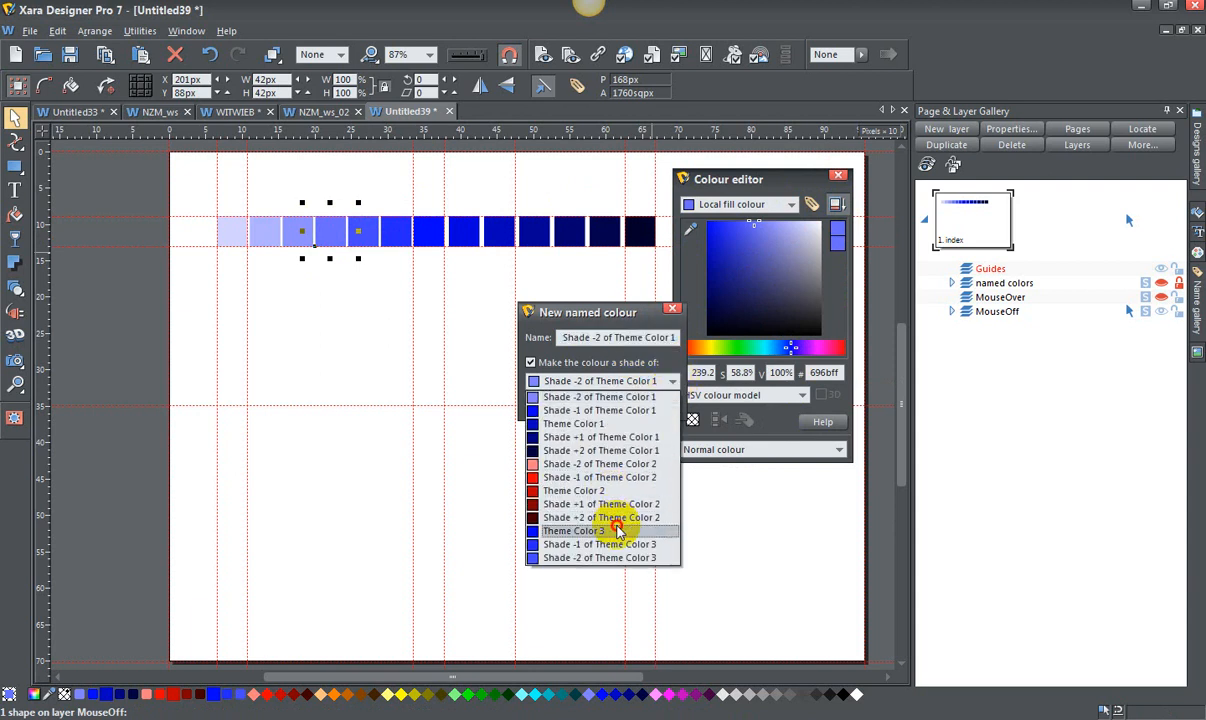
{"action": "left_click", "coordinate": [576, 530]}
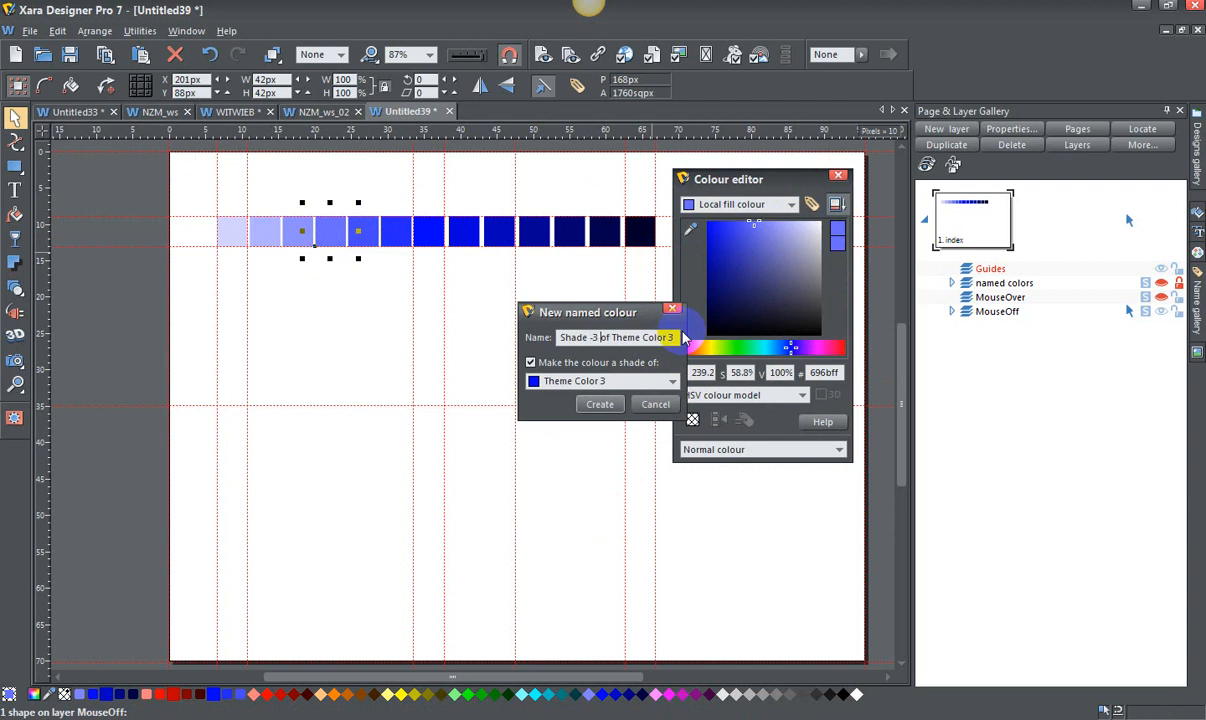
{"action": "left_click", "coordinate": [600, 404]}
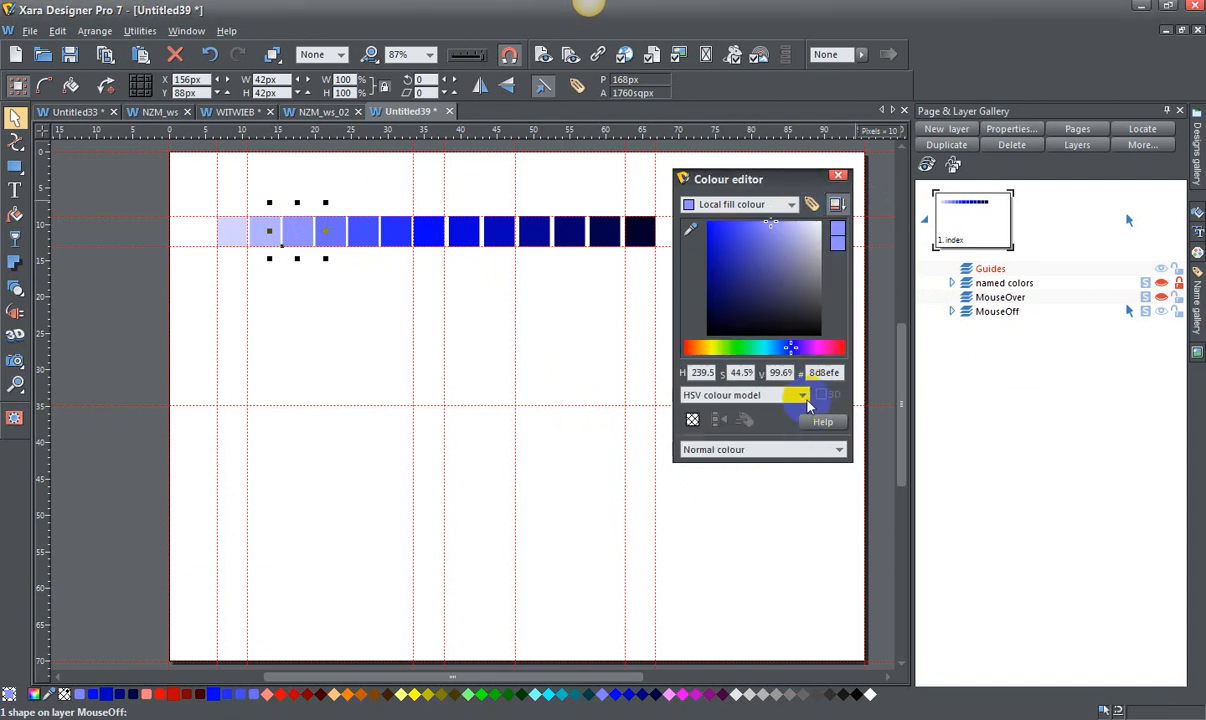
- Save another lighter square's fill as Shade -4 of Theme Color 3, parent Theme Color 3
{"action": "left_click", "coordinate": [812, 204]}
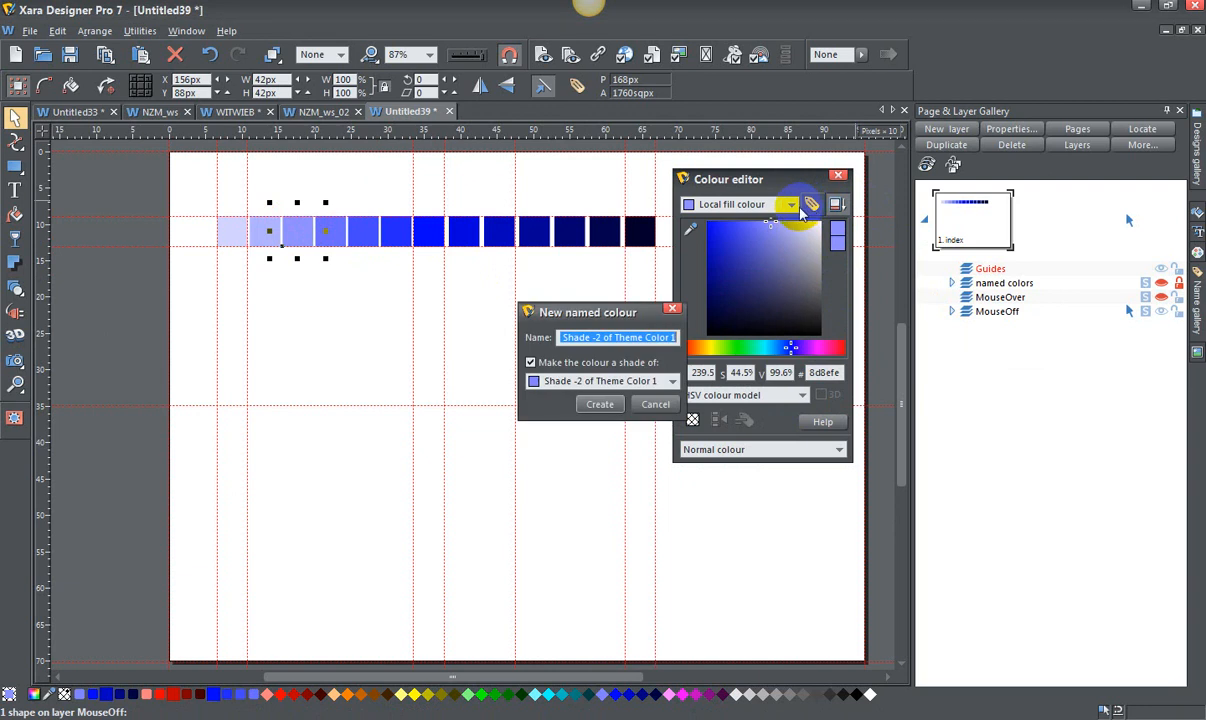
{"action": "left_click", "coordinate": [670, 380]}
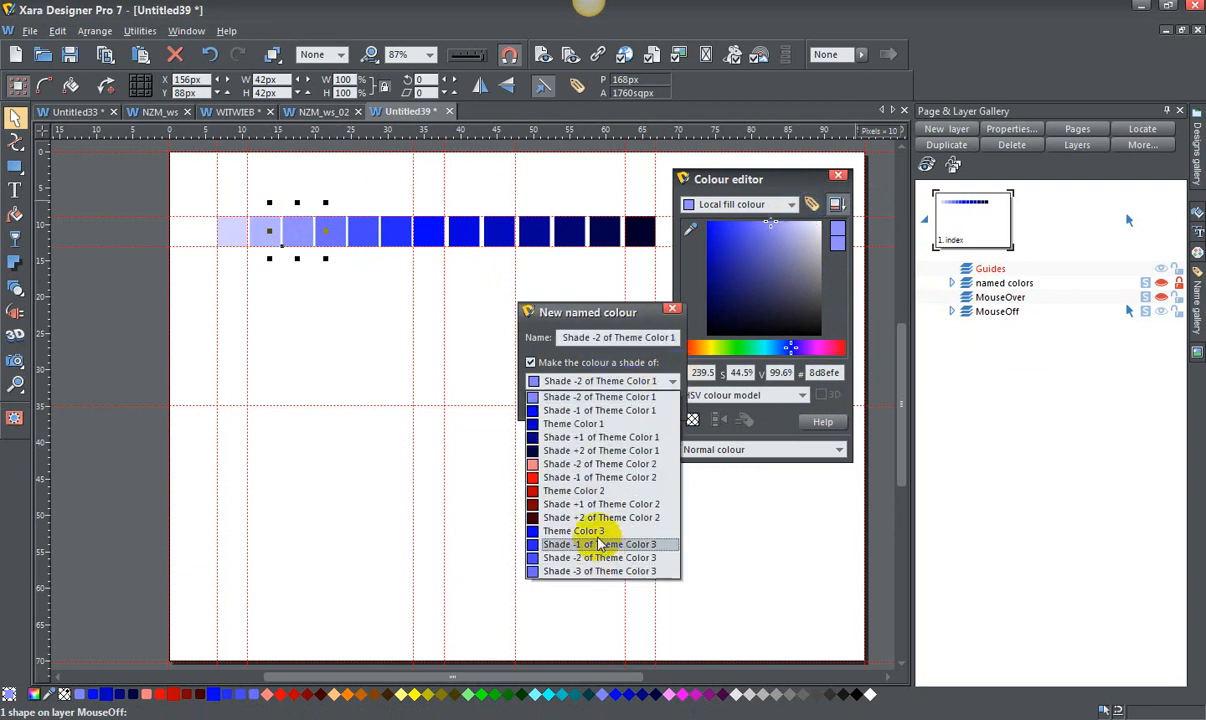
{"action": "left_click", "coordinate": [574, 532]}
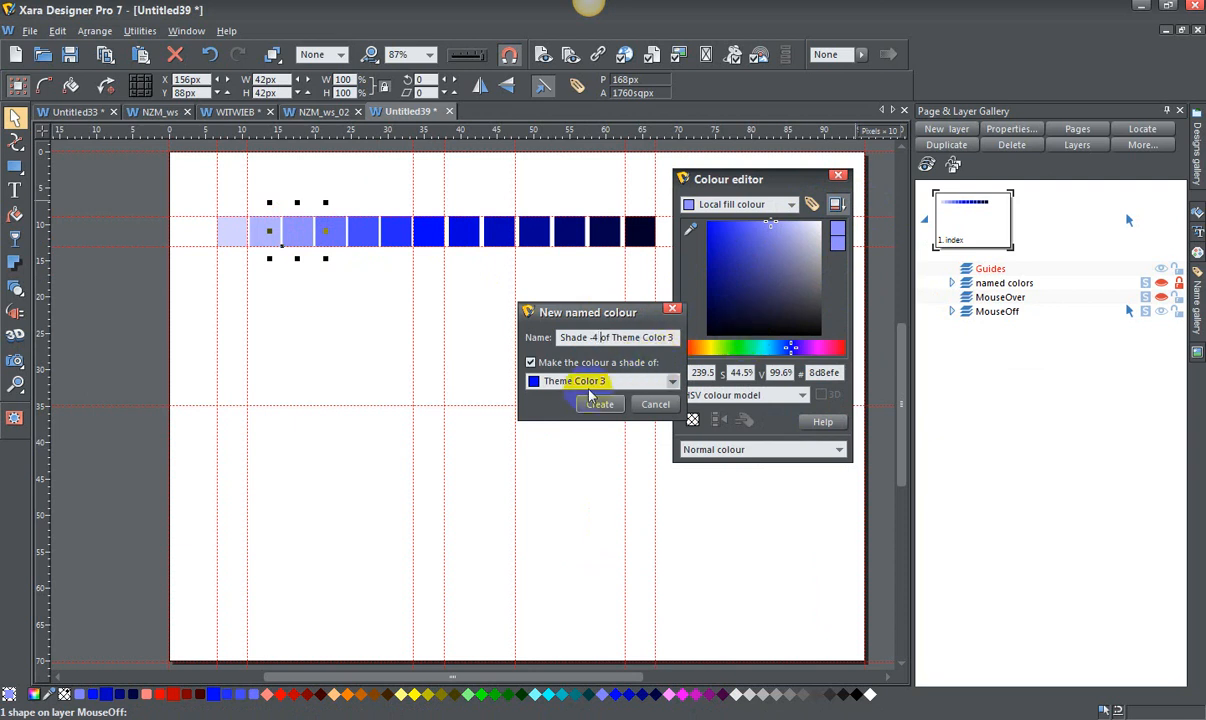
{"action": "left_click", "coordinate": [600, 404]}
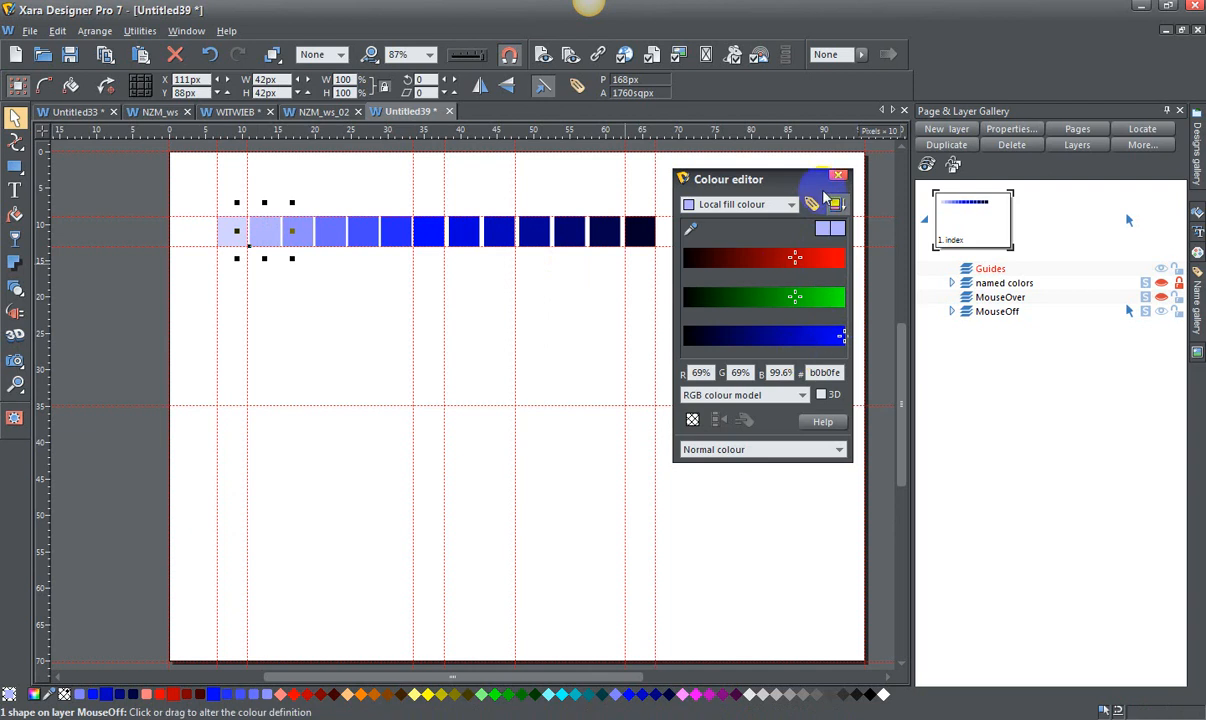
- Review the named colours list and select the next lighter blue square in HSV mode
{"action": "left_click", "coordinate": [784, 204]}
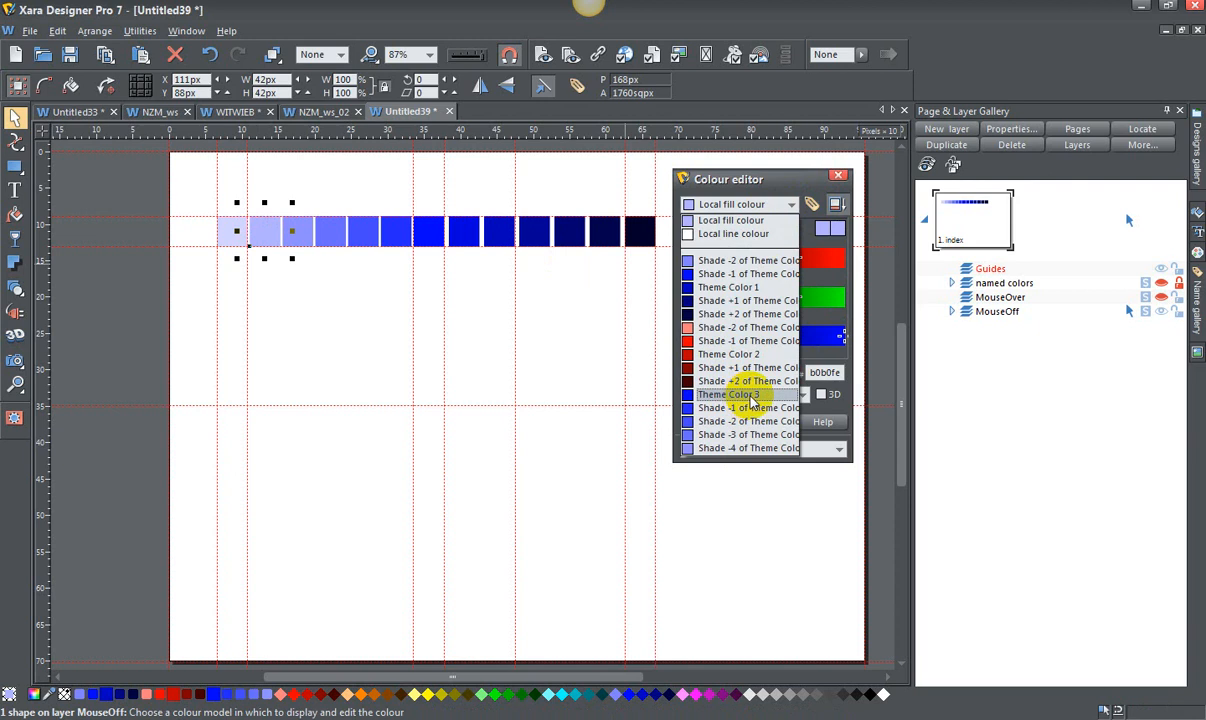
{"action": "left_click", "coordinate": [728, 392]}
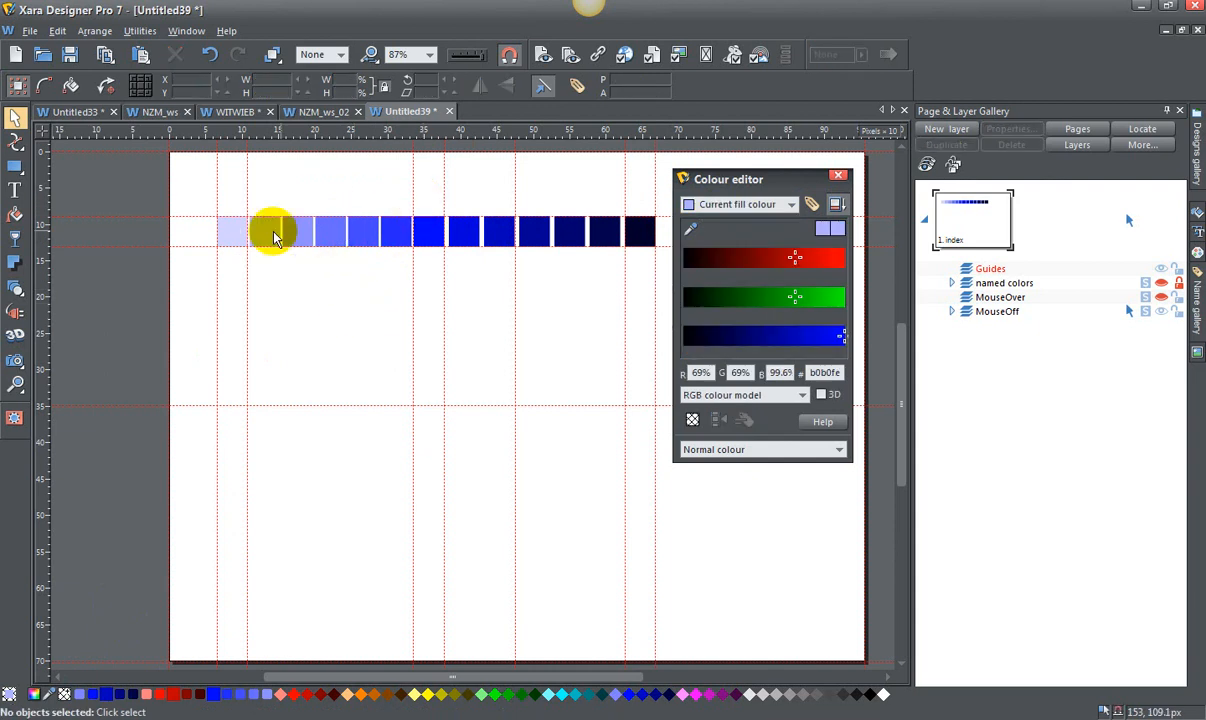
{"action": "left_click", "coordinate": [268, 232]}
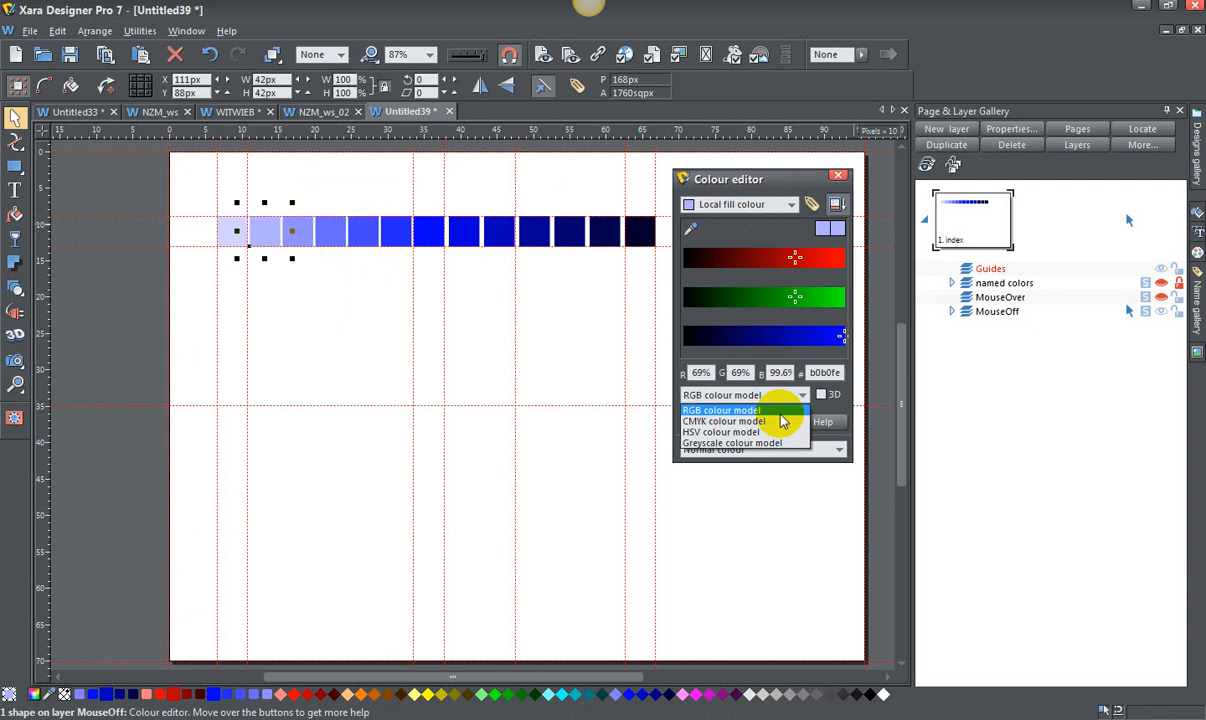
{"action": "left_click", "coordinate": [720, 432]}
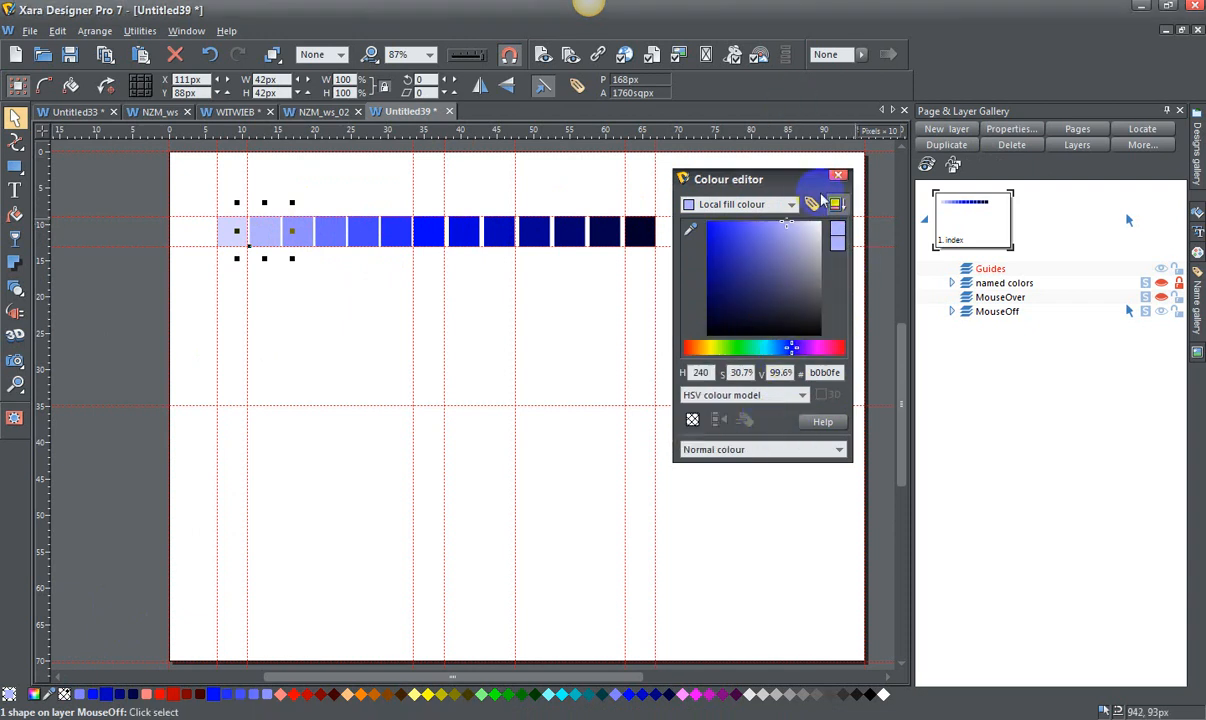
- Save its fill as named colour 'Shade -5 of Theme Color 3' under parent Theme Color 3
{"action": "left_click", "coordinate": [812, 204]}
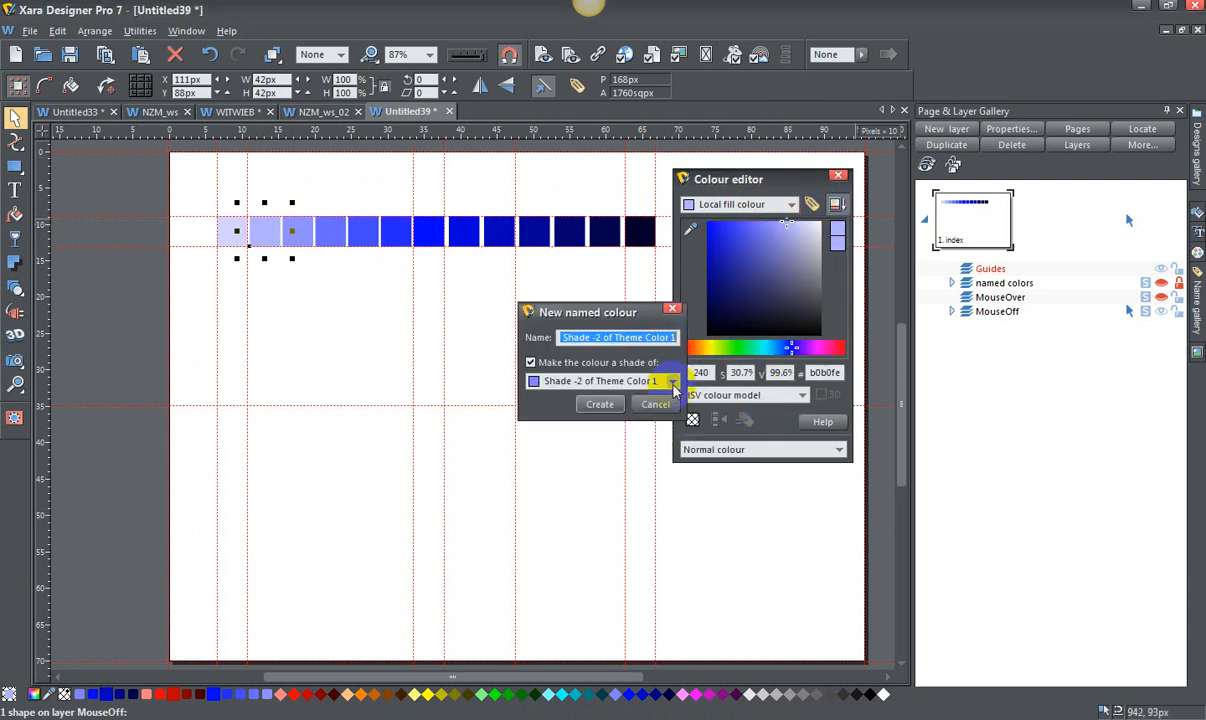
{"action": "left_click", "coordinate": [672, 380]}
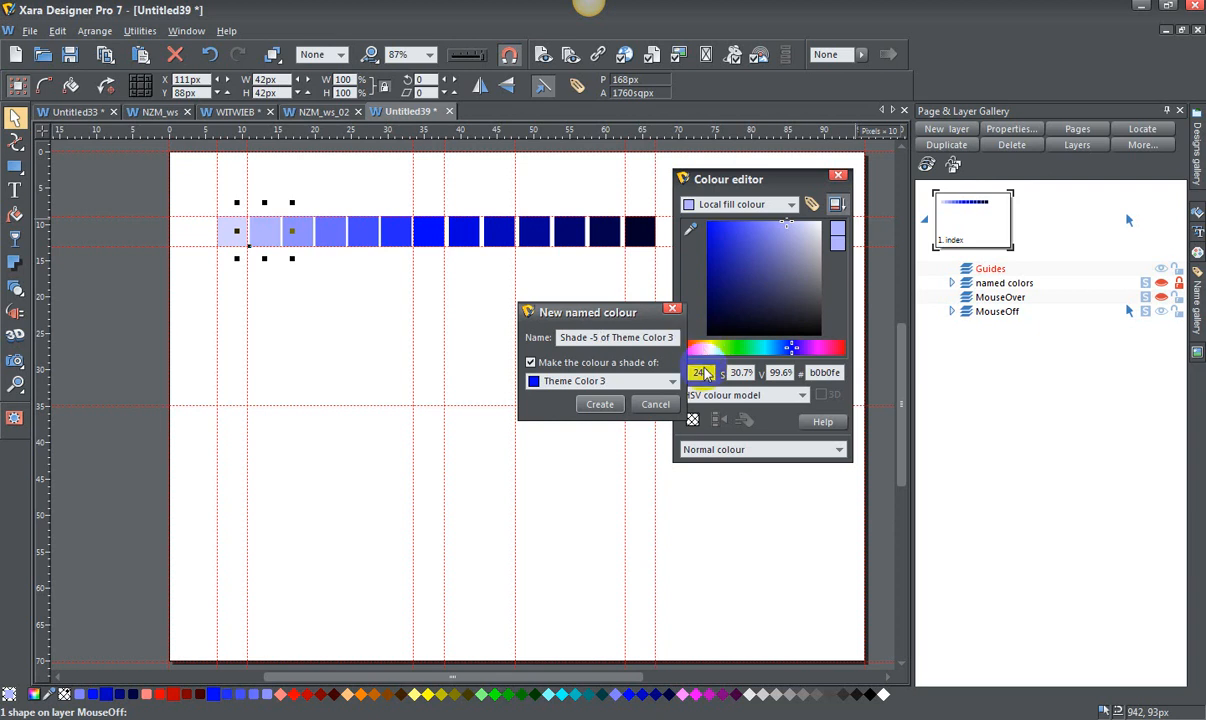
{"action": "left_click", "coordinate": [600, 404]}
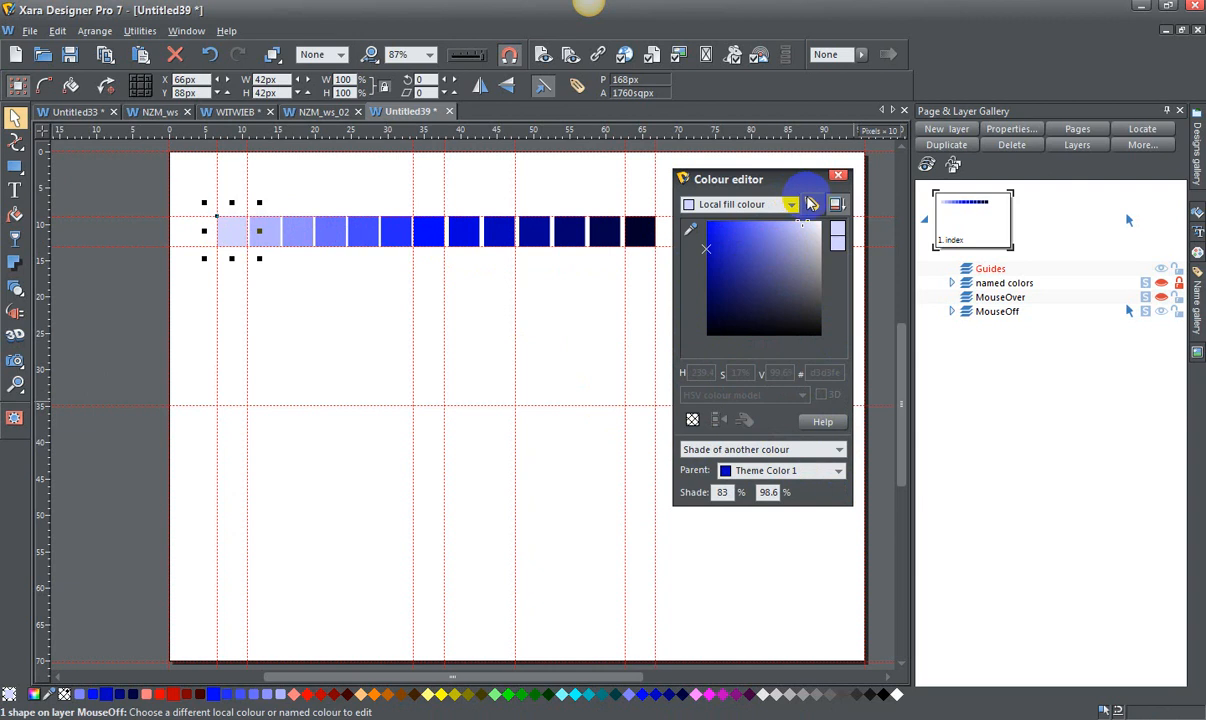
- Save the palest square's fill as 'Shade -6 of Theme Color 3' under Theme Color 3
{"action": "left_click", "coordinate": [812, 204]}
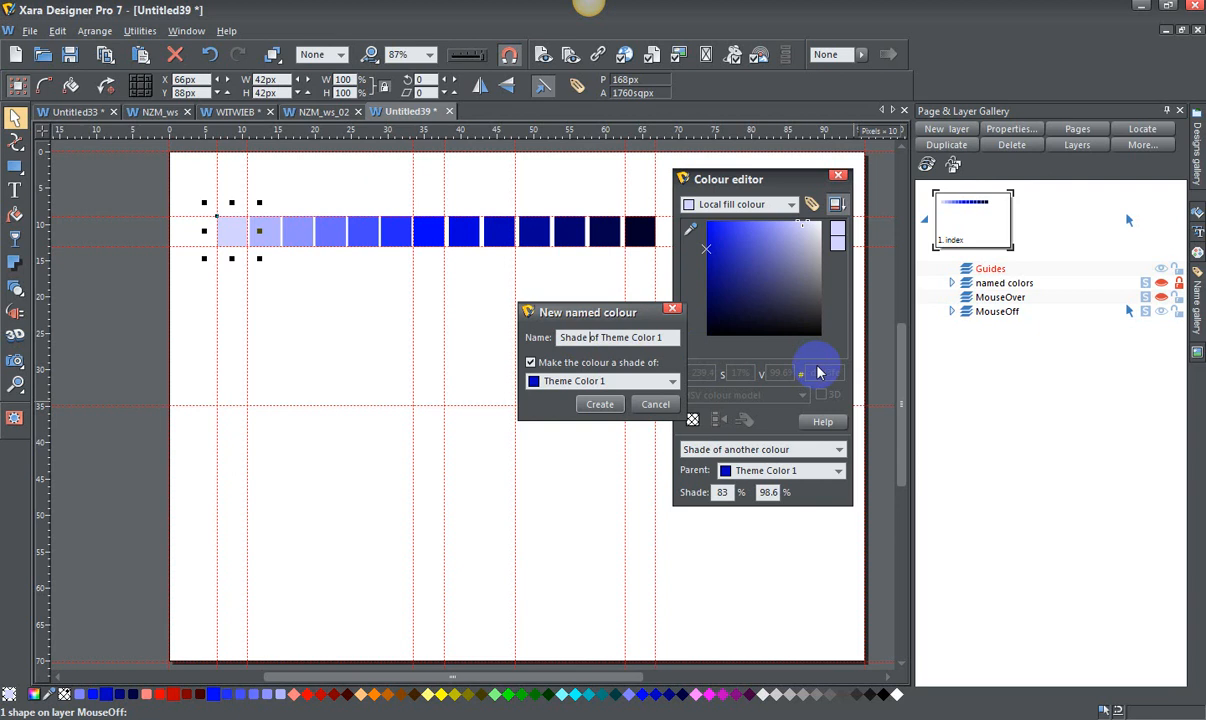
{"action": "left_click", "coordinate": [668, 380]}
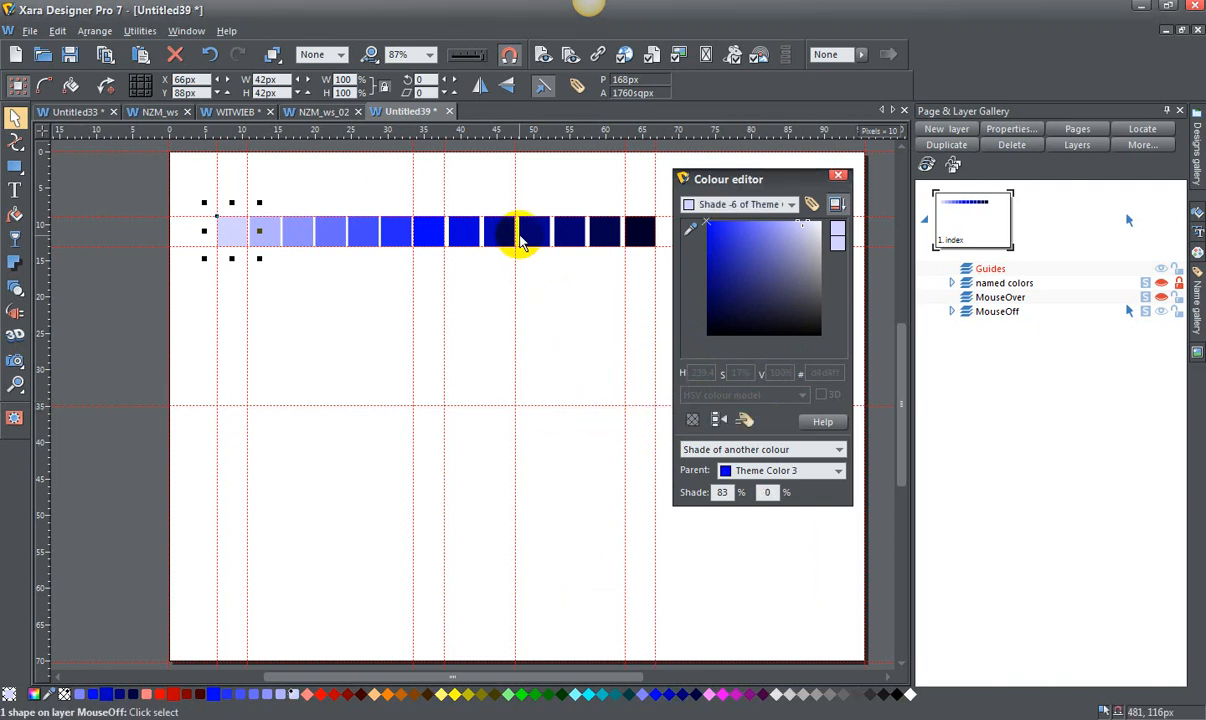
{"action": "mouse_move", "coordinate": [500, 284]}
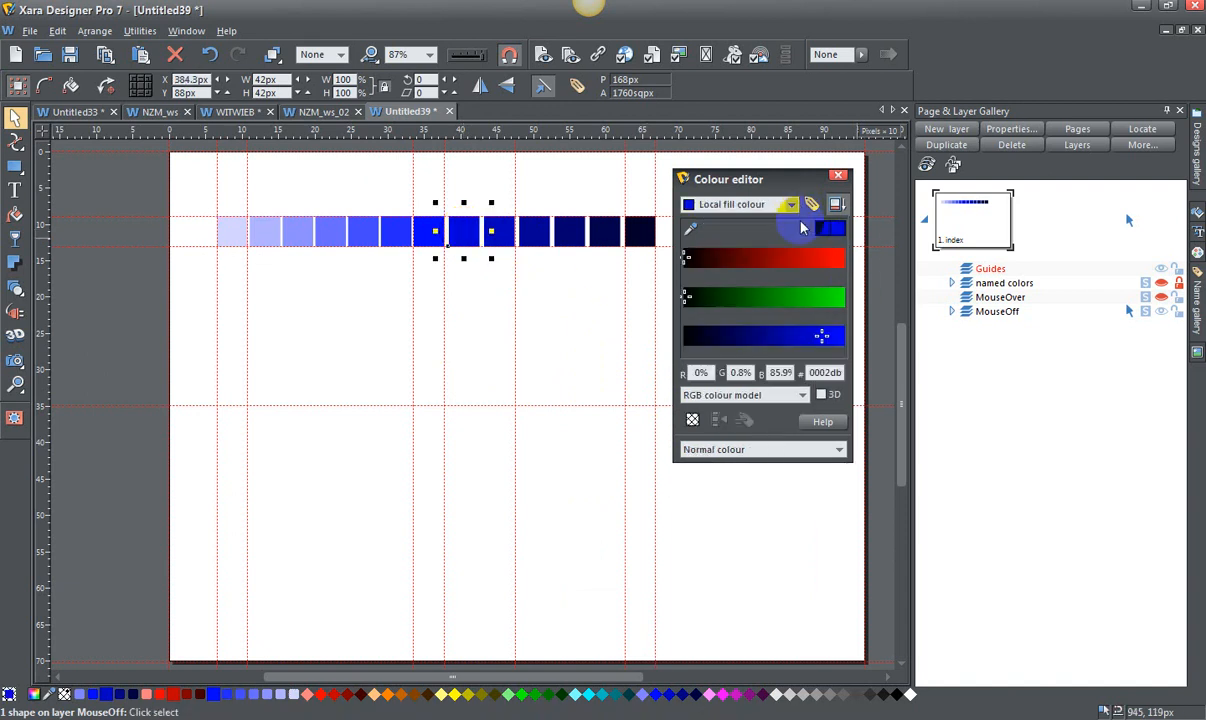
- Save a darker square's fill in HSV as 'Shade +1 of Theme Color 3'
{"action": "left_click", "coordinate": [744, 394]}
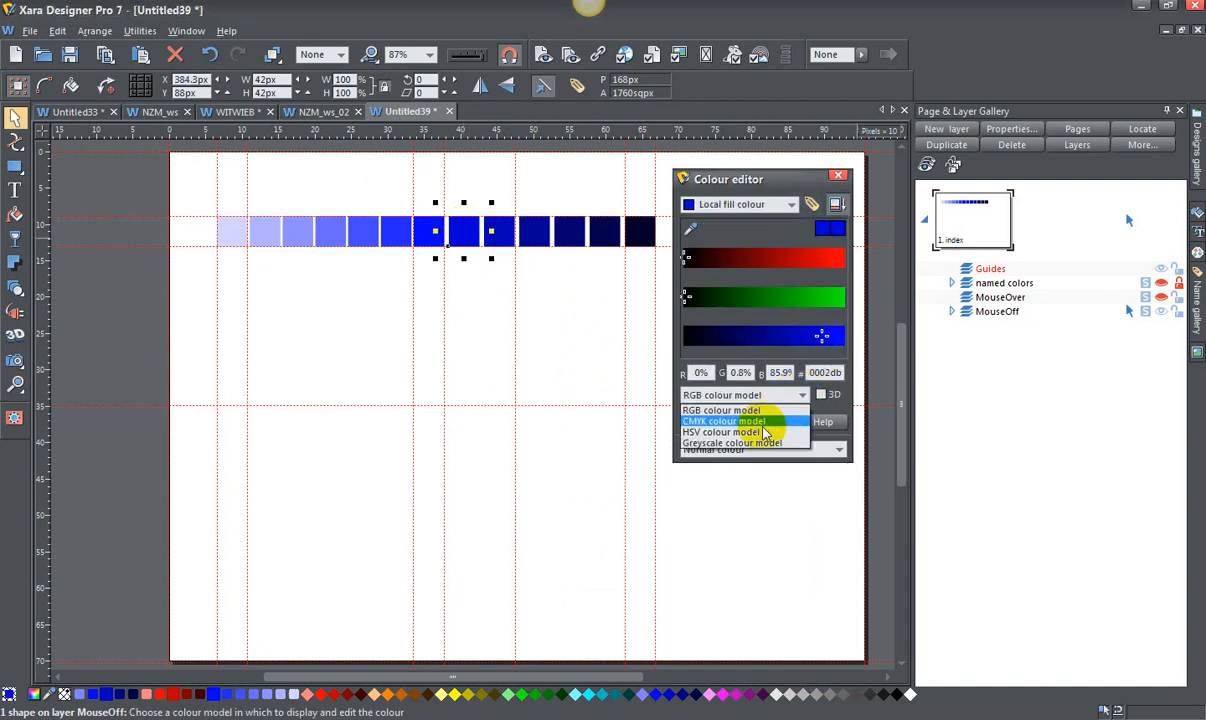
{"action": "left_click", "coordinate": [720, 432]}
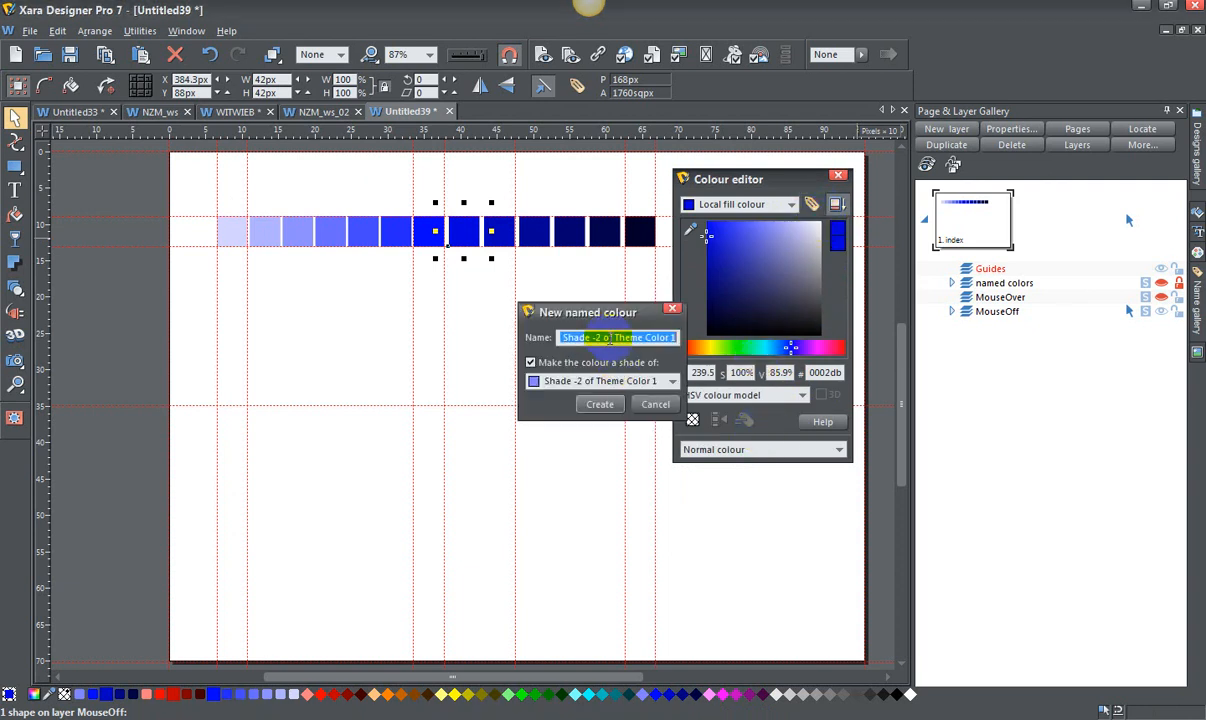
{"action": "left_click", "coordinate": [672, 380]}
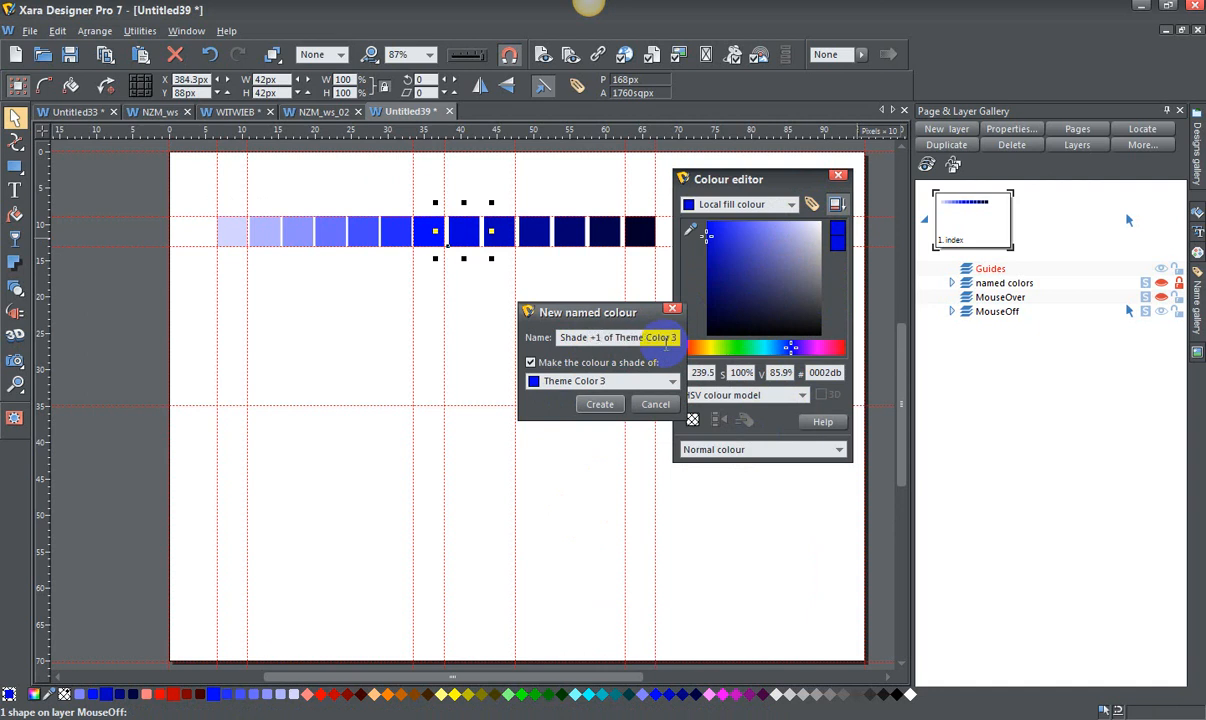
{"action": "left_click", "coordinate": [600, 404]}
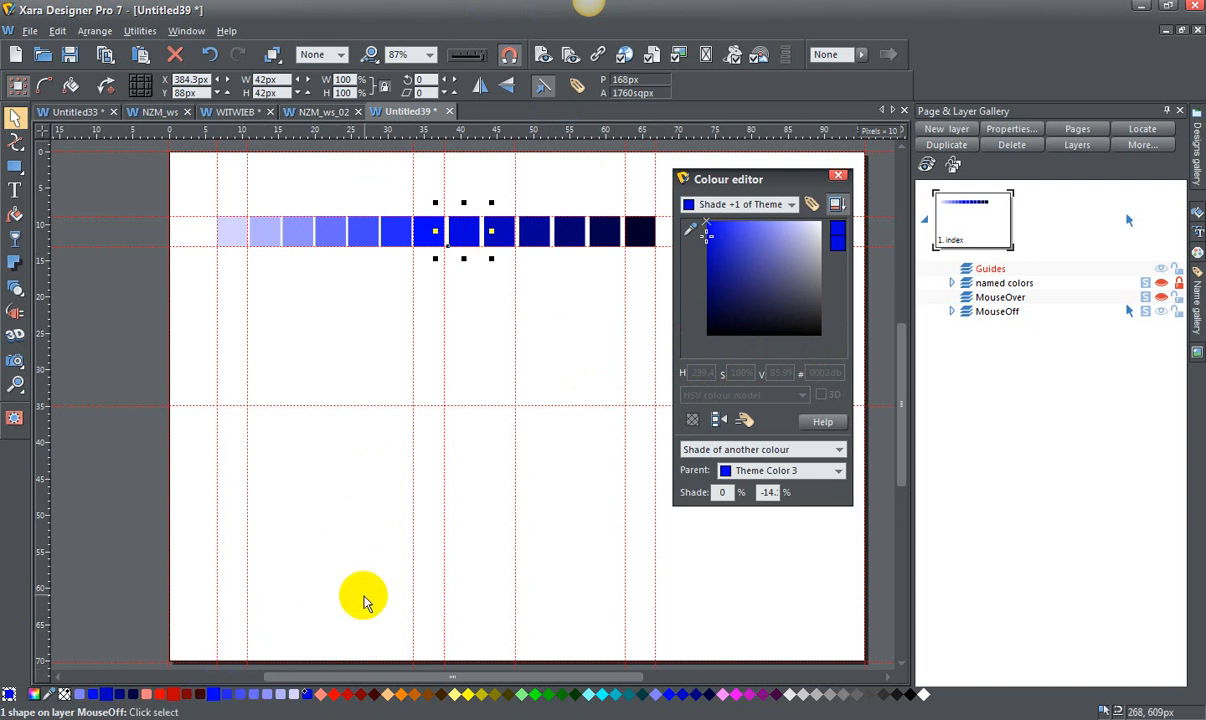
{"action": "mouse_move", "coordinate": [406, 326]}
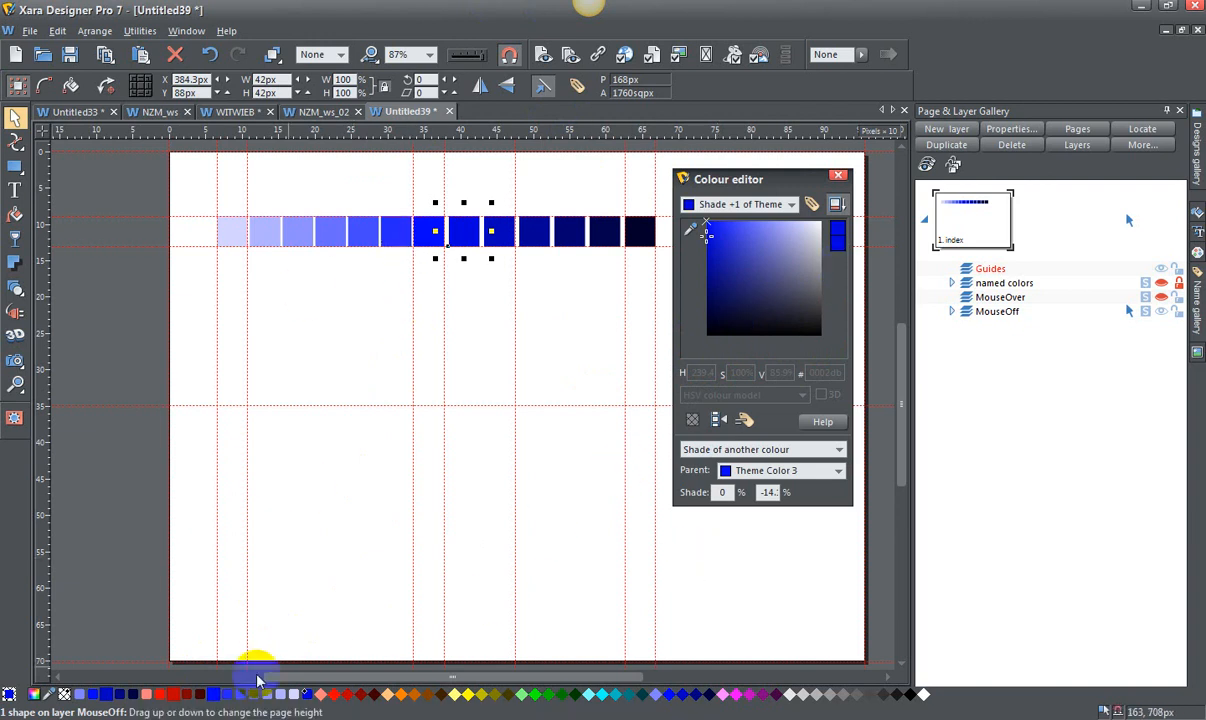
- Edit Theme Color 3, drag its hue toward purple to recolour linked shades, then back to blue
{"action": "left_click", "coordinate": [756, 282]}
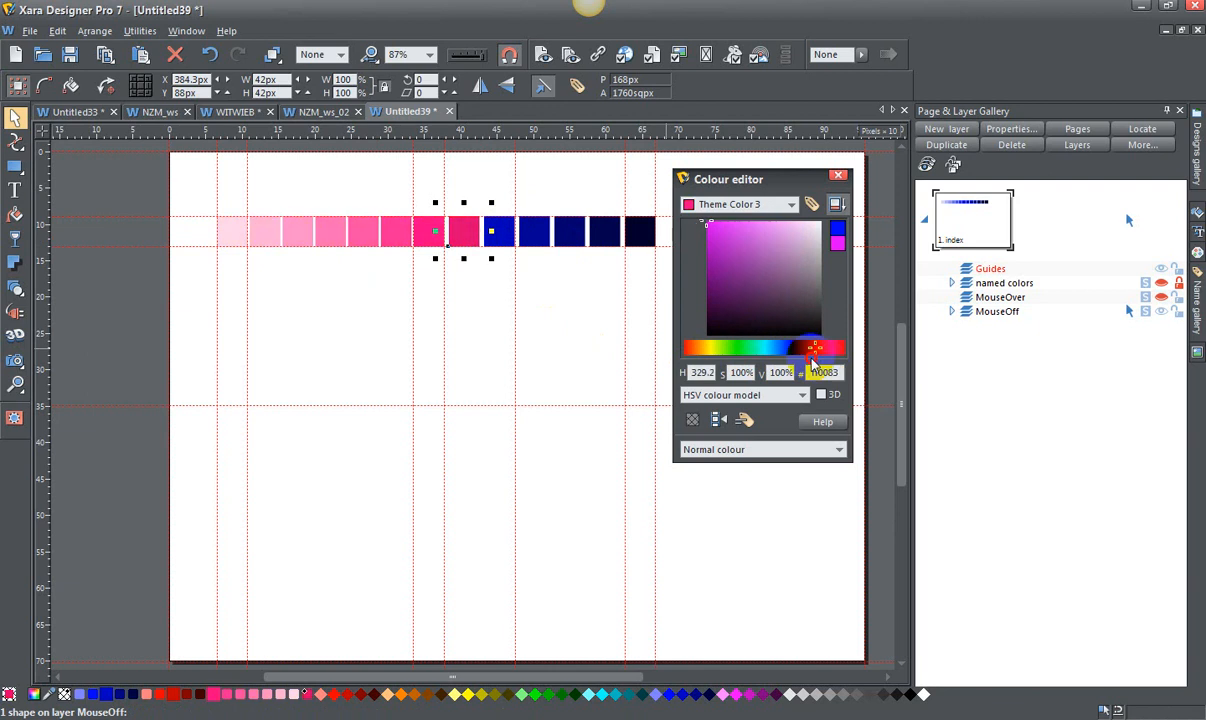
{"action": "left_click", "coordinate": [784, 348]}
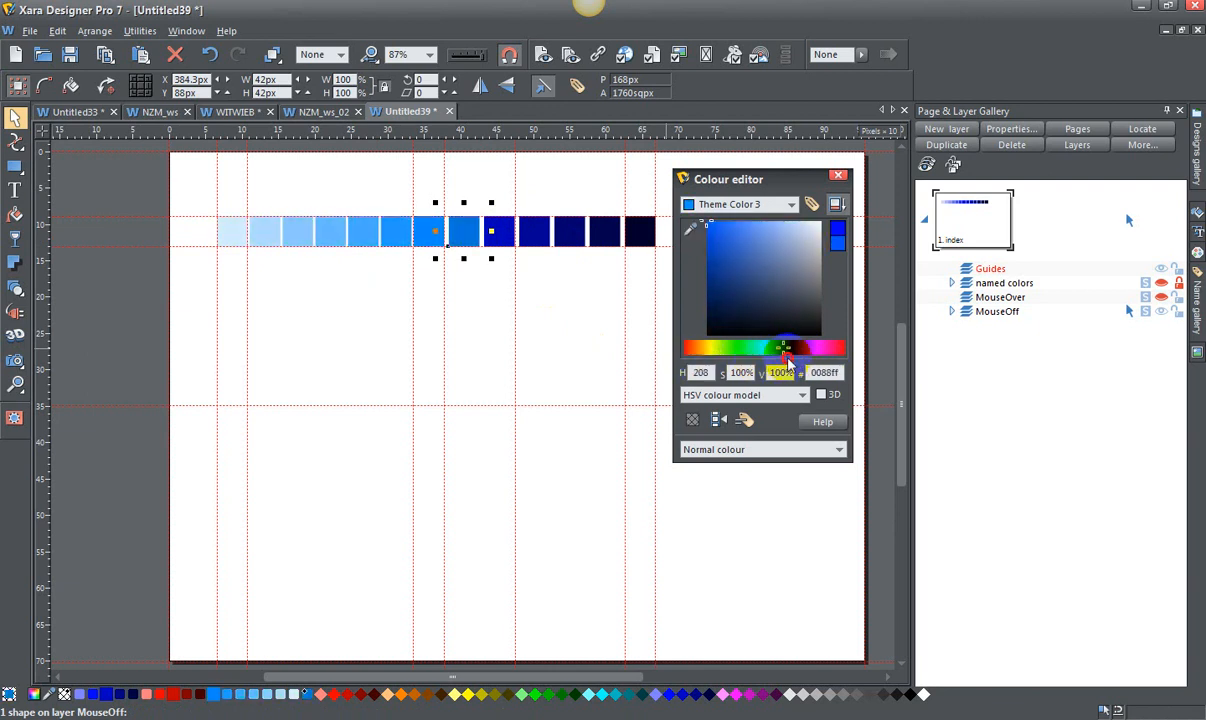
{"action": "left_click_drag", "start_coordinate": [786, 348], "coordinate": [810, 348]}
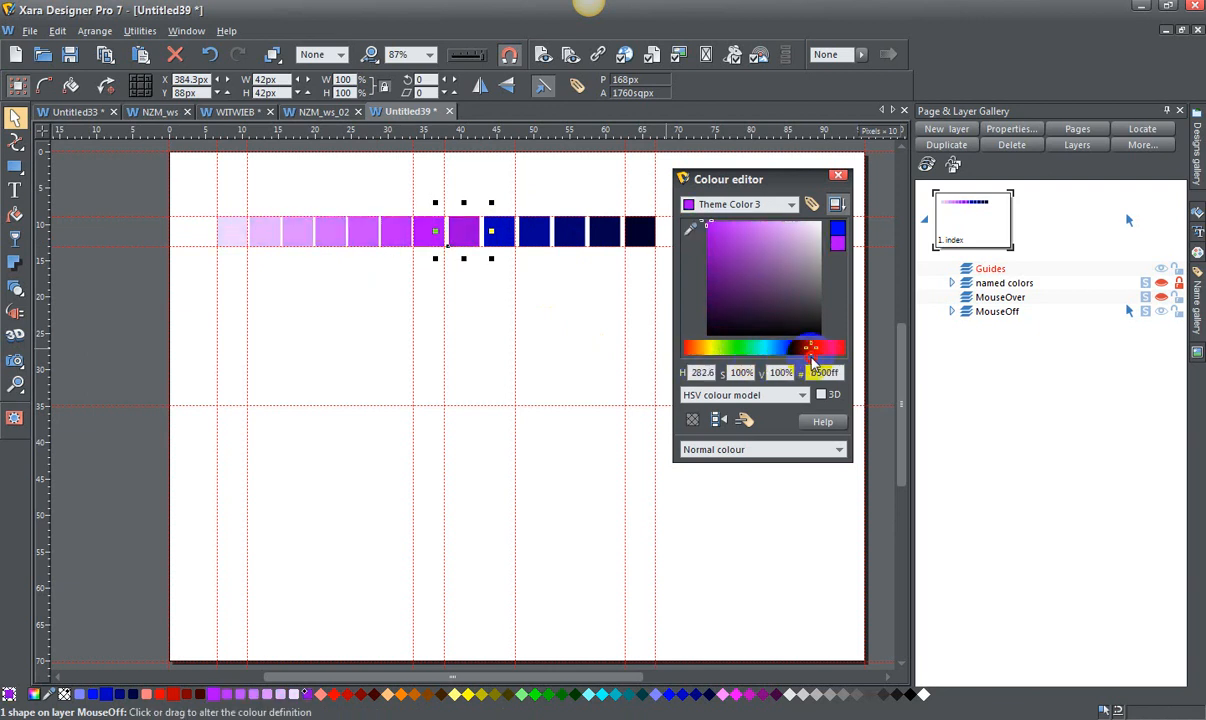
{"action": "left_click_drag", "start_coordinate": [810, 348], "coordinate": [744, 348]}
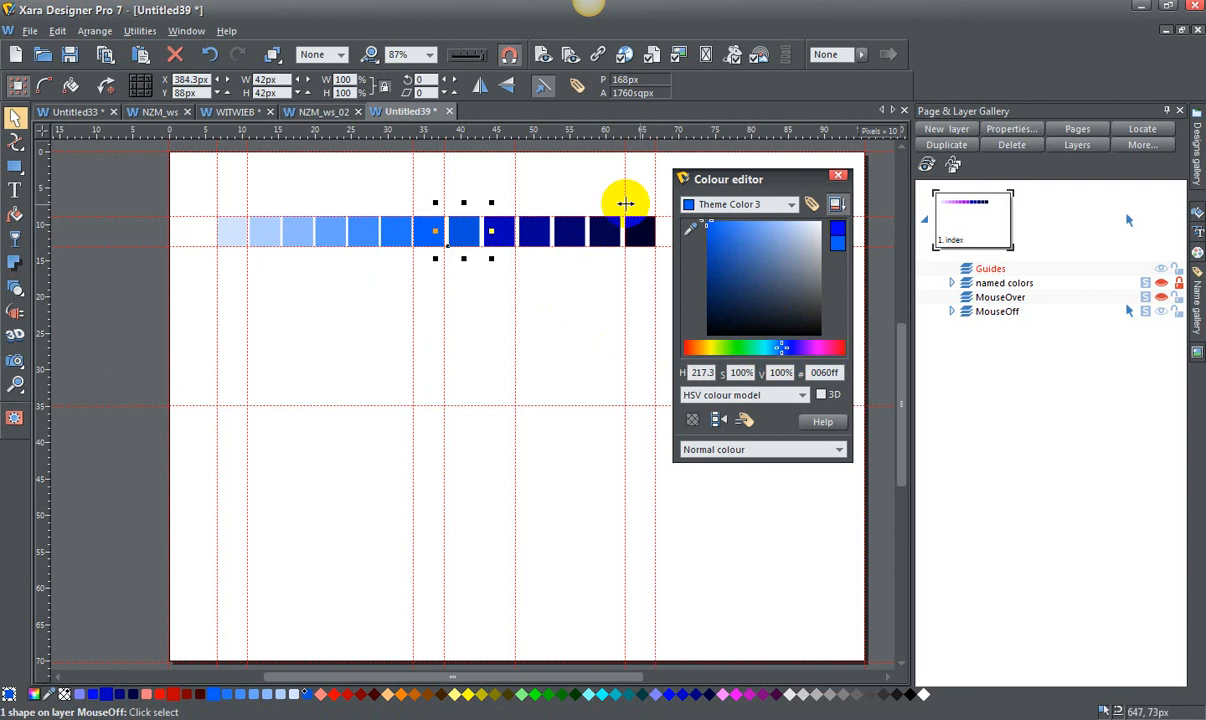
{"action": "left_click", "coordinate": [208, 56]}
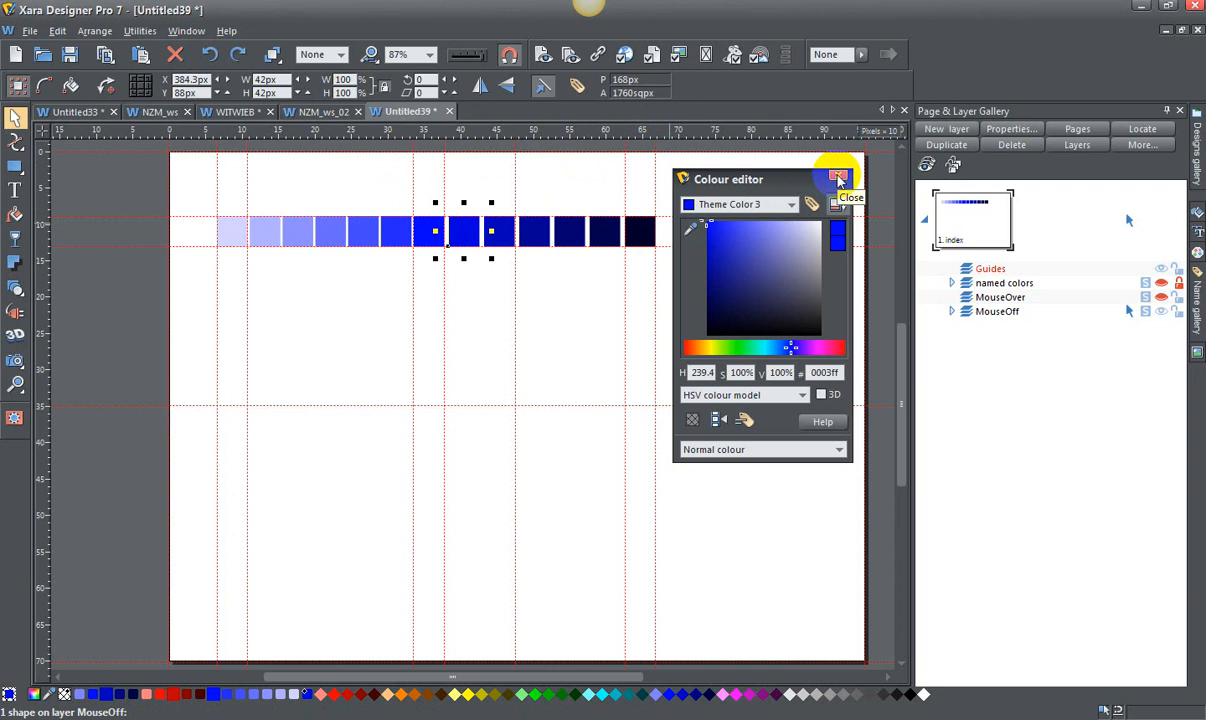
- Duplicate the colour-squares layer as 'New named colors' and hide it from the page
{"action": "left_click", "coordinate": [850, 198]}
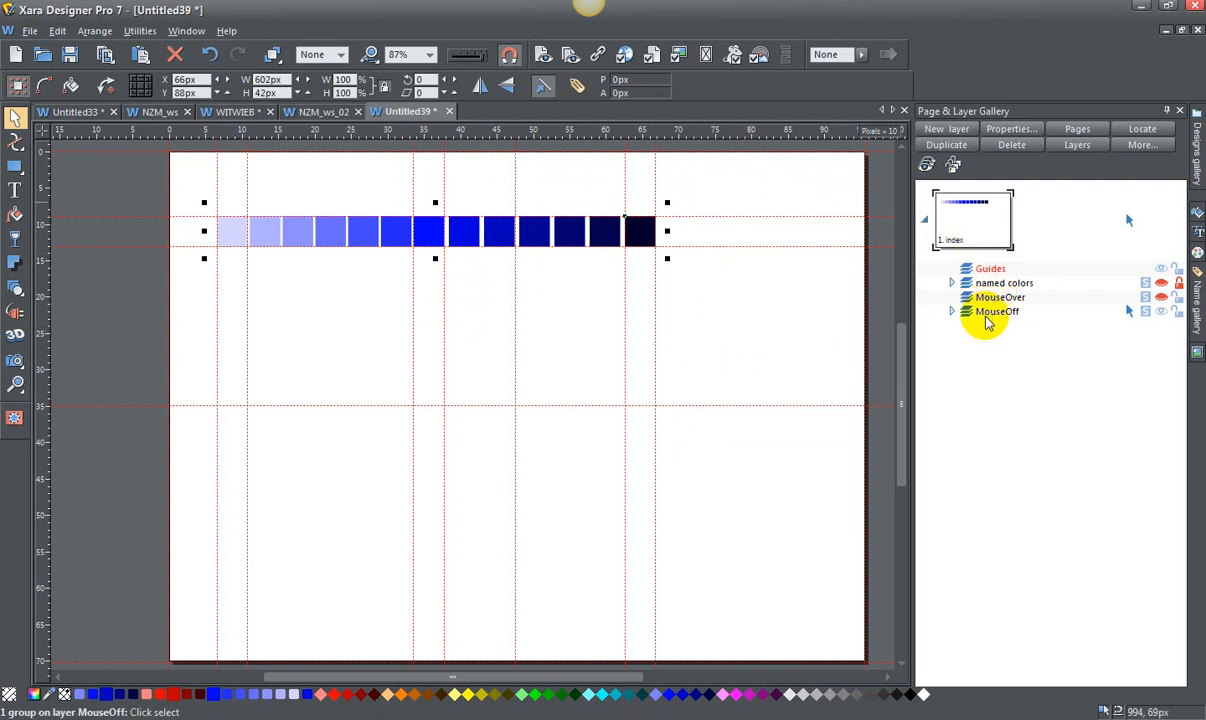
{"action": "left_click", "coordinate": [996, 312]}
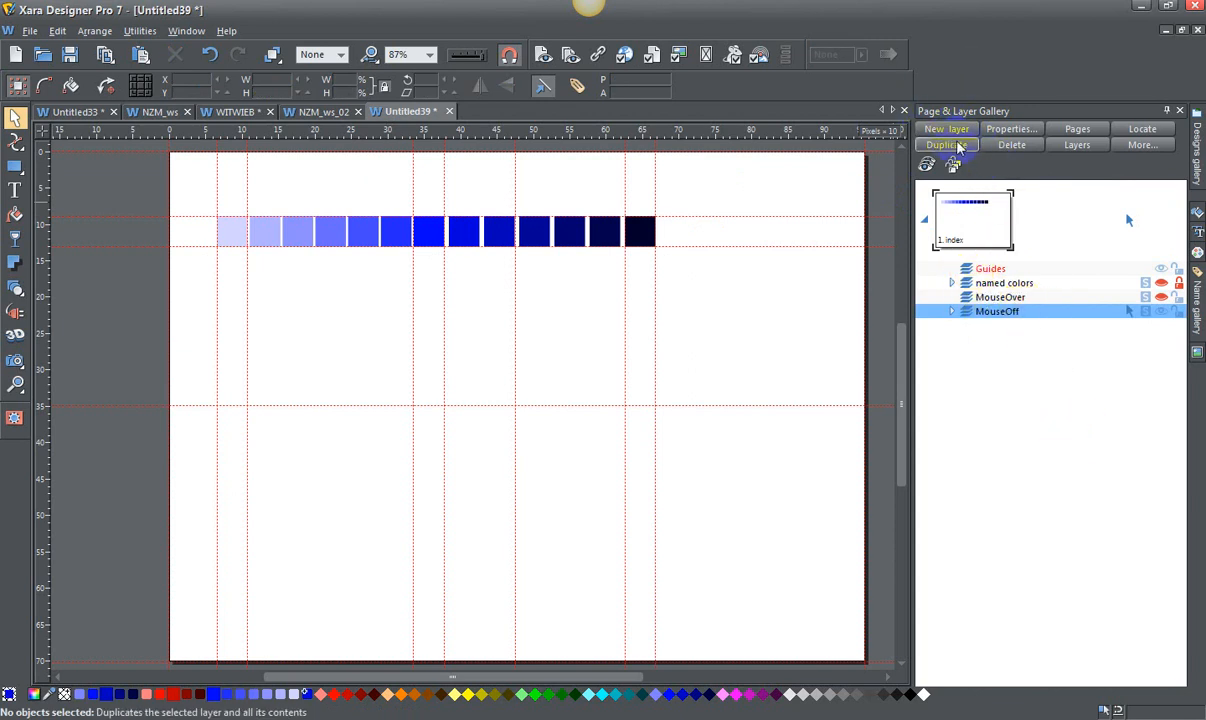
{"action": "left_click", "coordinate": [944, 144]}
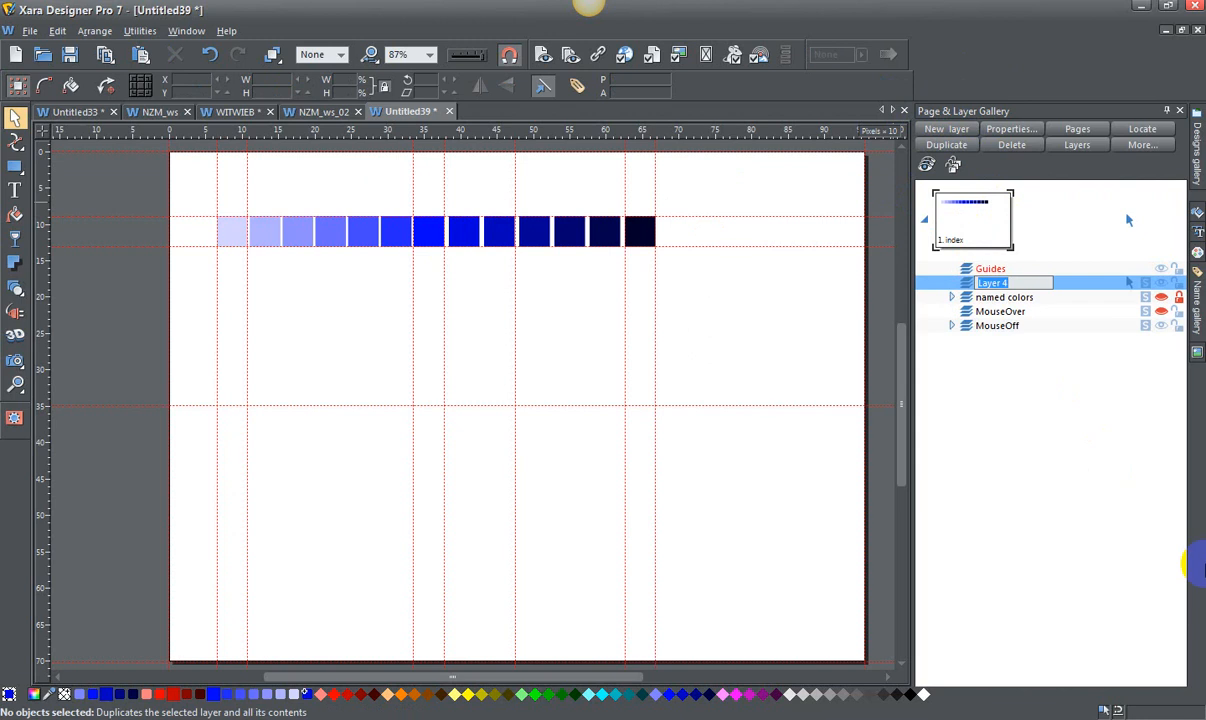
{"action": "type", "text": "New named colors"}
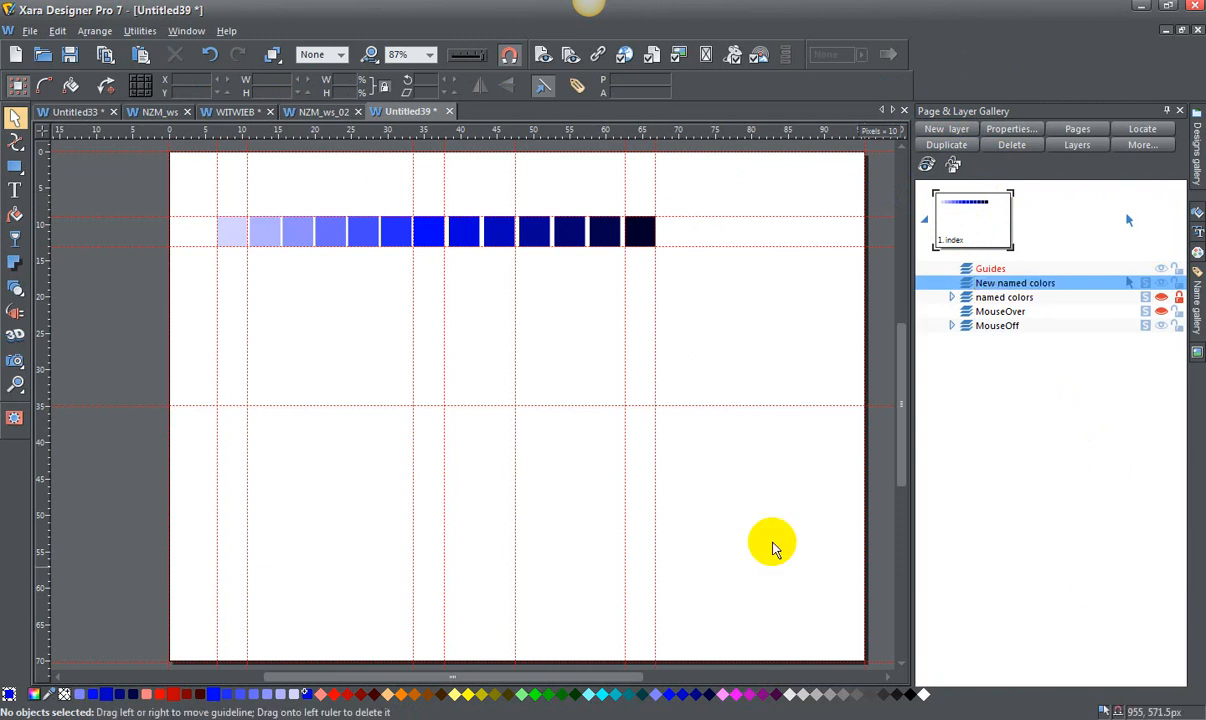
{"action": "left_click", "coordinate": [470, 232]}
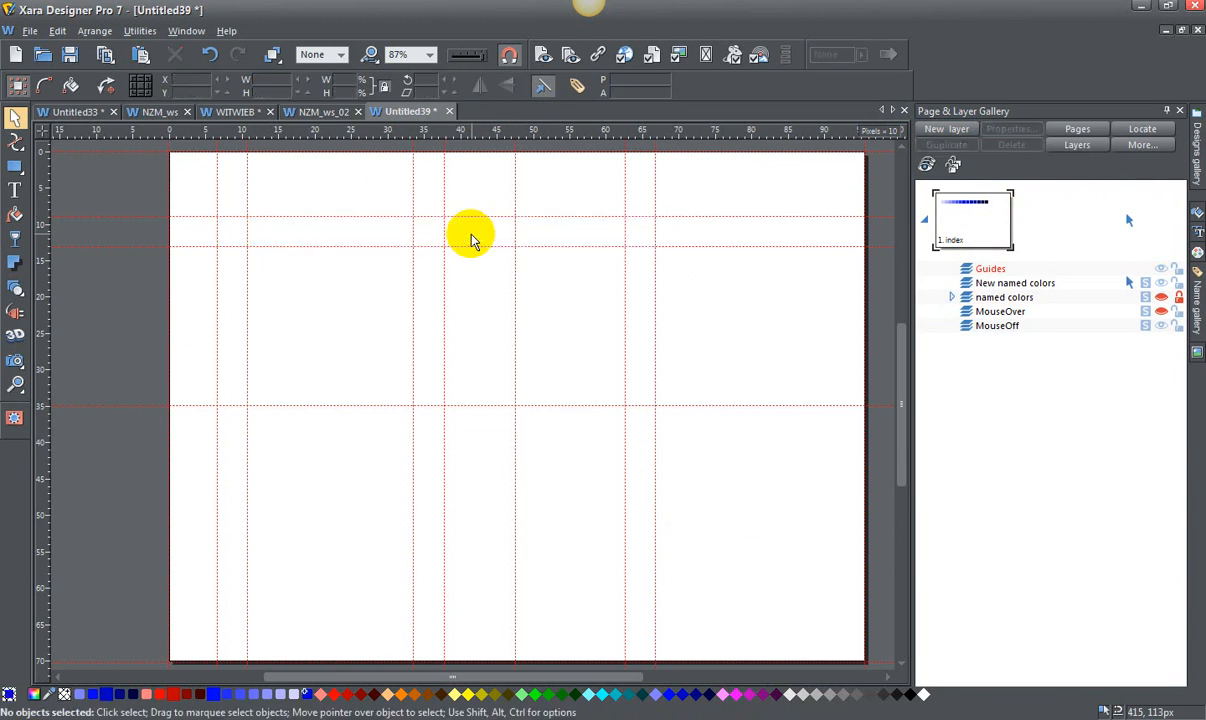
{"action": "left_click", "coordinate": [1016, 284]}
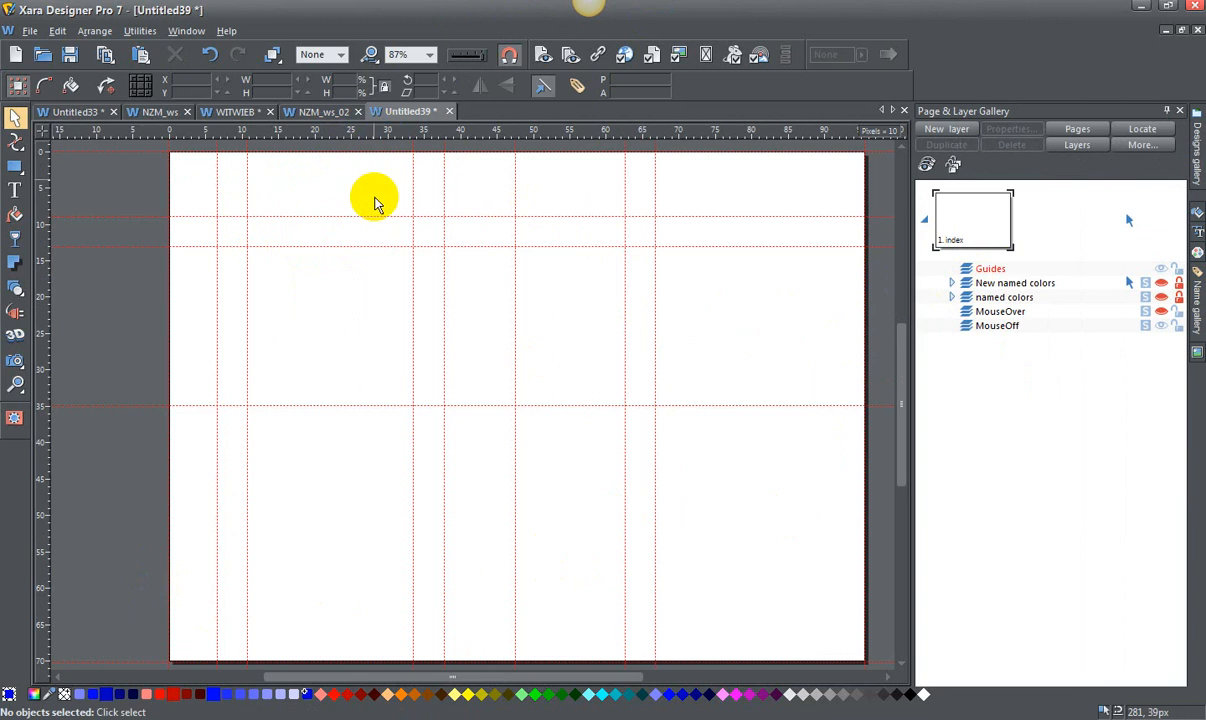
- Delete the unwanted guidelines, leaving one vertical and one horizontal centre guide
{"action": "right_click", "coordinate": [378, 204]}
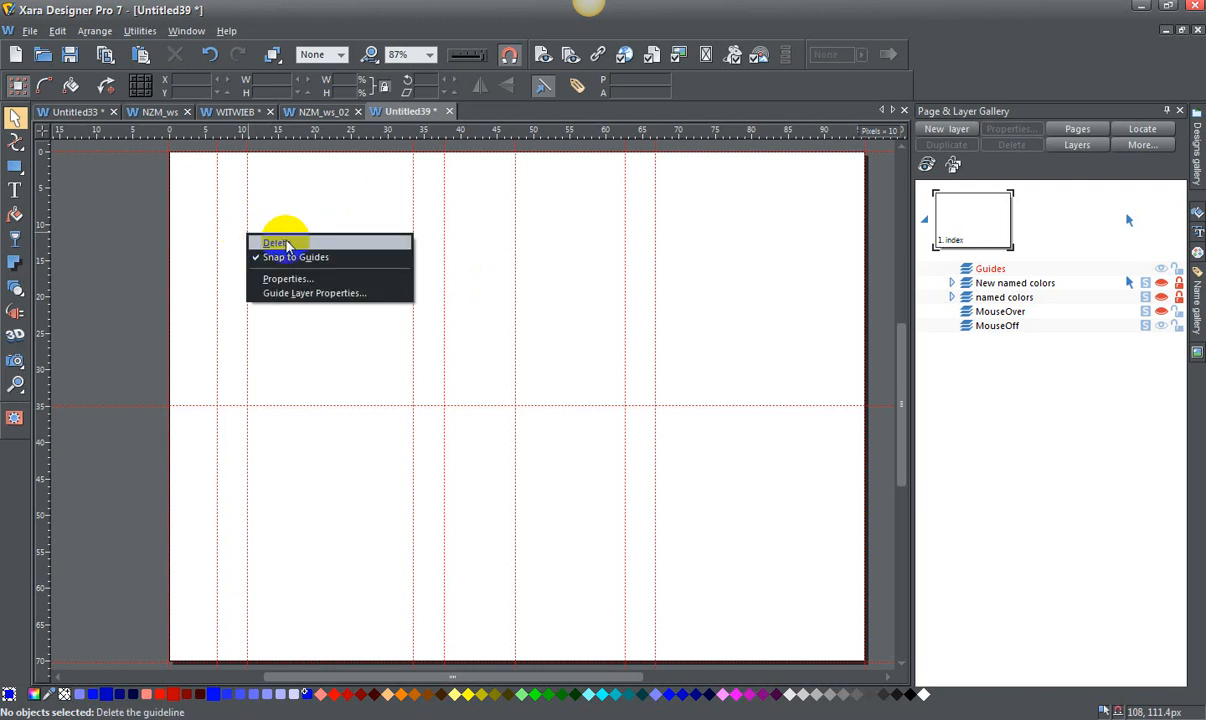
{"action": "left_click", "coordinate": [276, 242]}
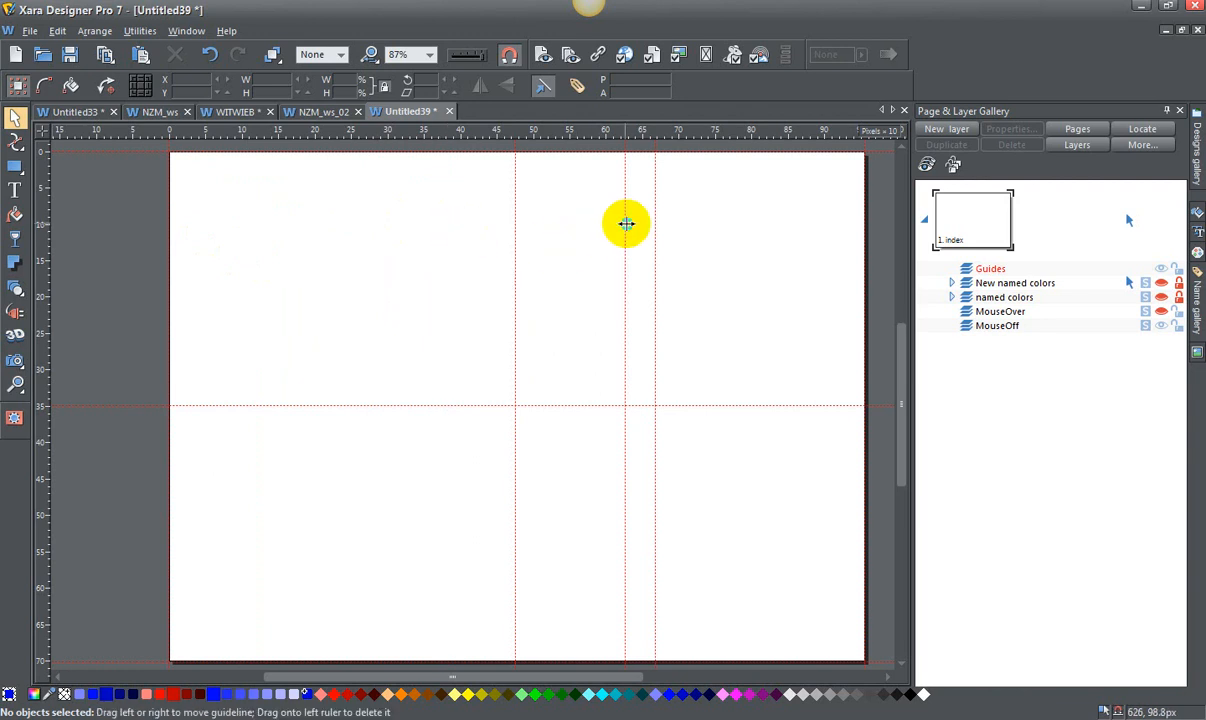
{"action": "right_click", "coordinate": [626, 224]}
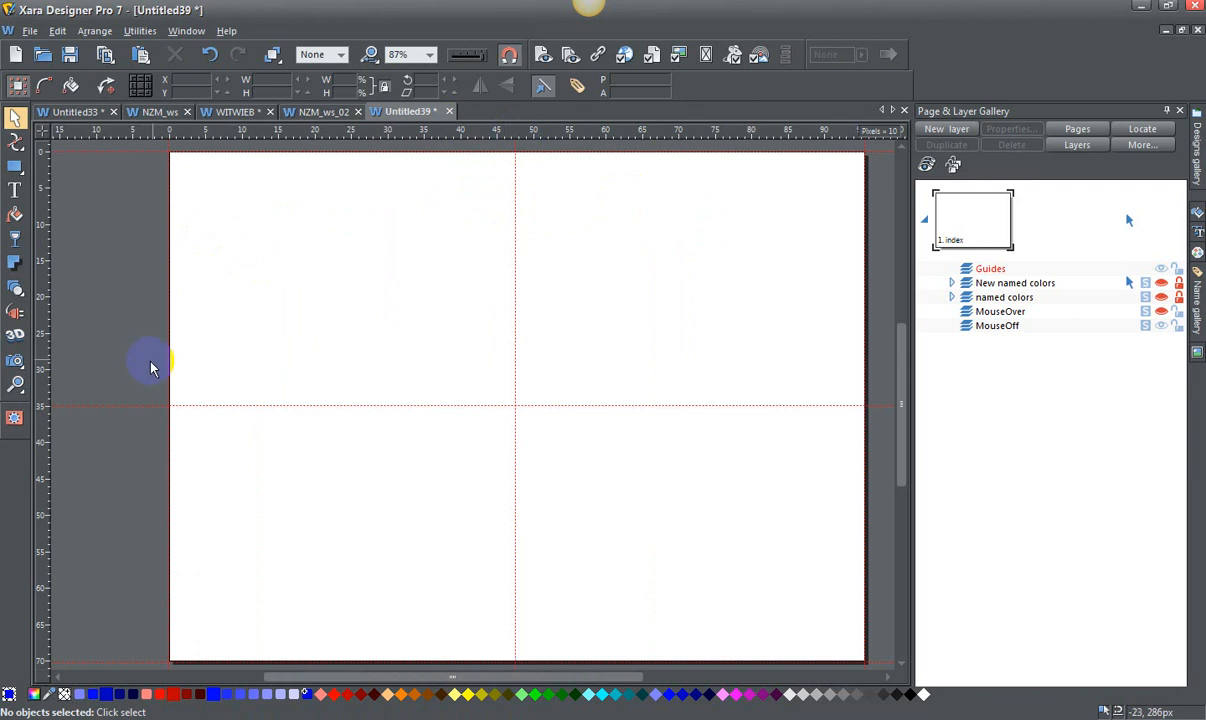
{"action": "mouse_move", "coordinate": [864, 156]}
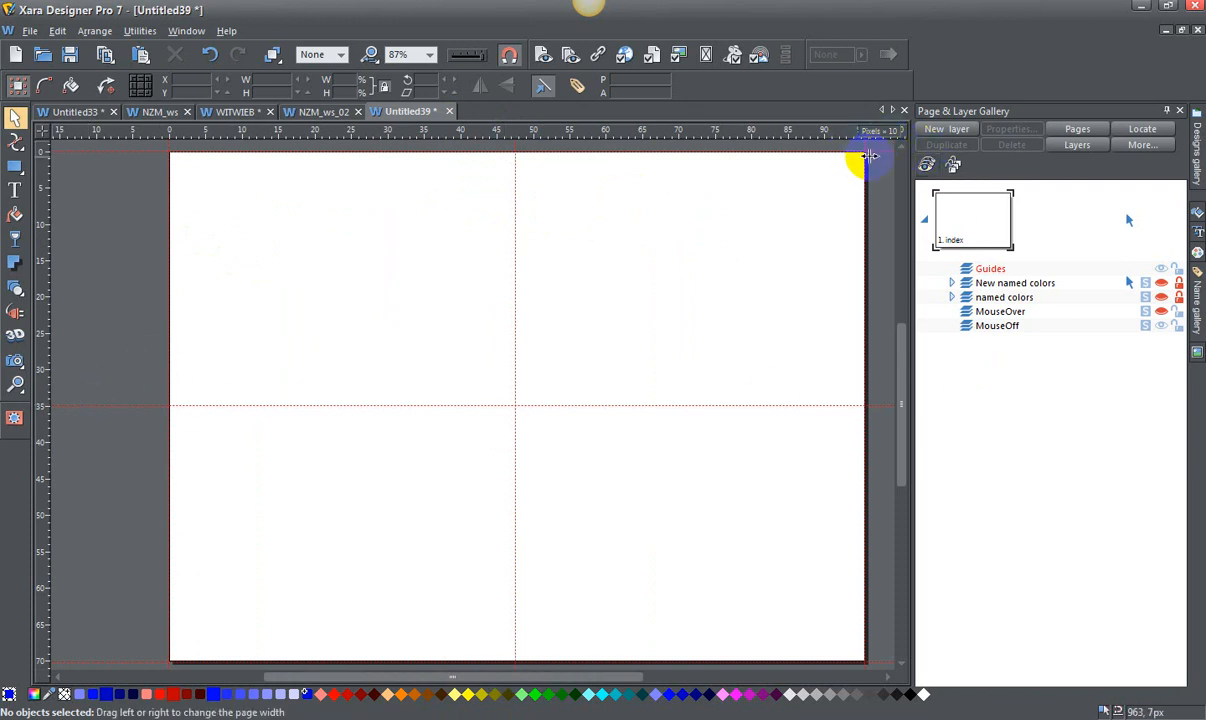
{"action": "mouse_move", "coordinate": [940, 344]}
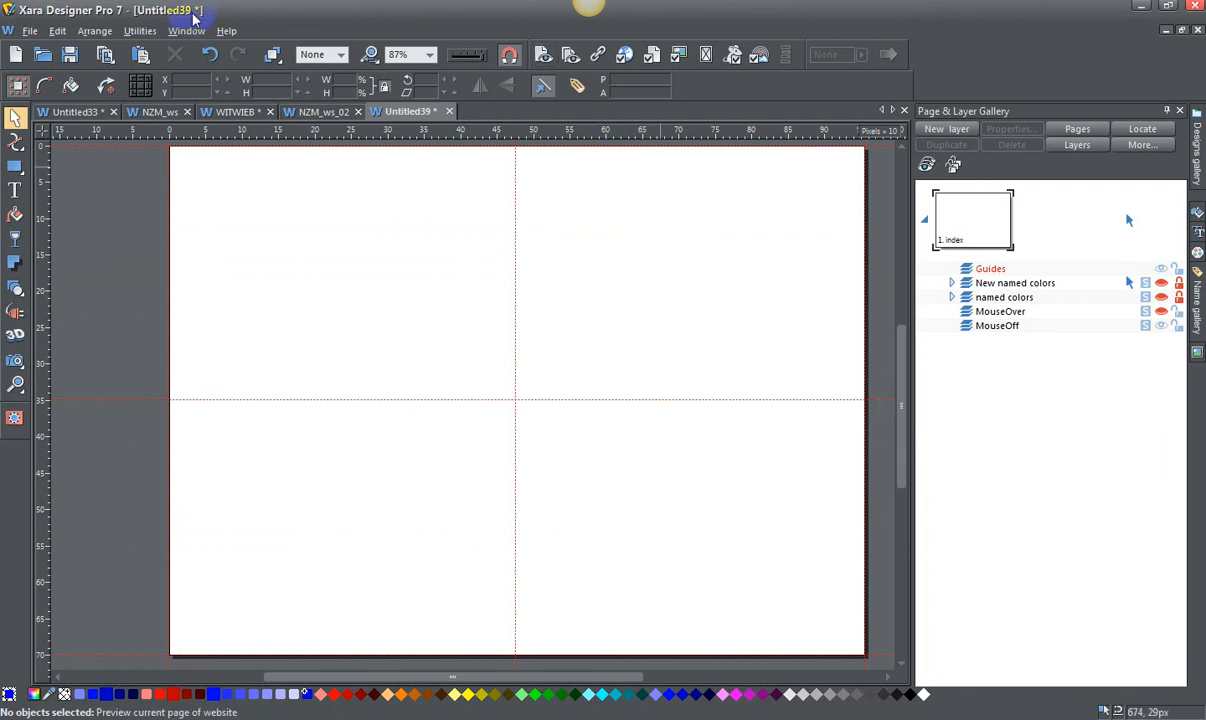
{"action": "mouse_move", "coordinate": [204, 136]}
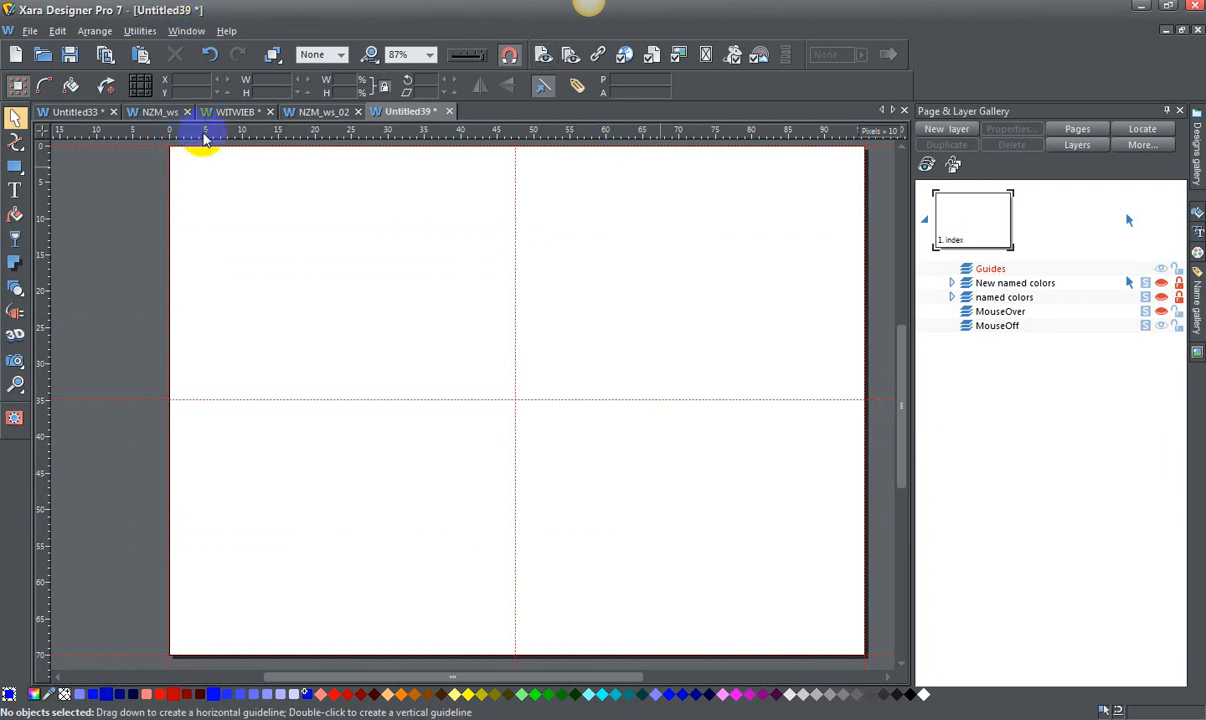
{"action": "mouse_move", "coordinate": [530, 136]}
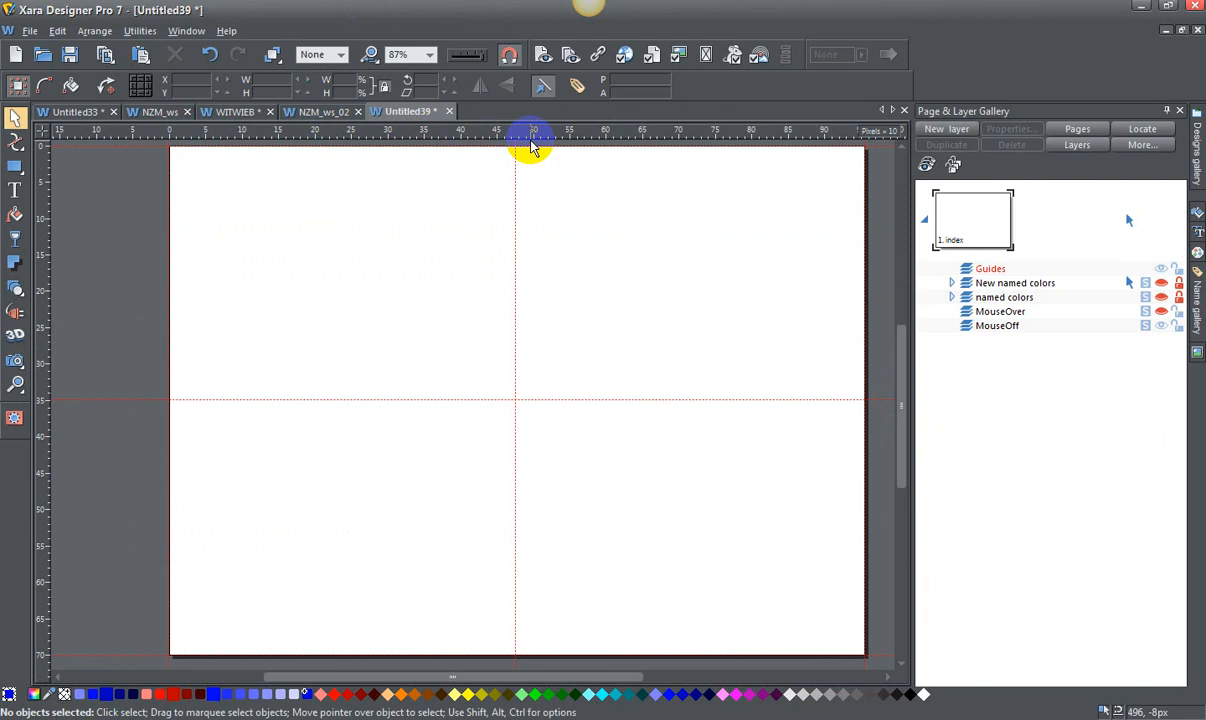
- Switch the gallery to Pages and zoom to Fit page
{"action": "left_click", "coordinate": [428, 54]}
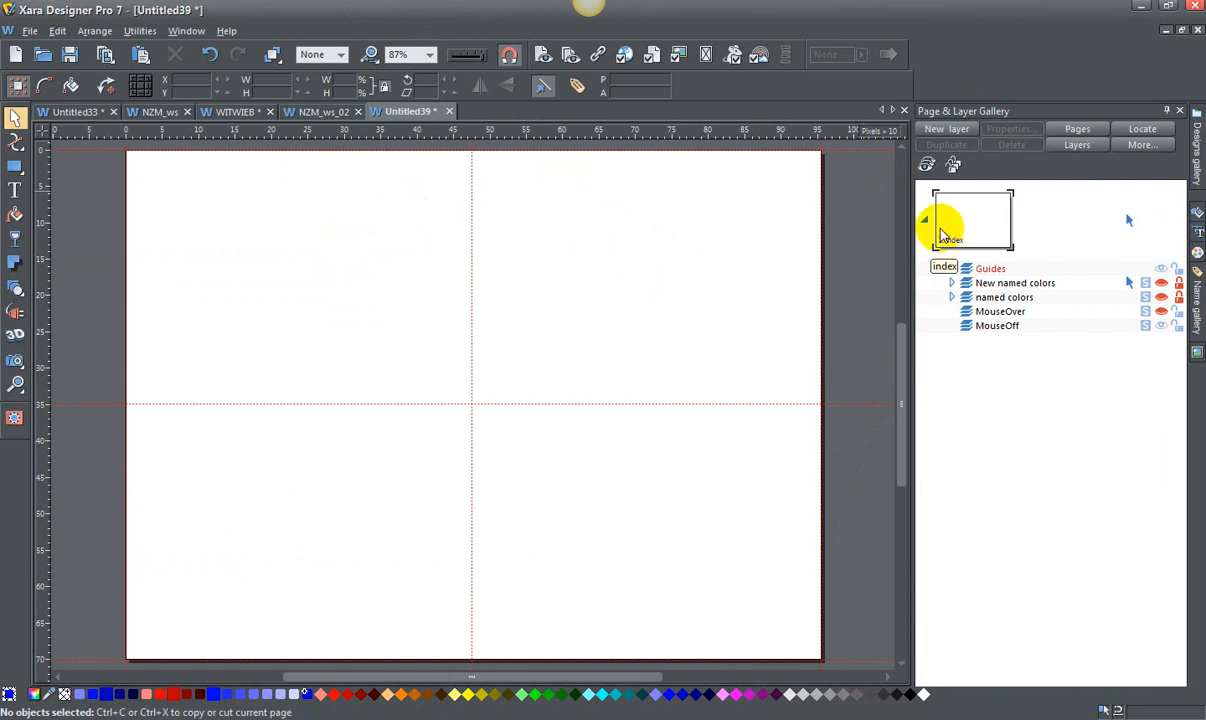
{"action": "left_click", "coordinate": [1076, 128]}
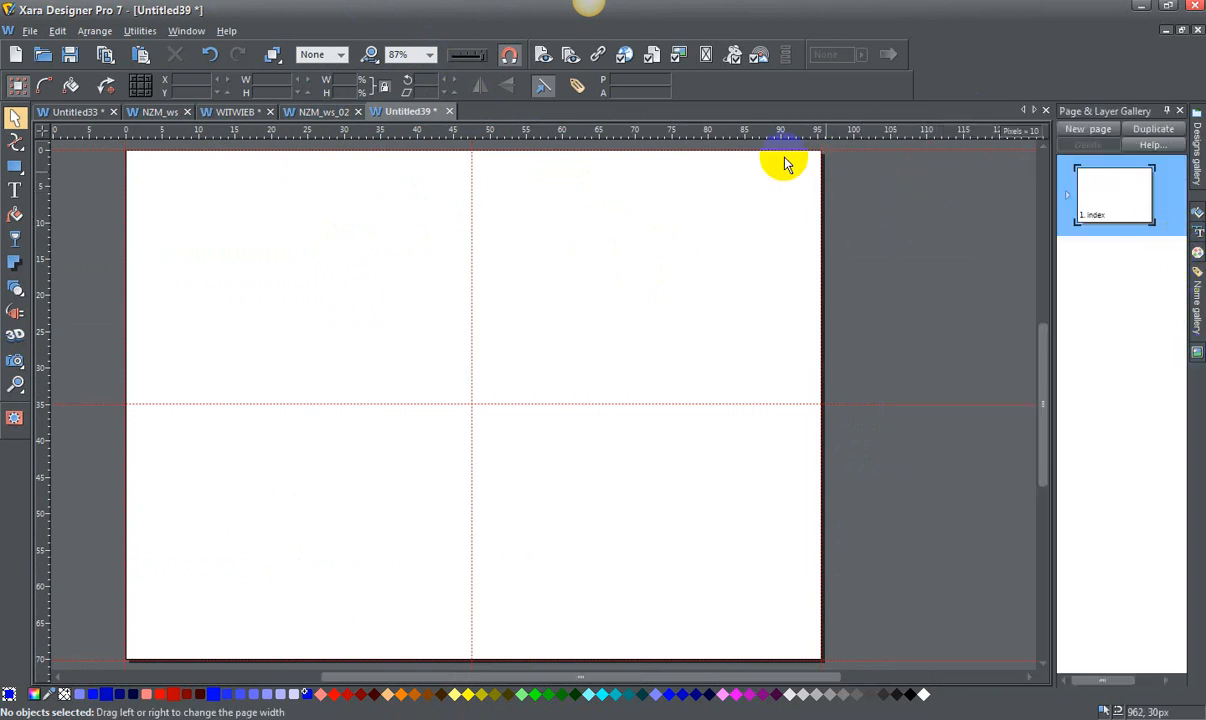
{"action": "left_click", "coordinate": [428, 54]}
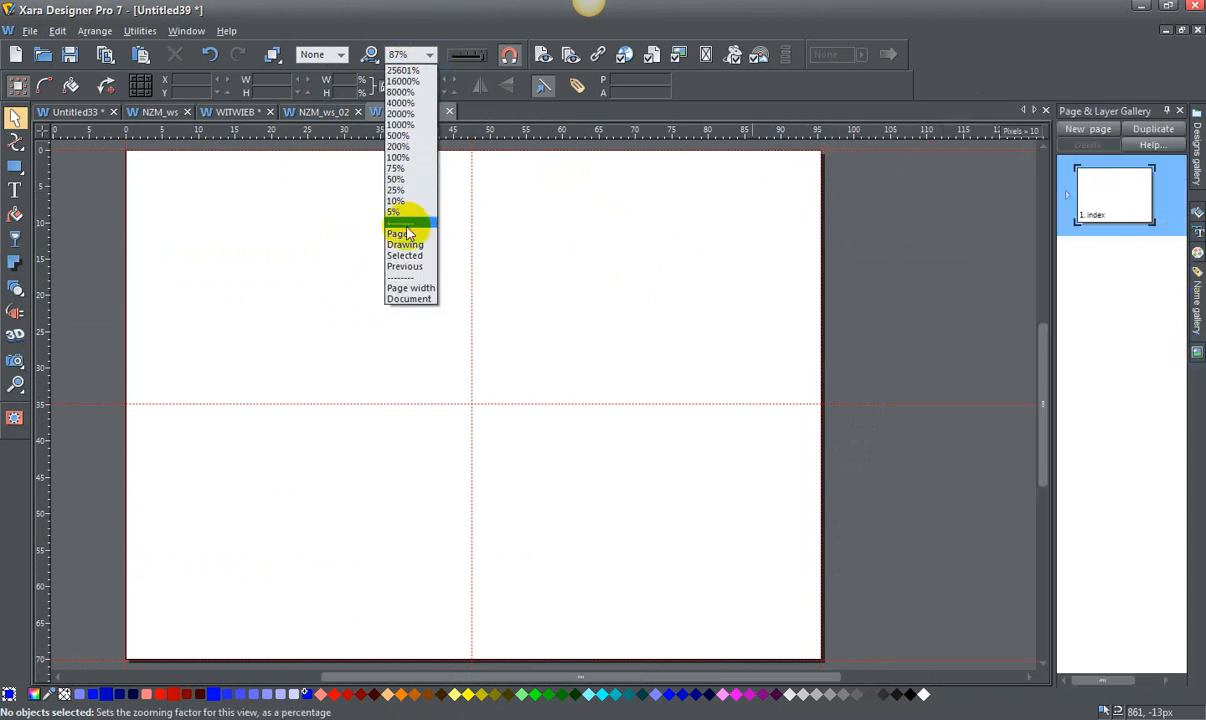
{"action": "left_click", "coordinate": [396, 232]}
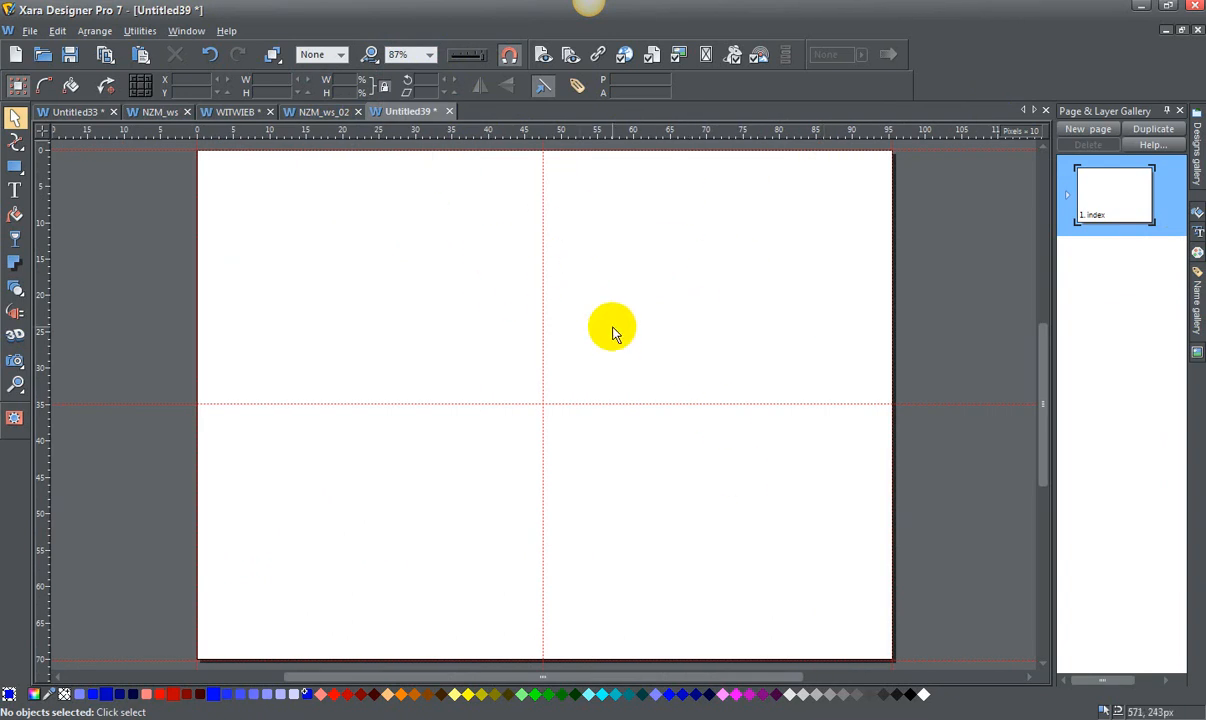
{"action": "mouse_move", "coordinate": [220, 536]}
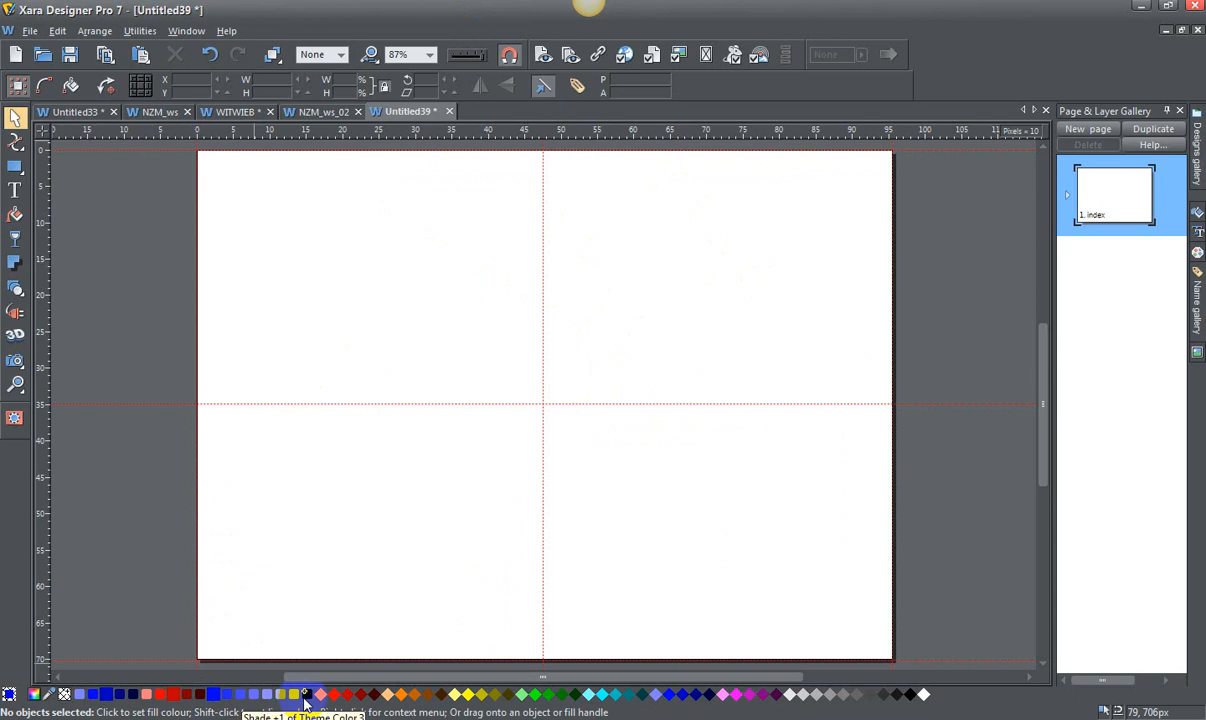
- Save as template, choosing the '955 pix web page (XGA)' name as default
{"action": "left_click", "coordinate": [30, 30]}
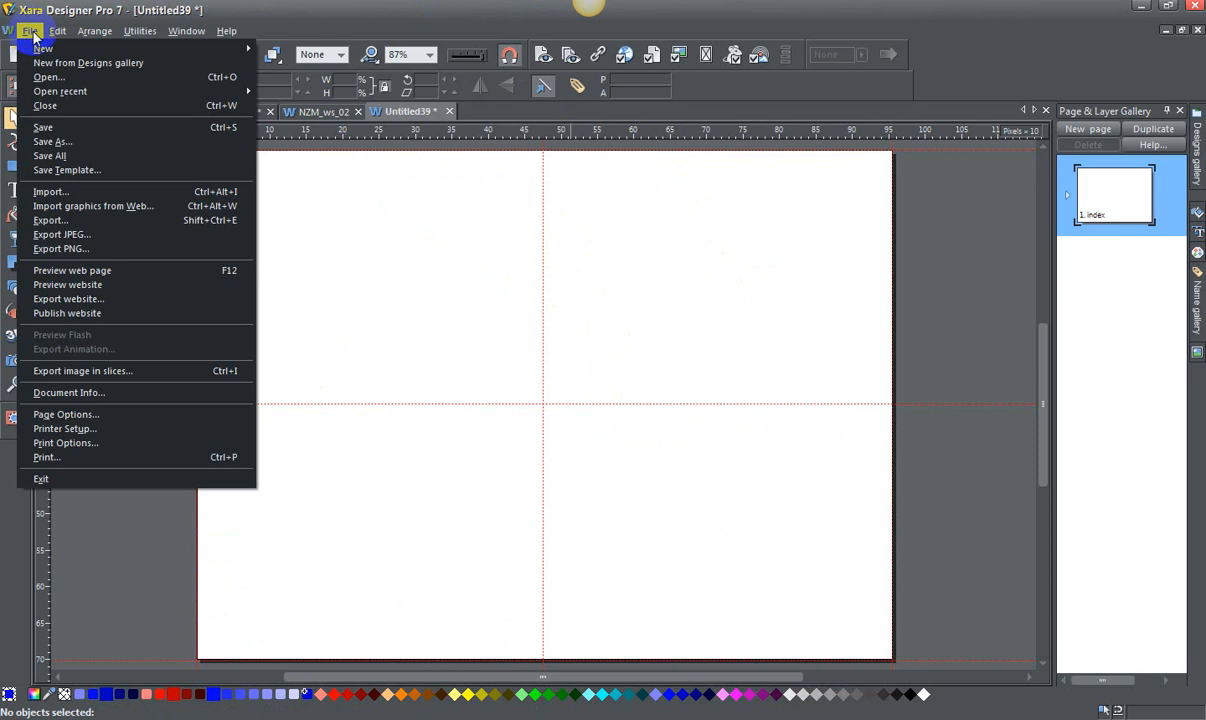
{"action": "mouse_move", "coordinate": [70, 192]}
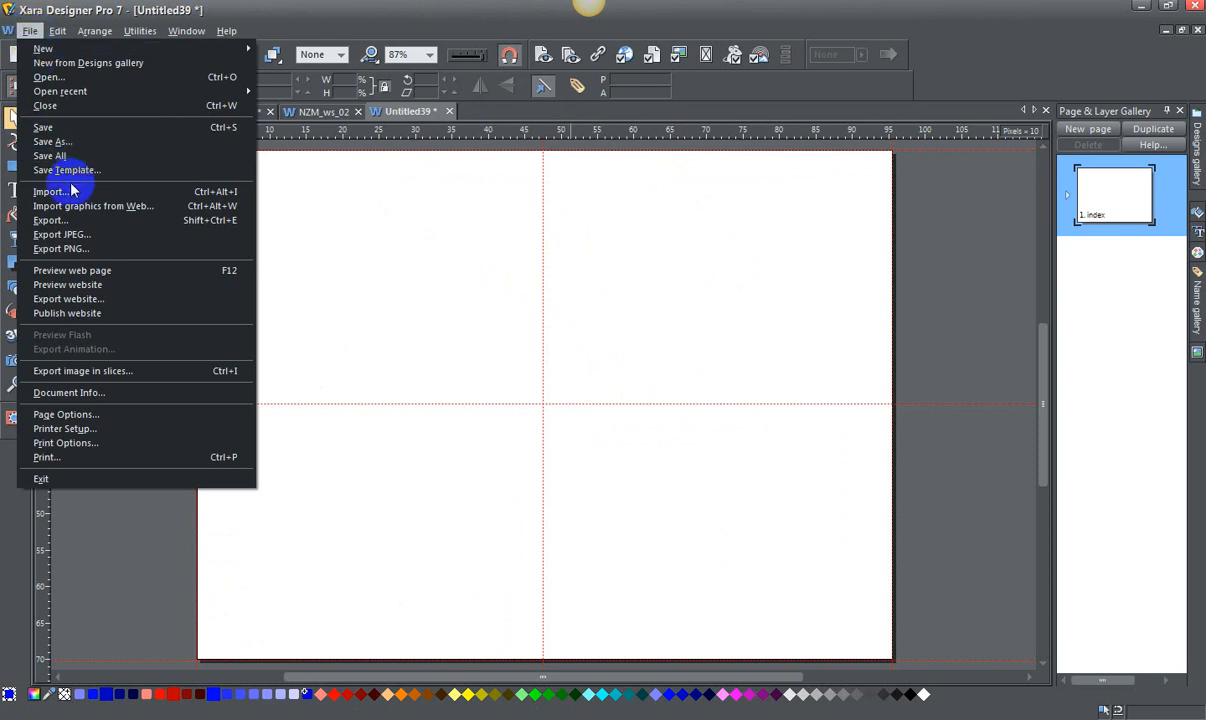
{"action": "left_click", "coordinate": [68, 168]}
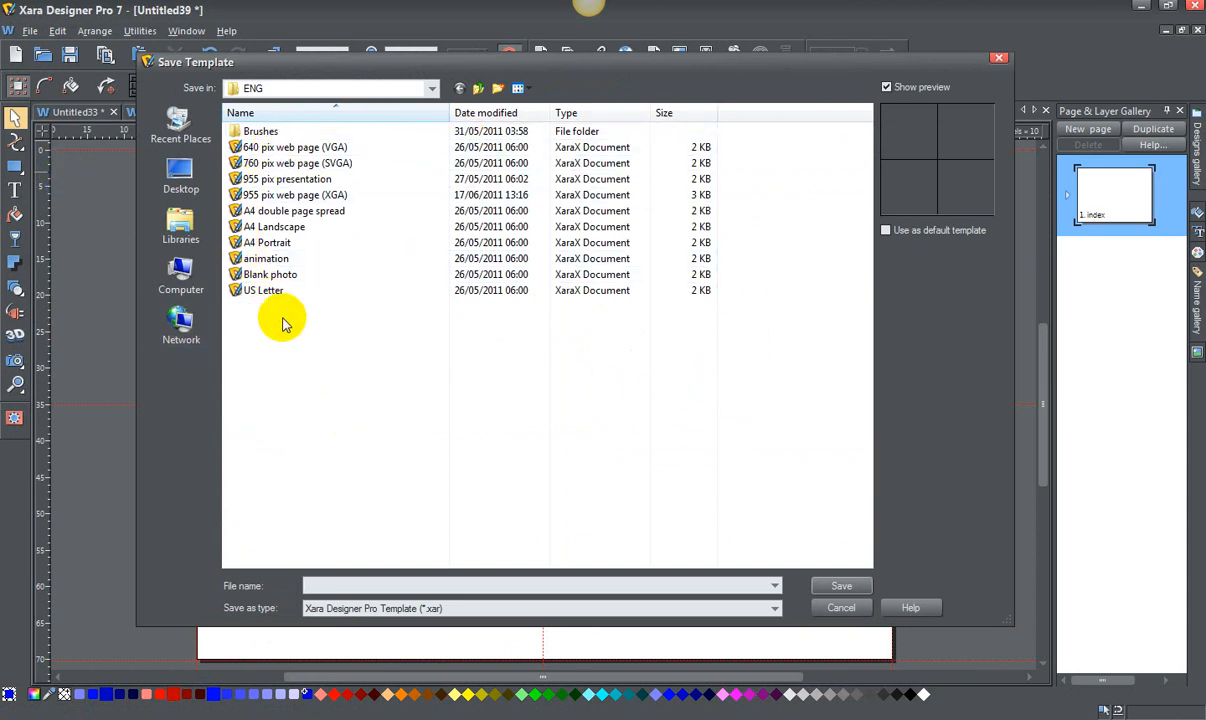
{"action": "left_click", "coordinate": [290, 180]}
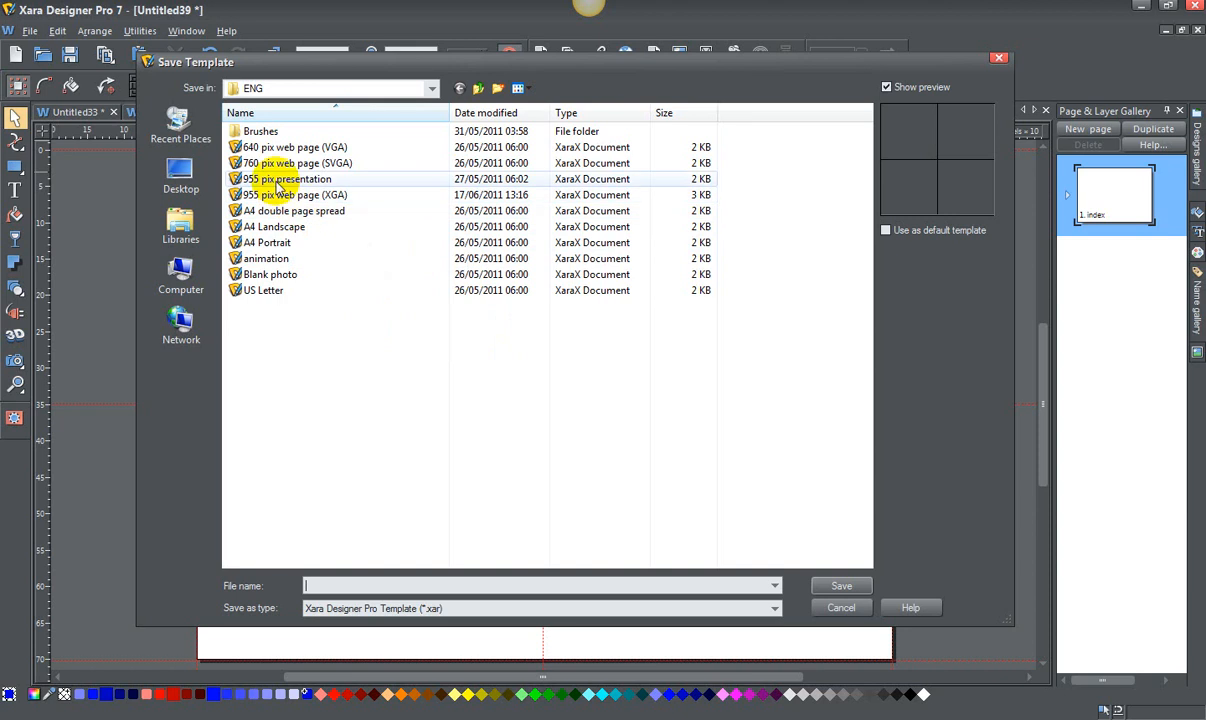
{"action": "left_click", "coordinate": [290, 180]}
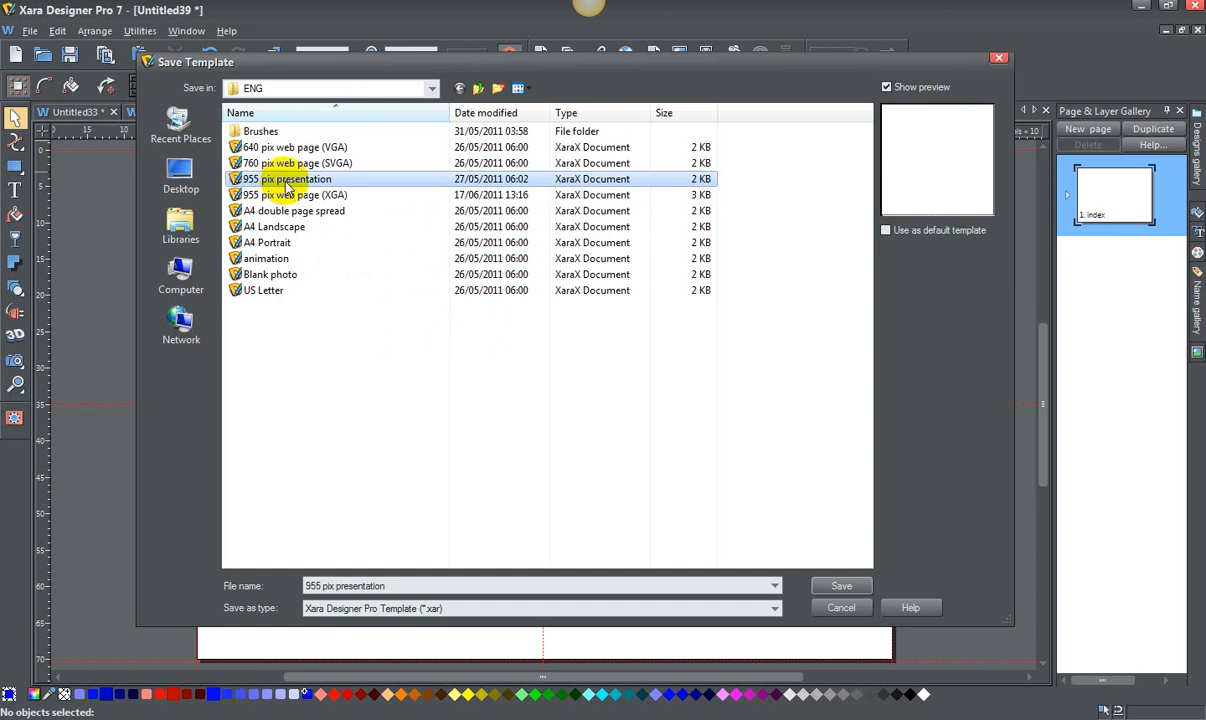
{"action": "left_click", "coordinate": [302, 194]}
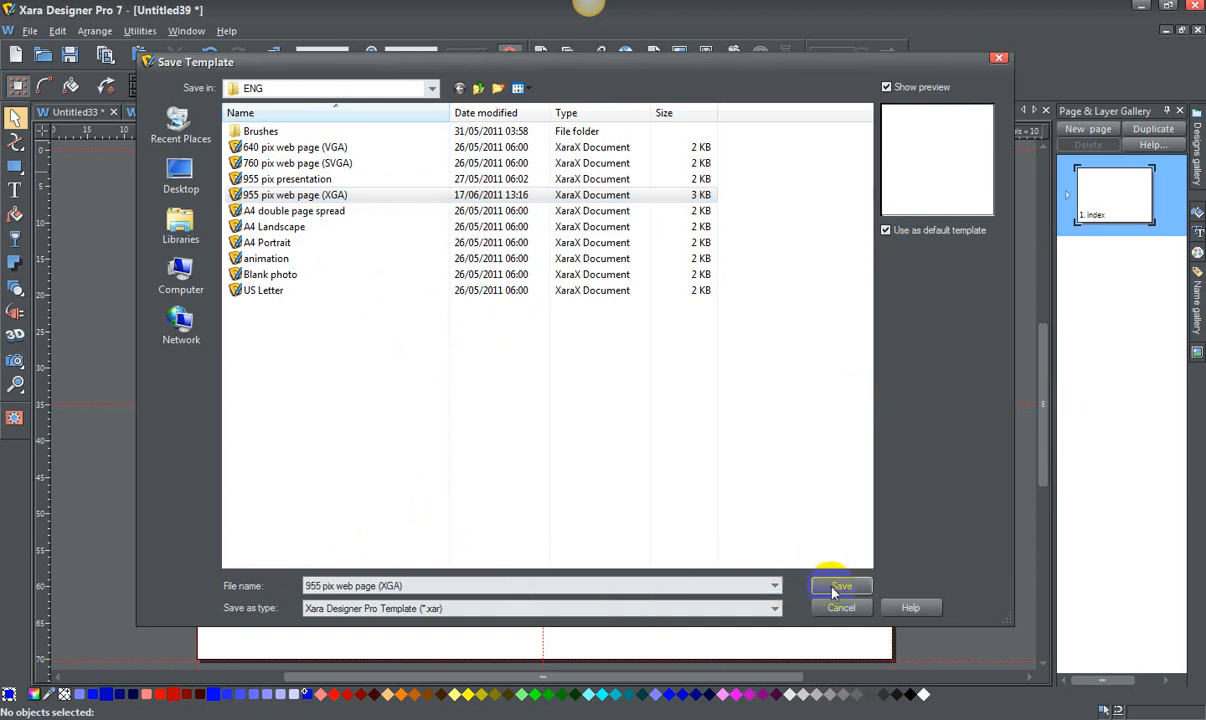
- Confirm the save, replace the existing template file, and close the document discarding changes
{"action": "left_click", "coordinate": [840, 586]}
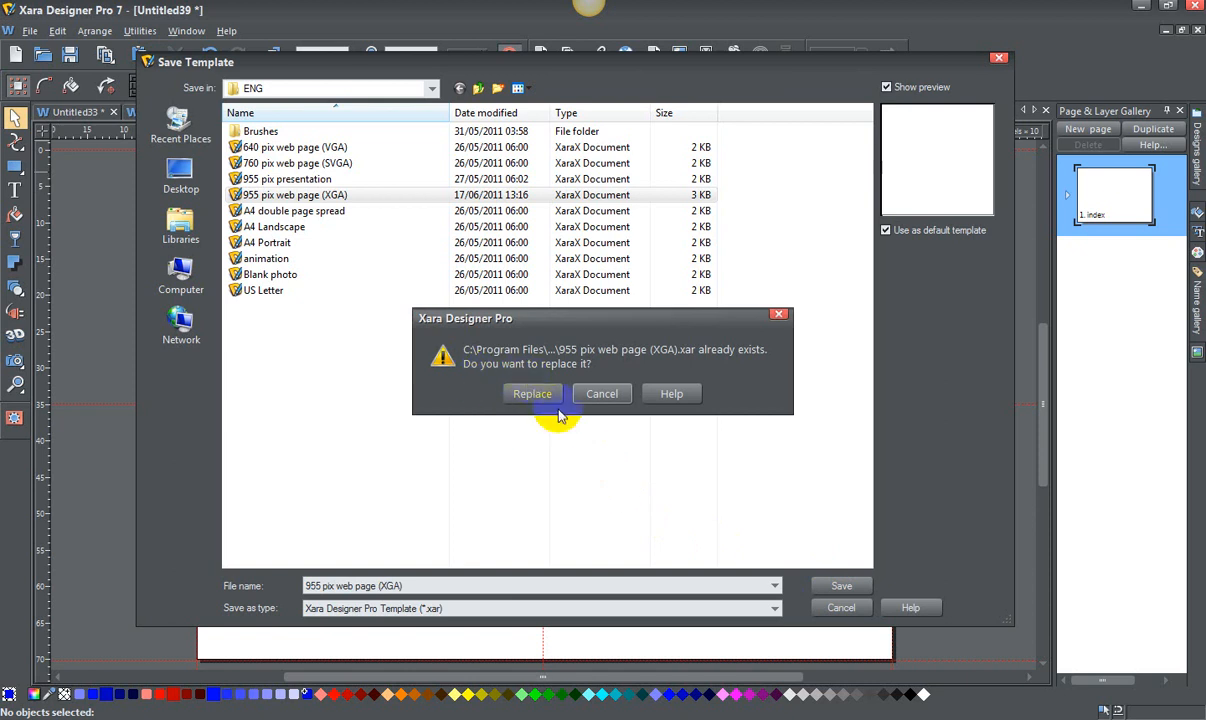
{"action": "left_click", "coordinate": [532, 392]}
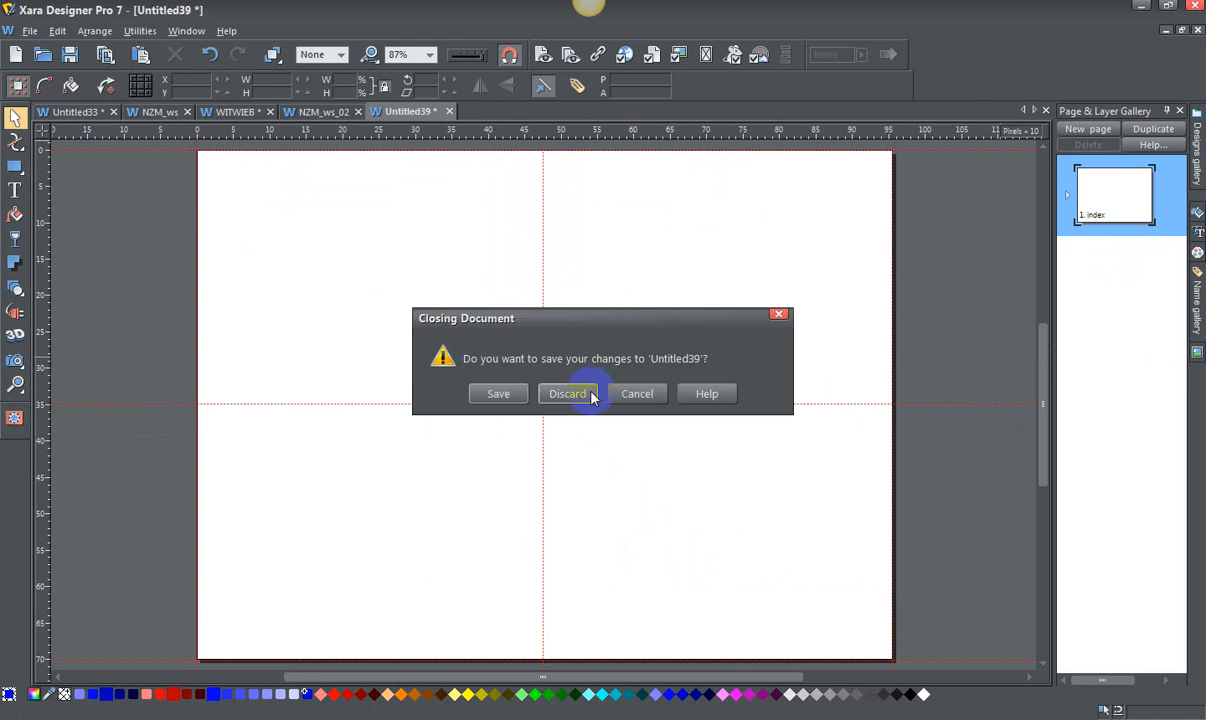
{"action": "left_click", "coordinate": [568, 392]}
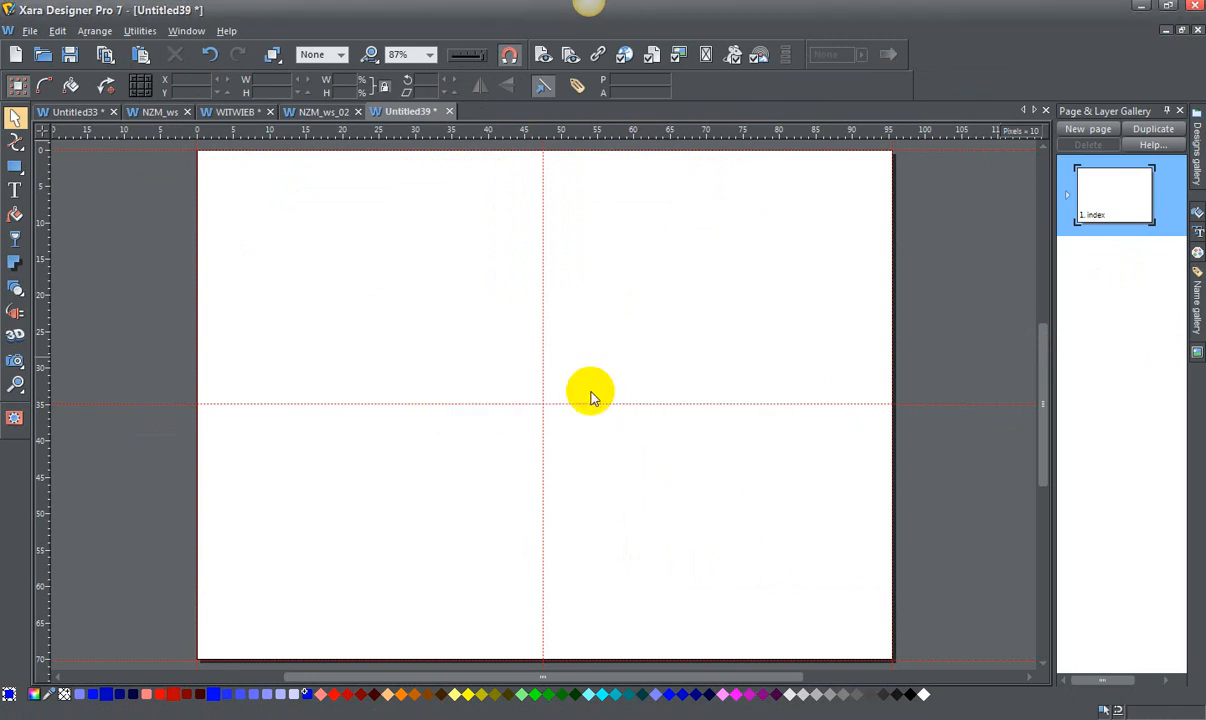
- Create a new document from the default template showing the blank page with centre guides
{"action": "left_click", "coordinate": [320, 112]}
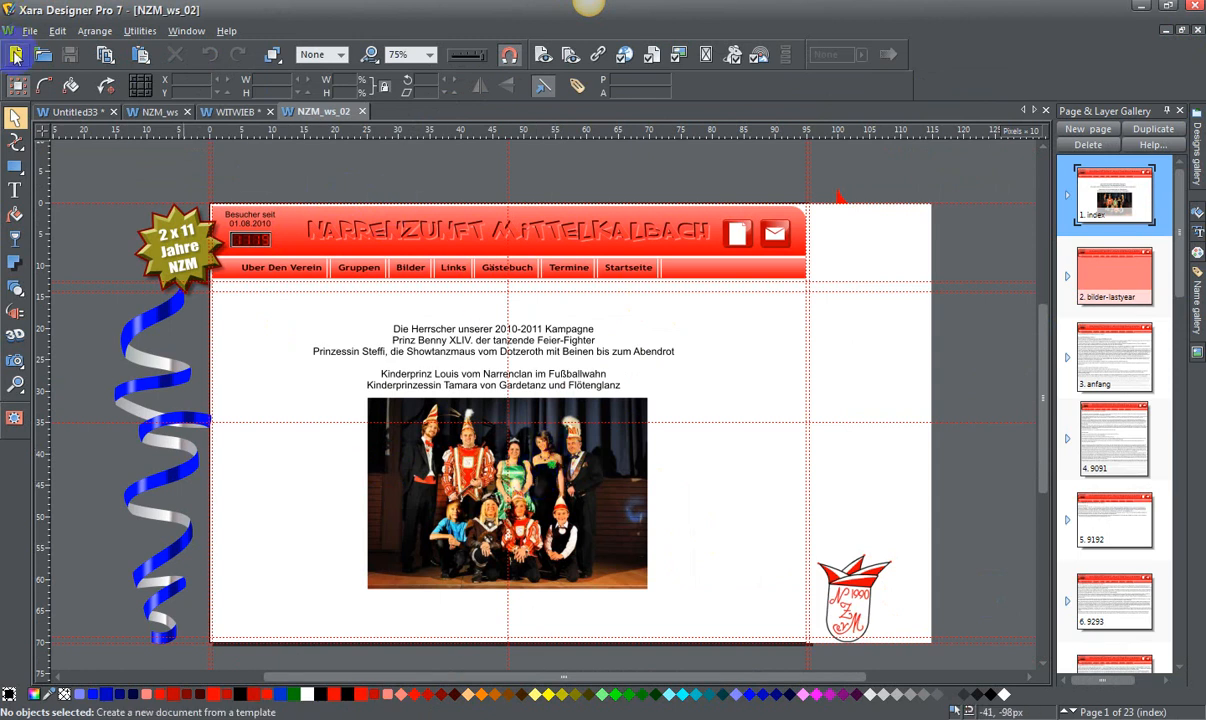
{"action": "left_click", "coordinate": [44, 56]}
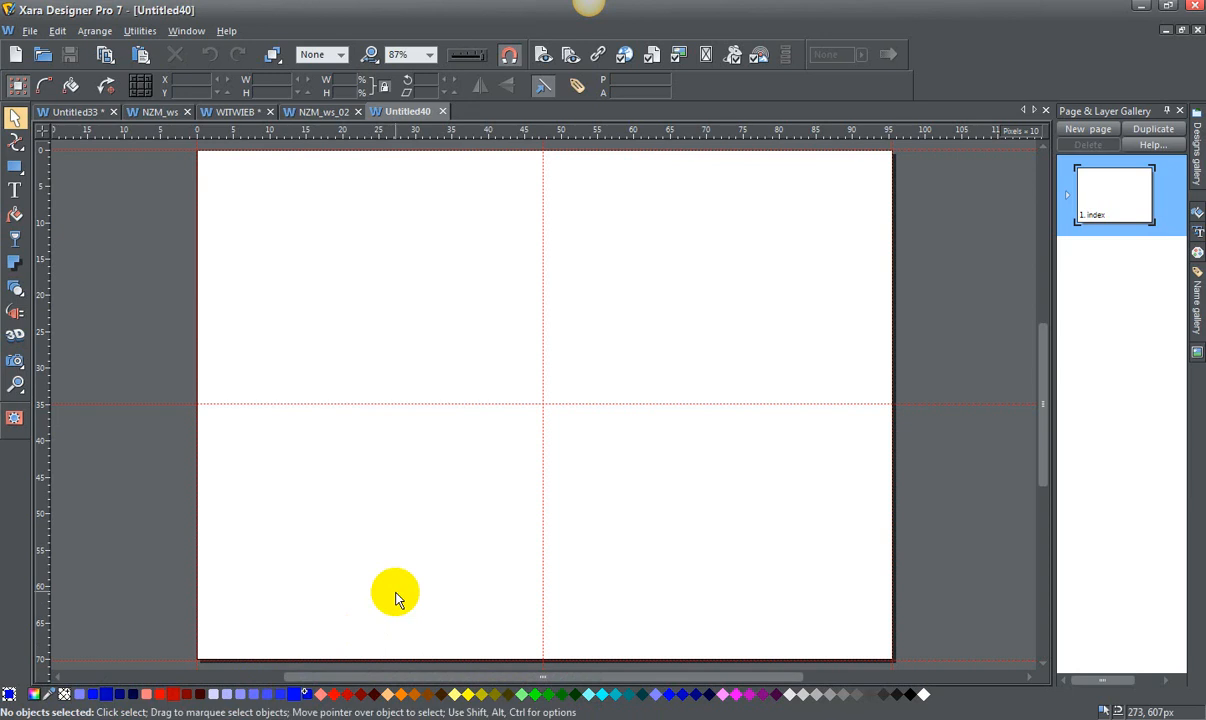
{"action": "mouse_move", "coordinate": [1112, 180]}
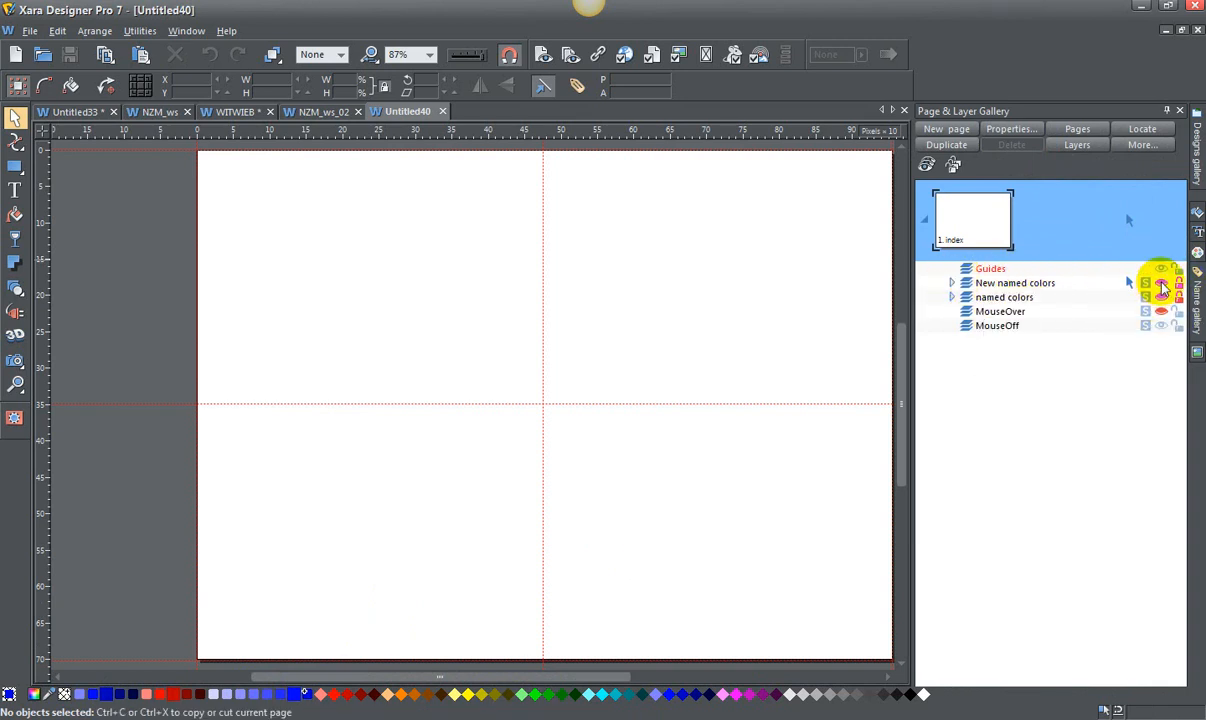
- Make the 'New named colors' layer visible so the blue shade squares reappear
{"action": "left_click", "coordinate": [1160, 284]}
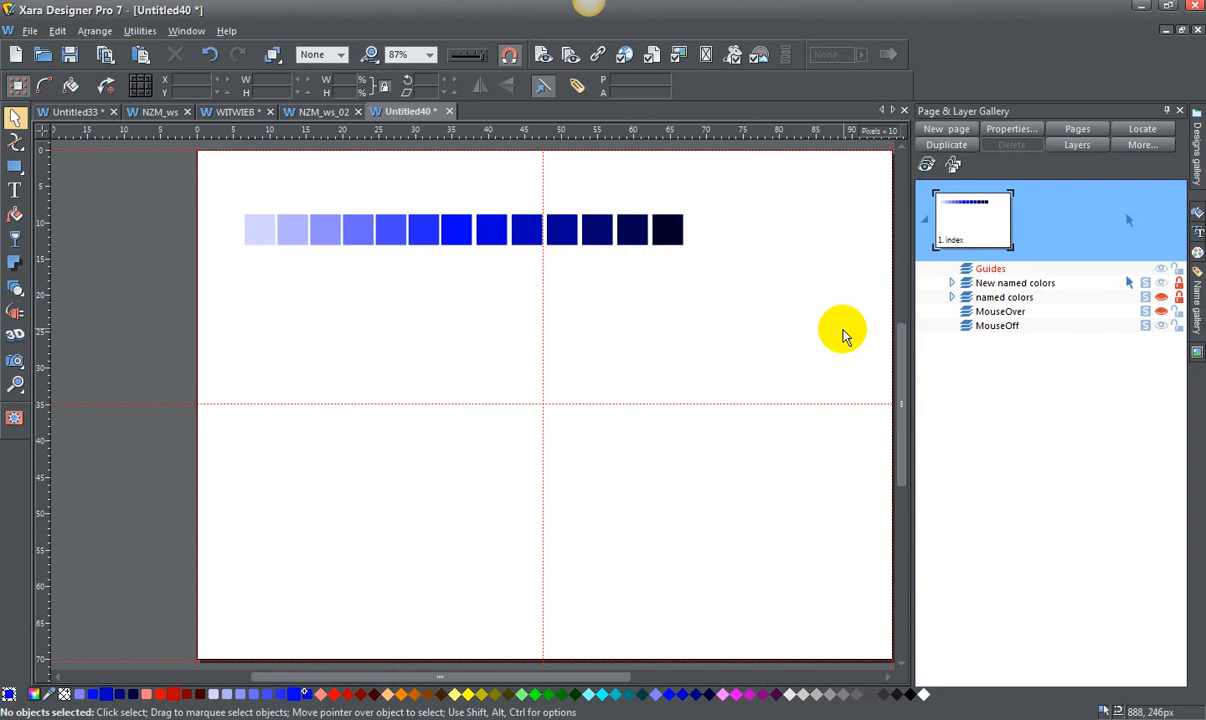
{"action": "mouse_move", "coordinate": [208, 204]}
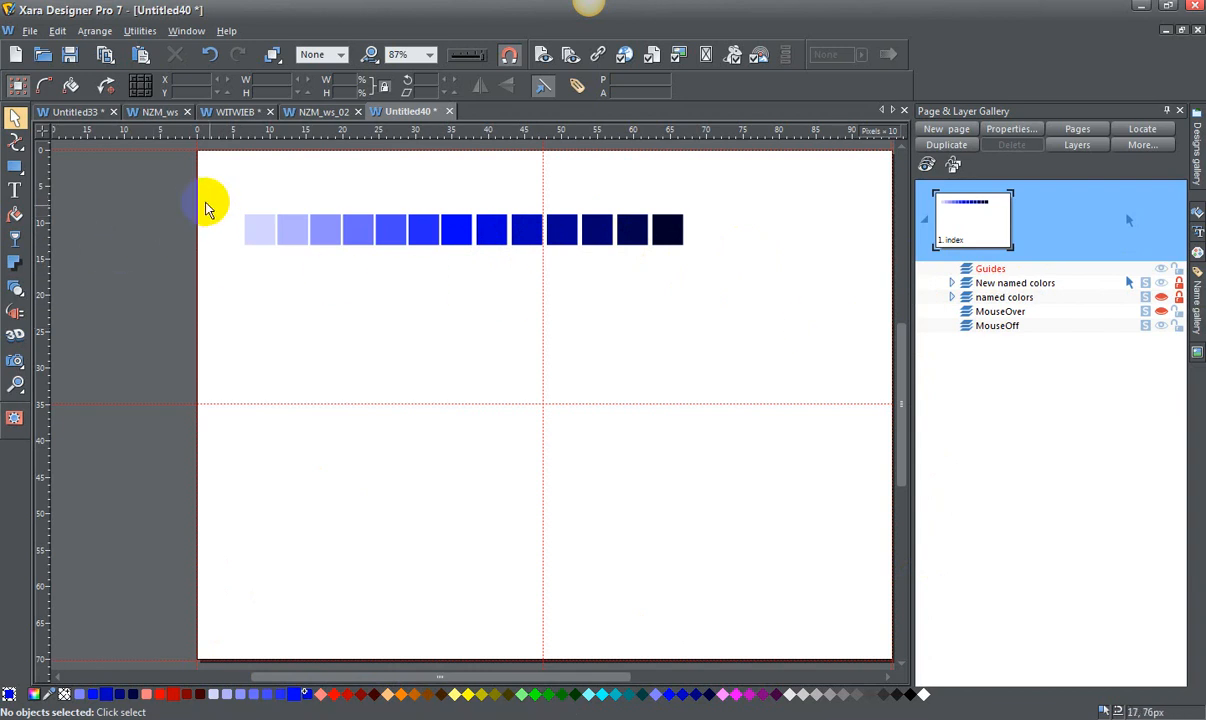